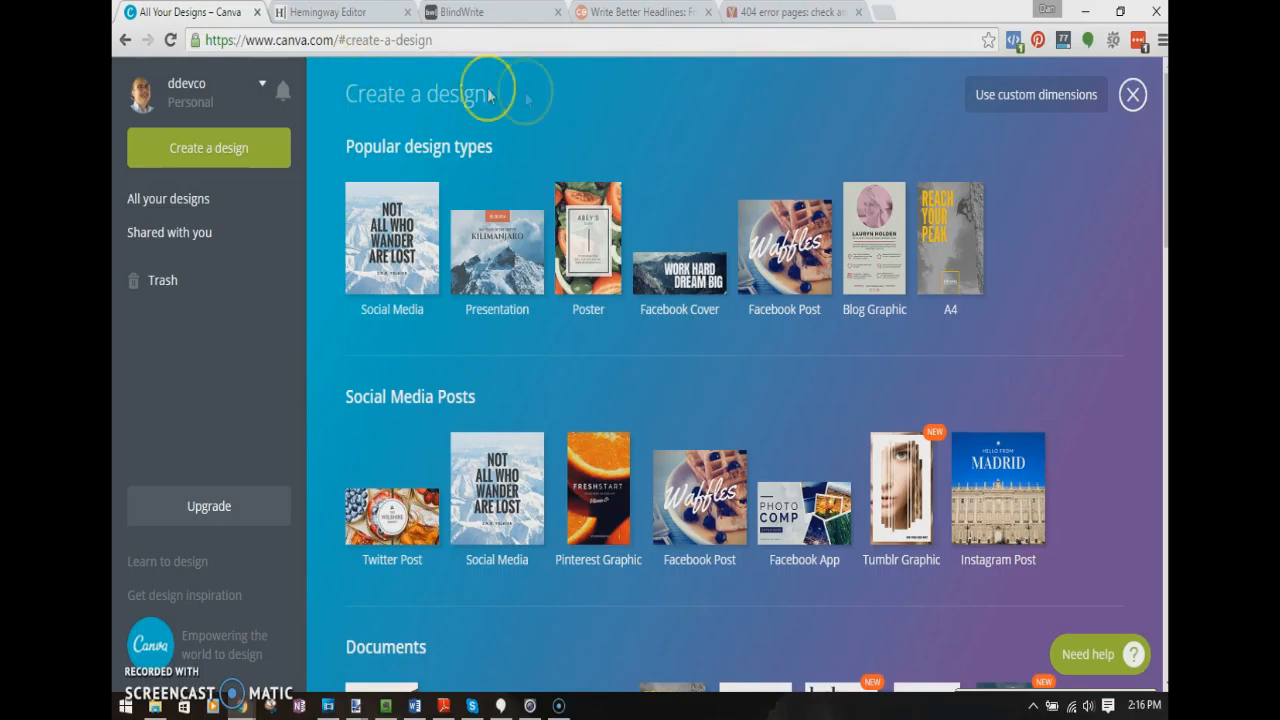
{"action": "mouse_move", "coordinate": [560, 104]}
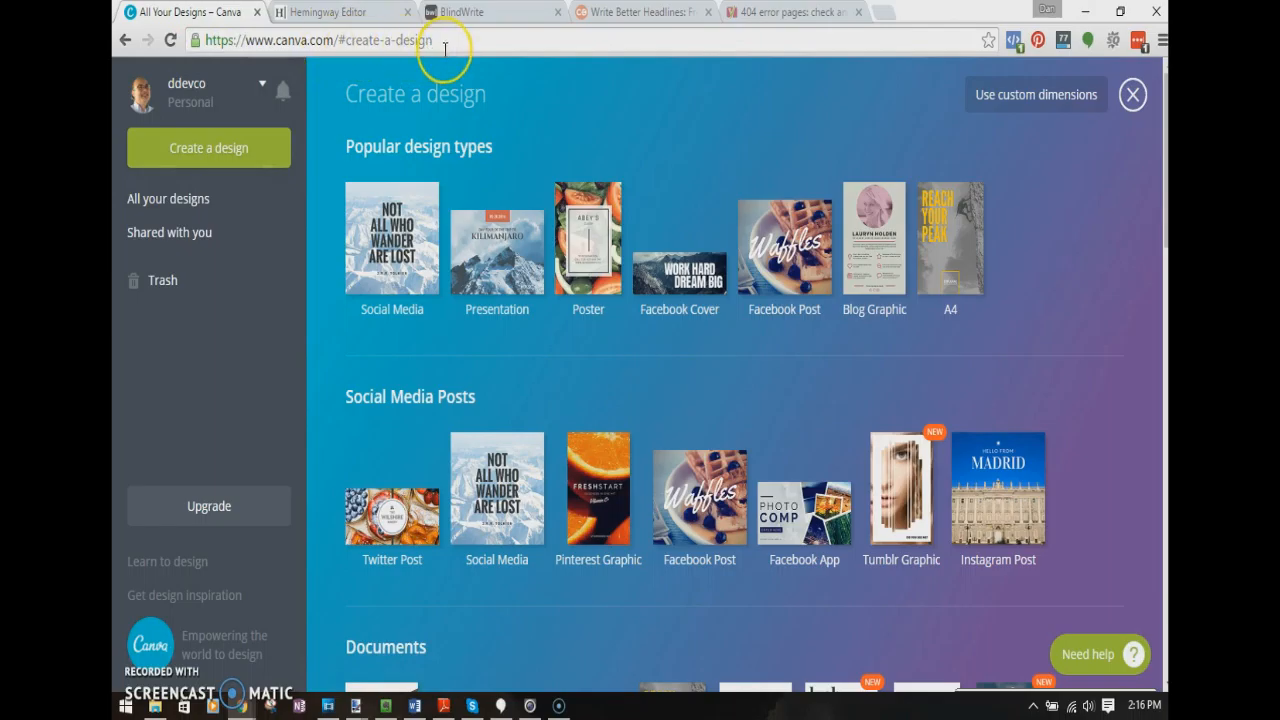
{"action": "mouse_move", "coordinate": [164, 92]}
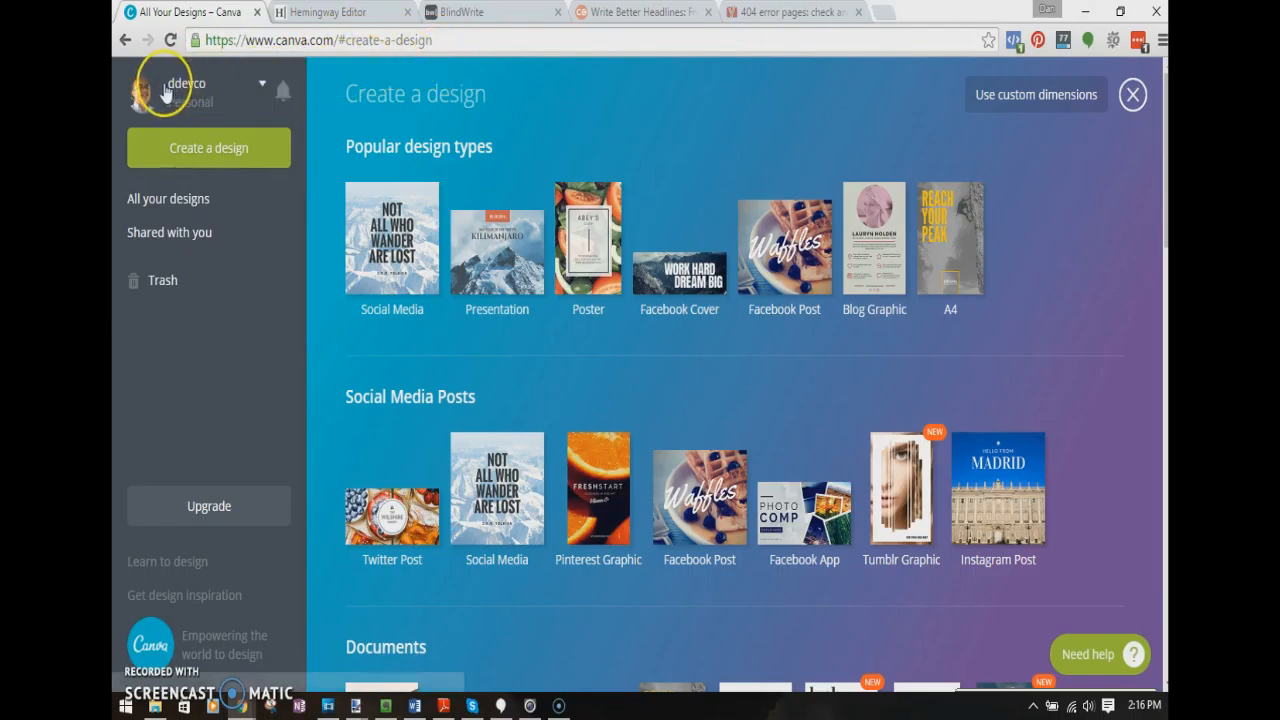
{"action": "mouse_move", "coordinate": [224, 78]}
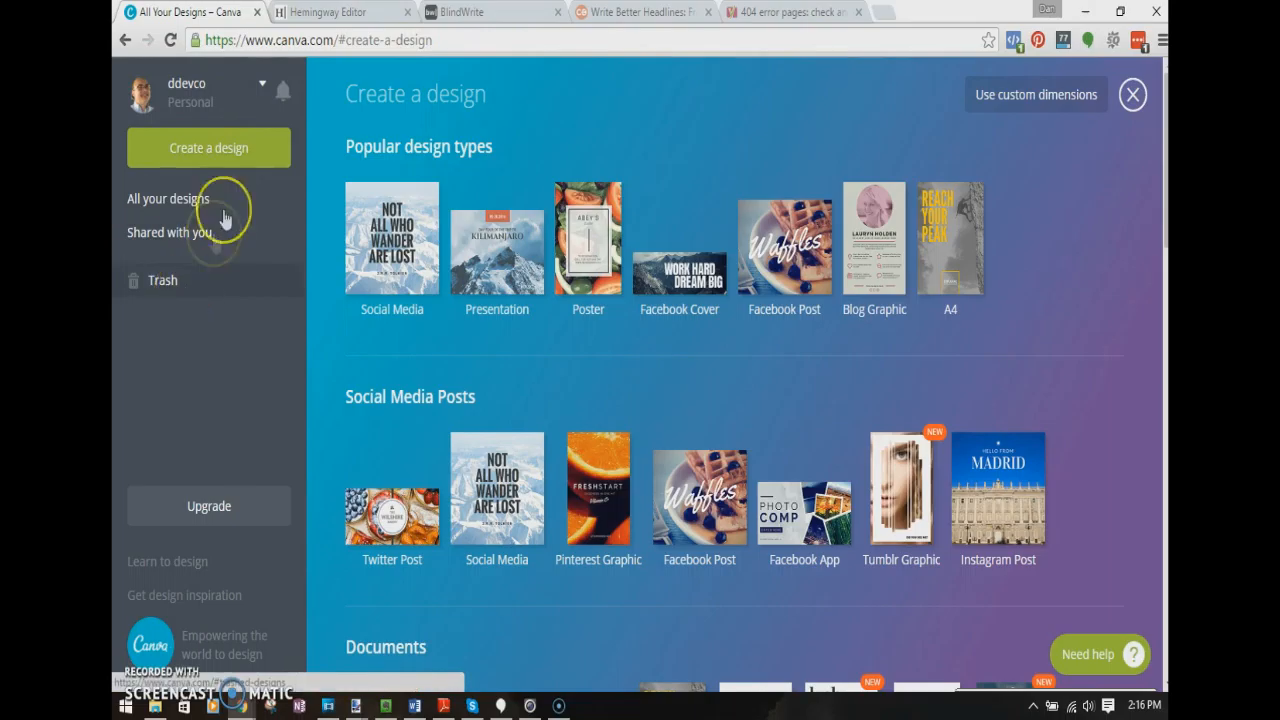
{"action": "mouse_move", "coordinate": [288, 192]}
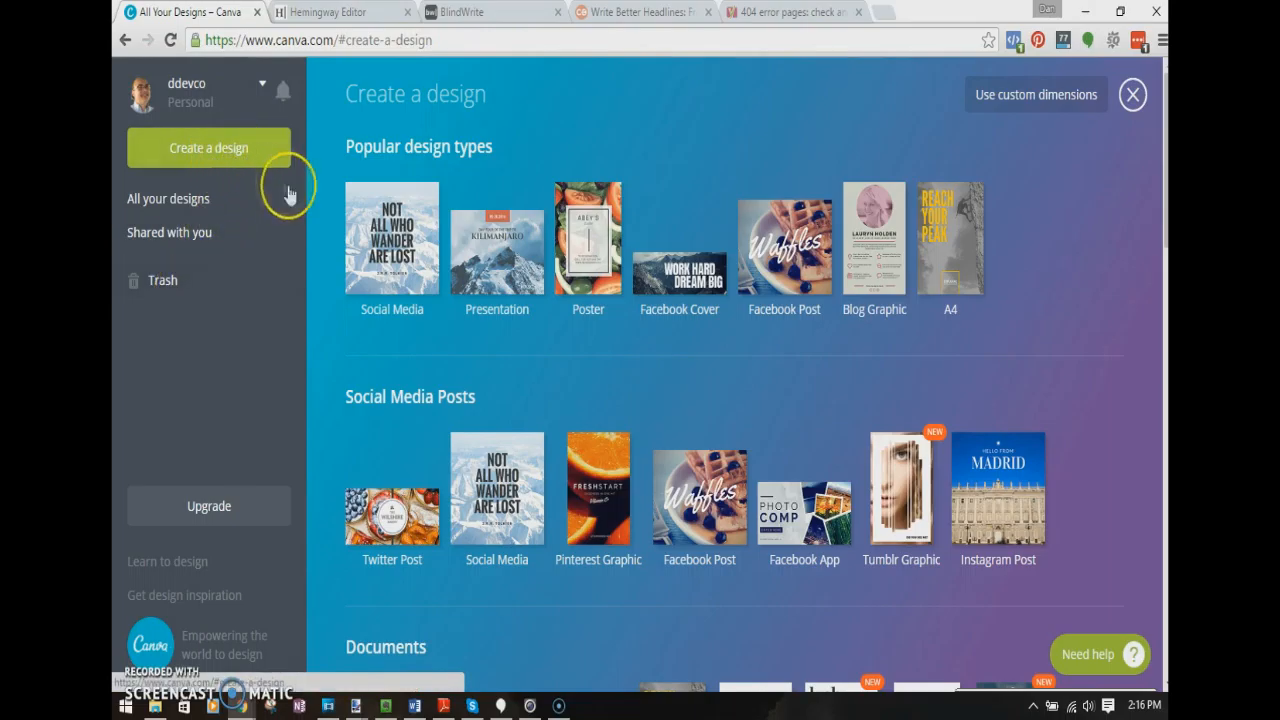
{"action": "mouse_move", "coordinate": [464, 128]}
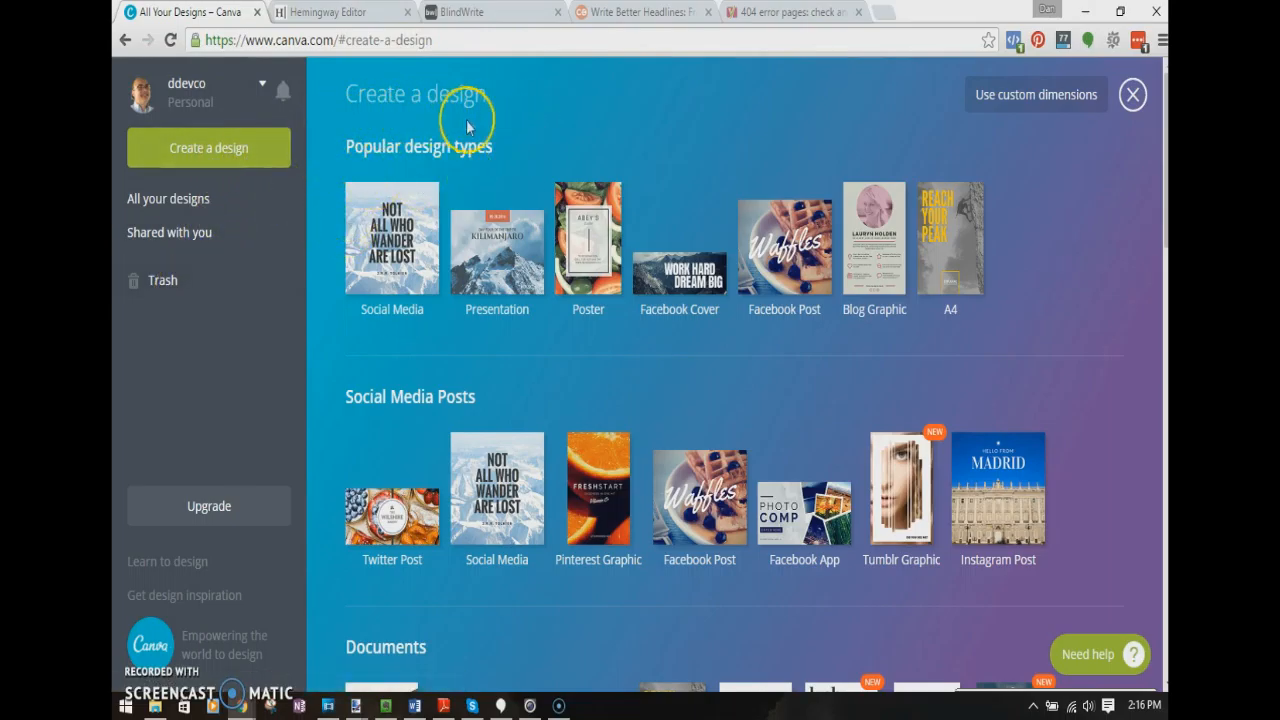
{"action": "mouse_move", "coordinate": [370, 336]}
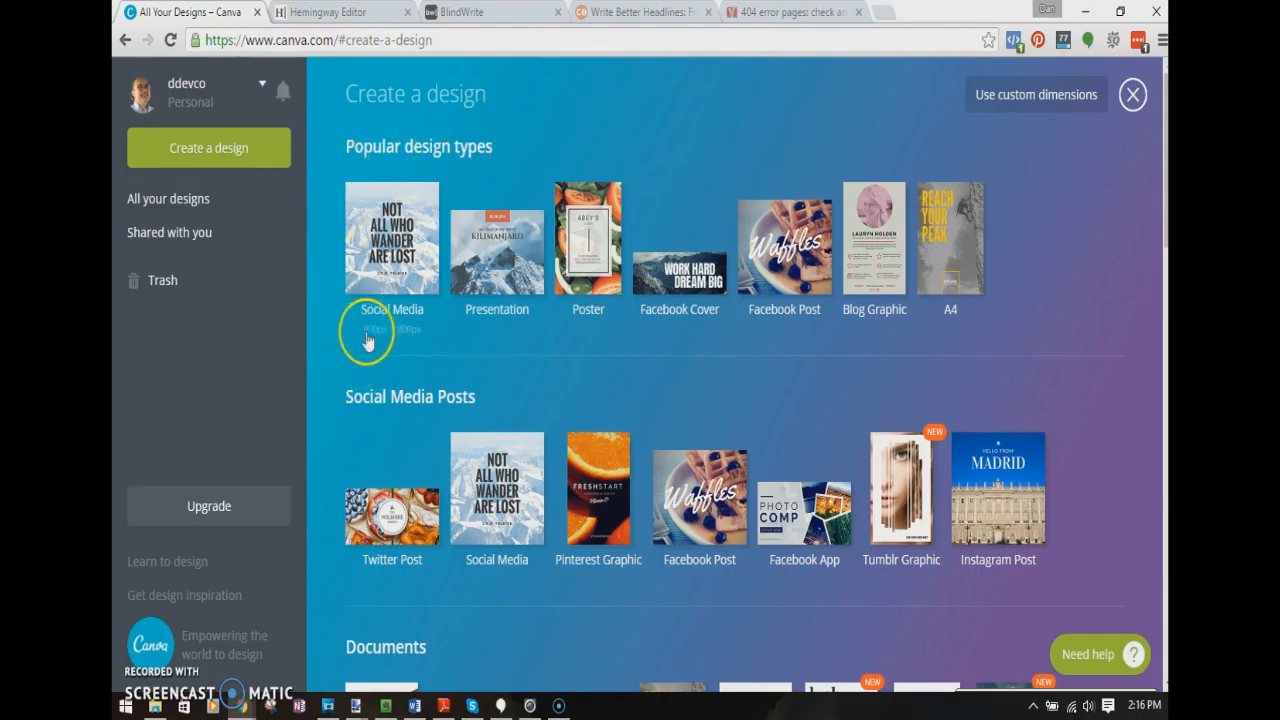
{"action": "mouse_move", "coordinate": [716, 344]}
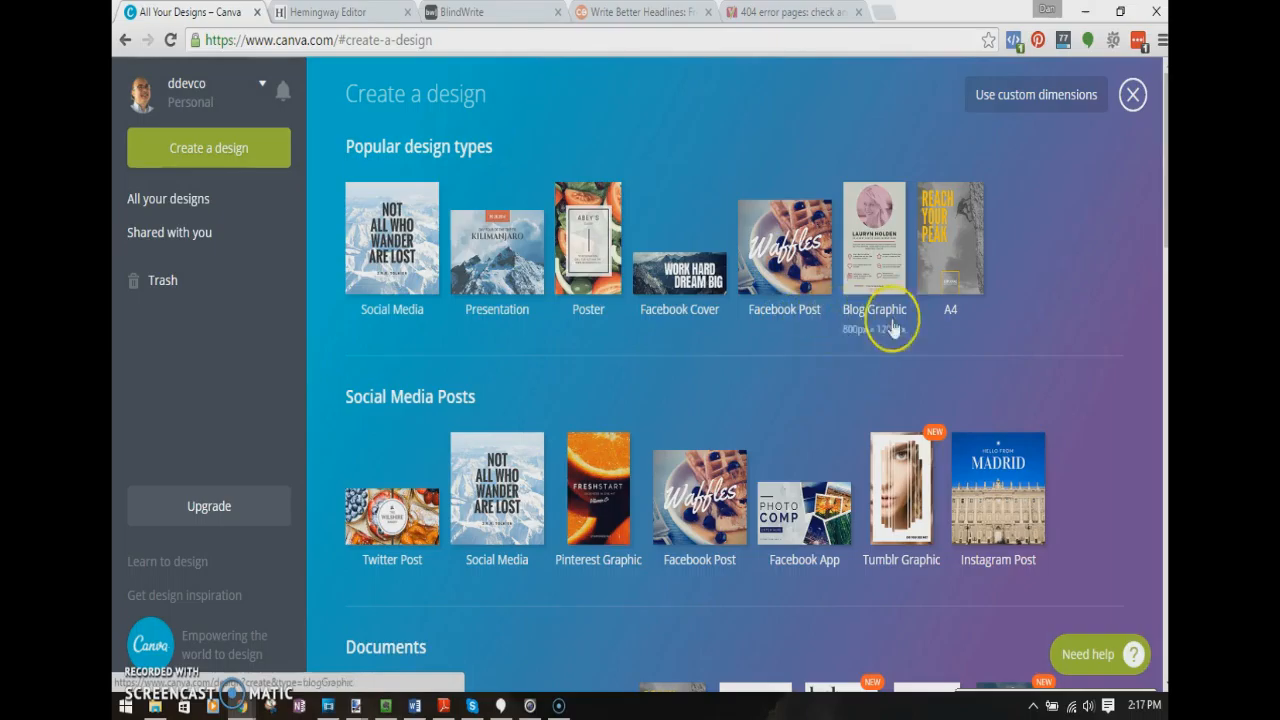
Browse Canva's design types and start a new Facebook Post design
{"action": "scroll", "scroll_direction": "down", "scroll_amount": 3}
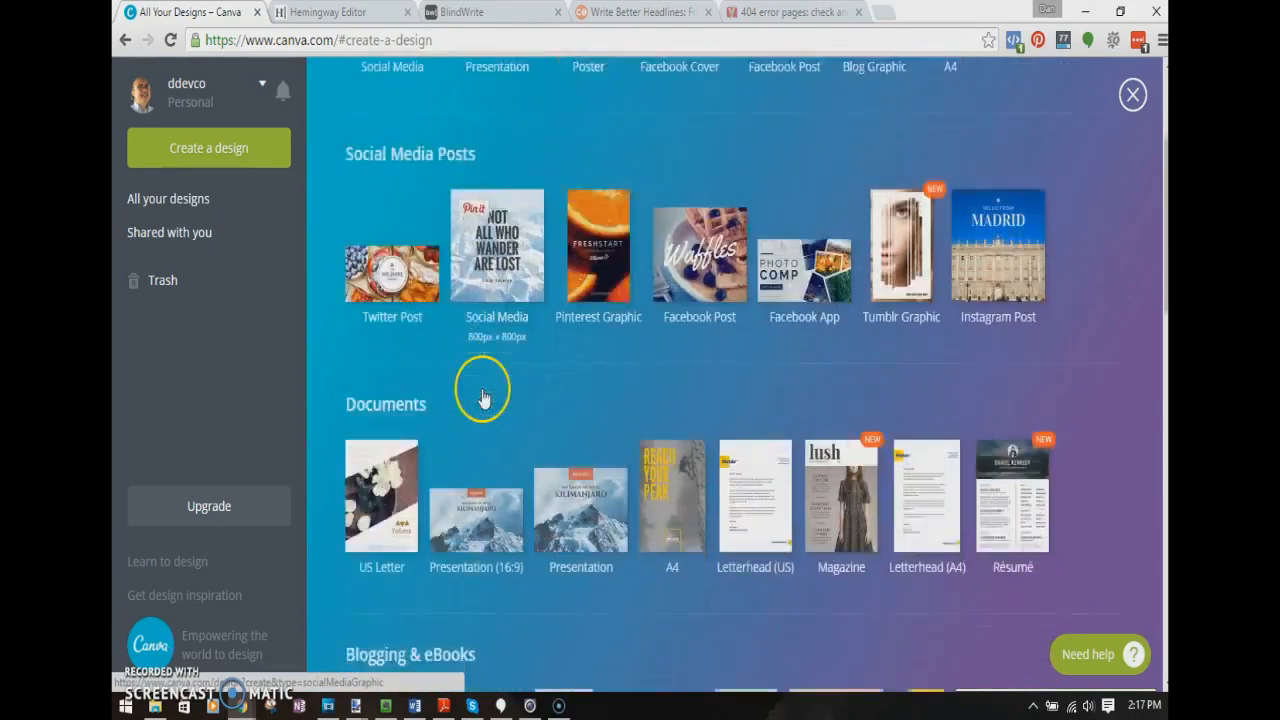
{"action": "scroll", "scroll_direction": "down", "scroll_amount": 3}
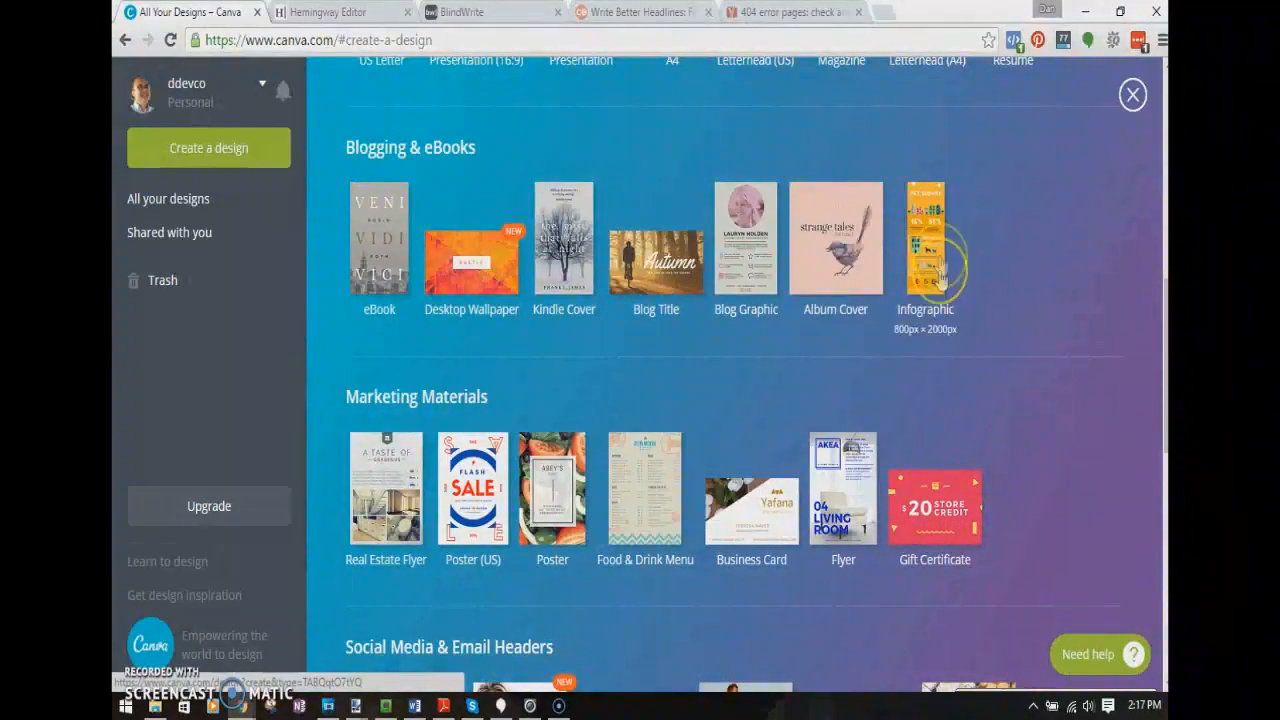
{"action": "scroll", "scroll_direction": "down", "scroll_amount": 3}
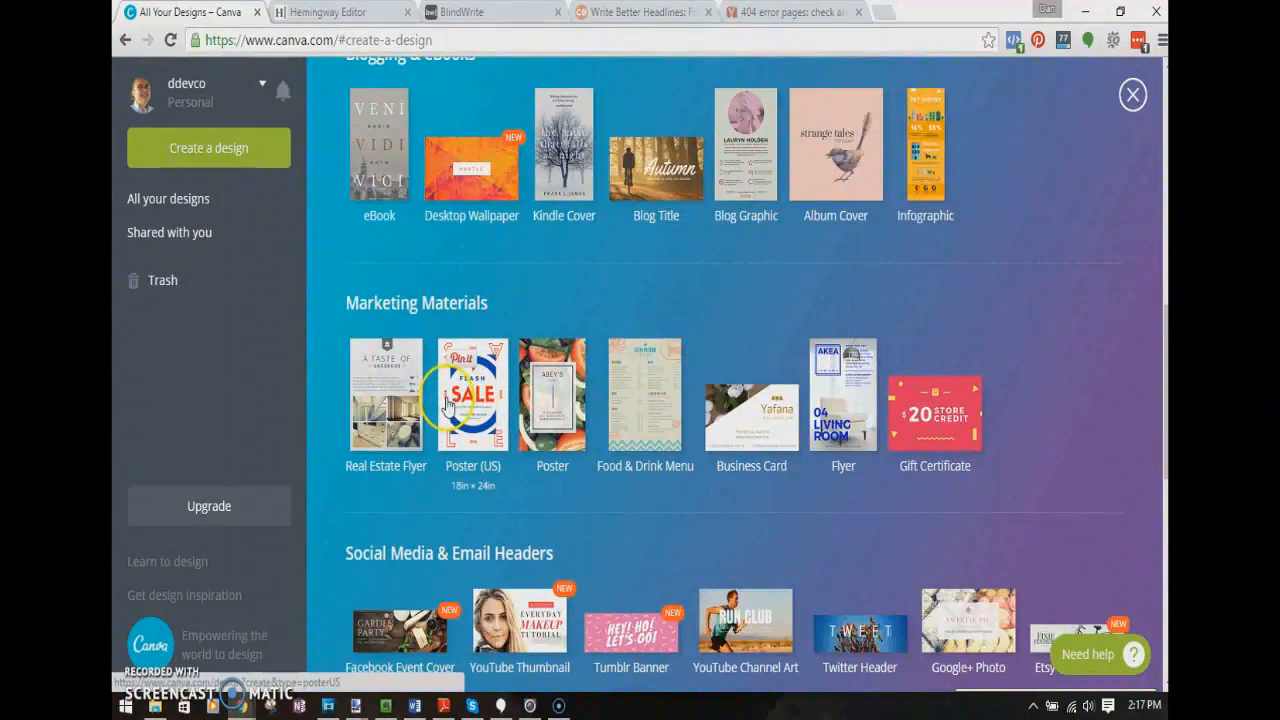
{"action": "scroll", "scroll_direction": "down", "scroll_amount": 3}
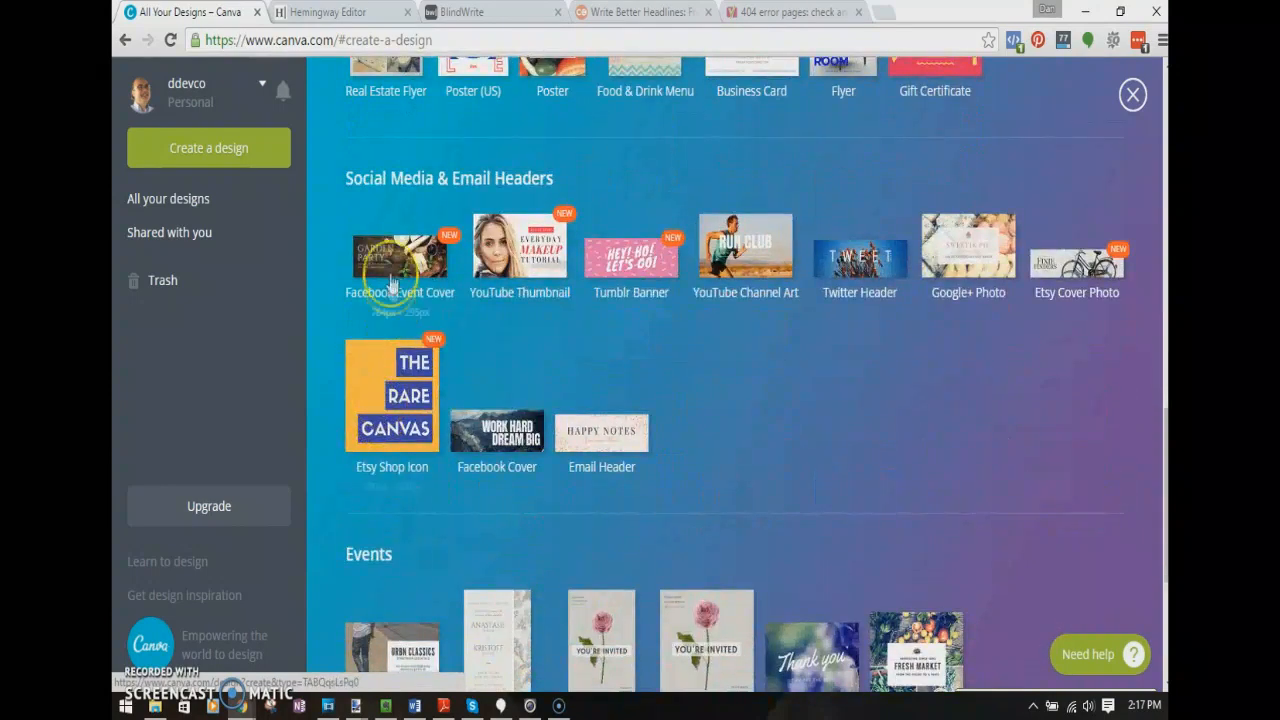
{"action": "mouse_move", "coordinate": [1020, 322]}
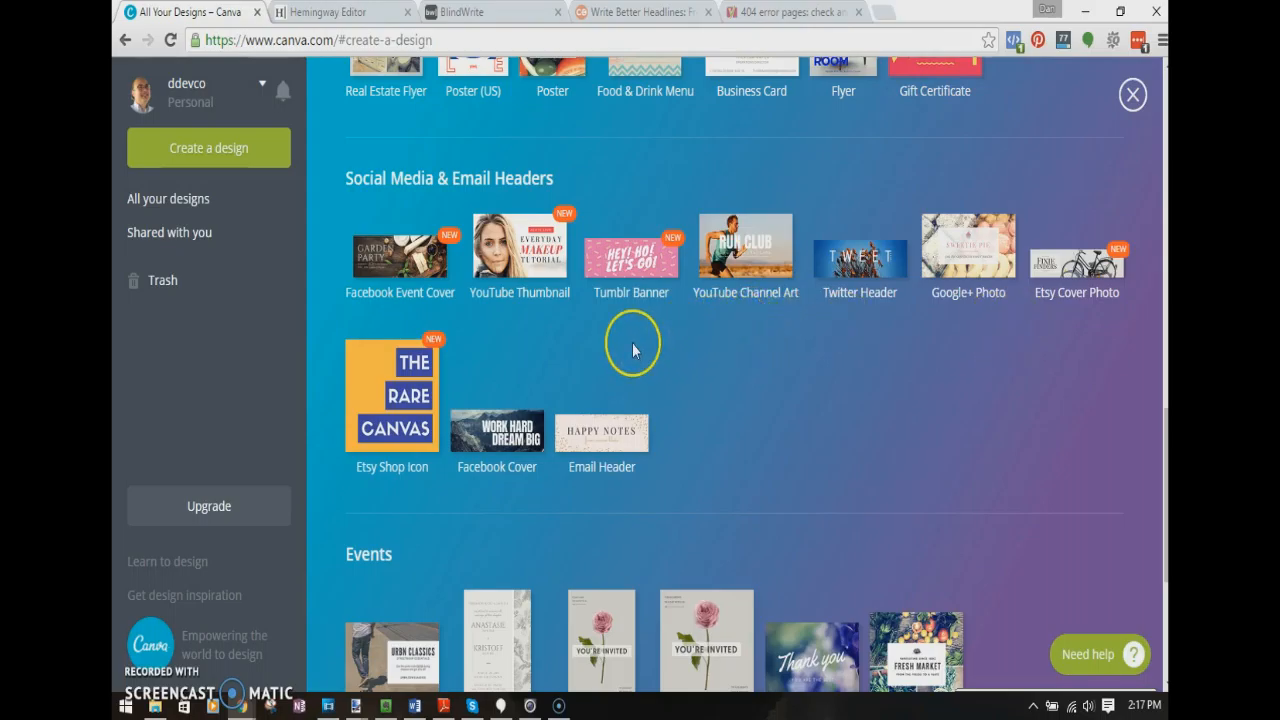
{"action": "scroll", "scroll_direction": "down", "scroll_amount": 3}
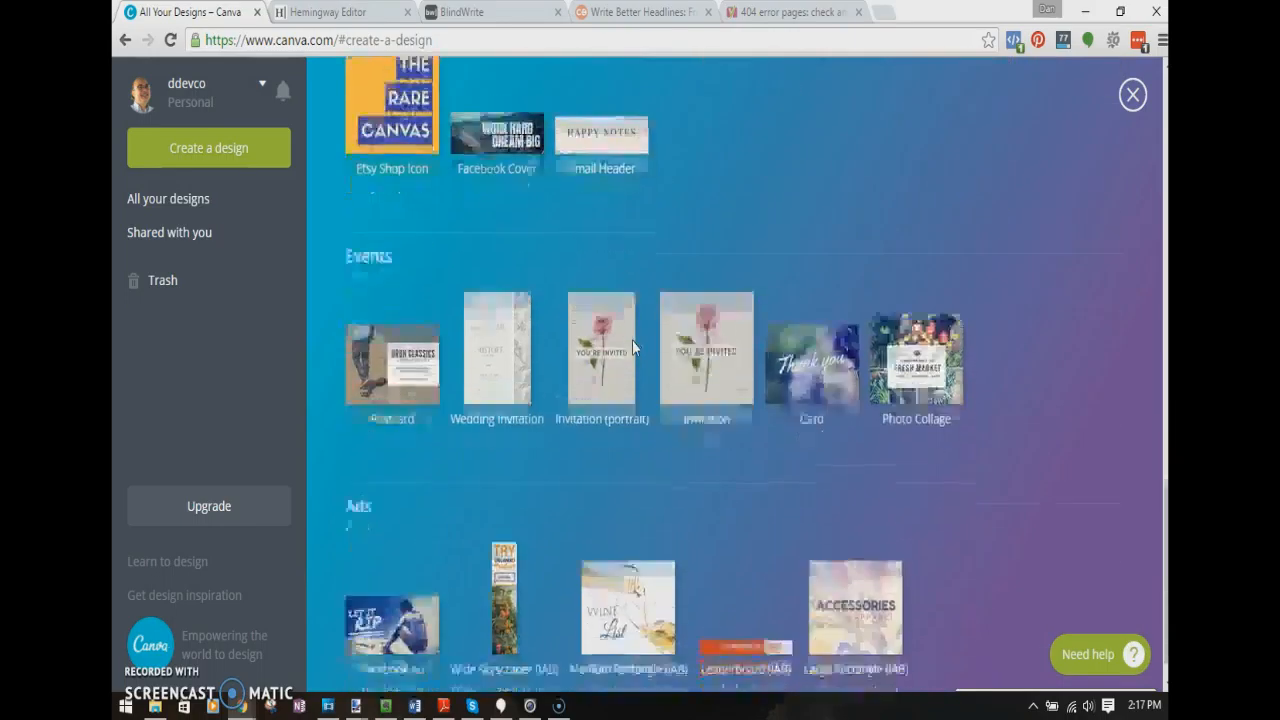
{"action": "scroll", "scroll_direction": "up", "scroll_amount": 3}
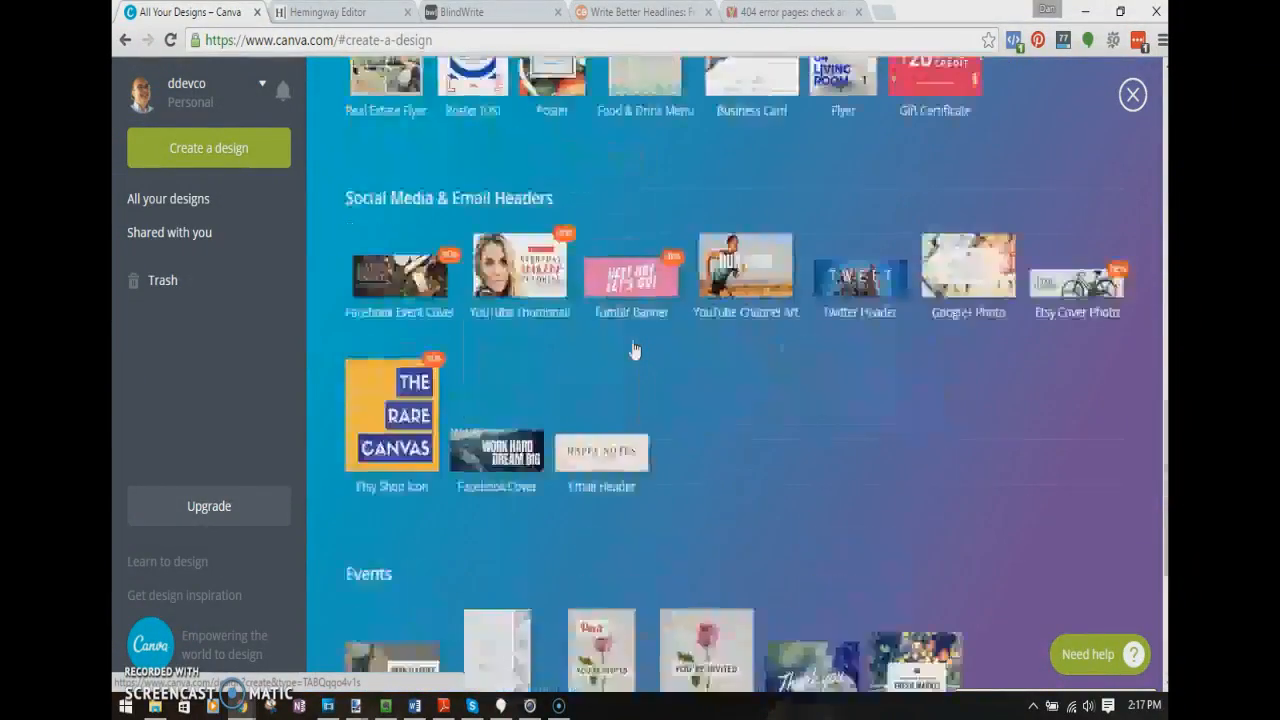
{"action": "scroll", "scroll_direction": "up", "scroll_amount": 3}
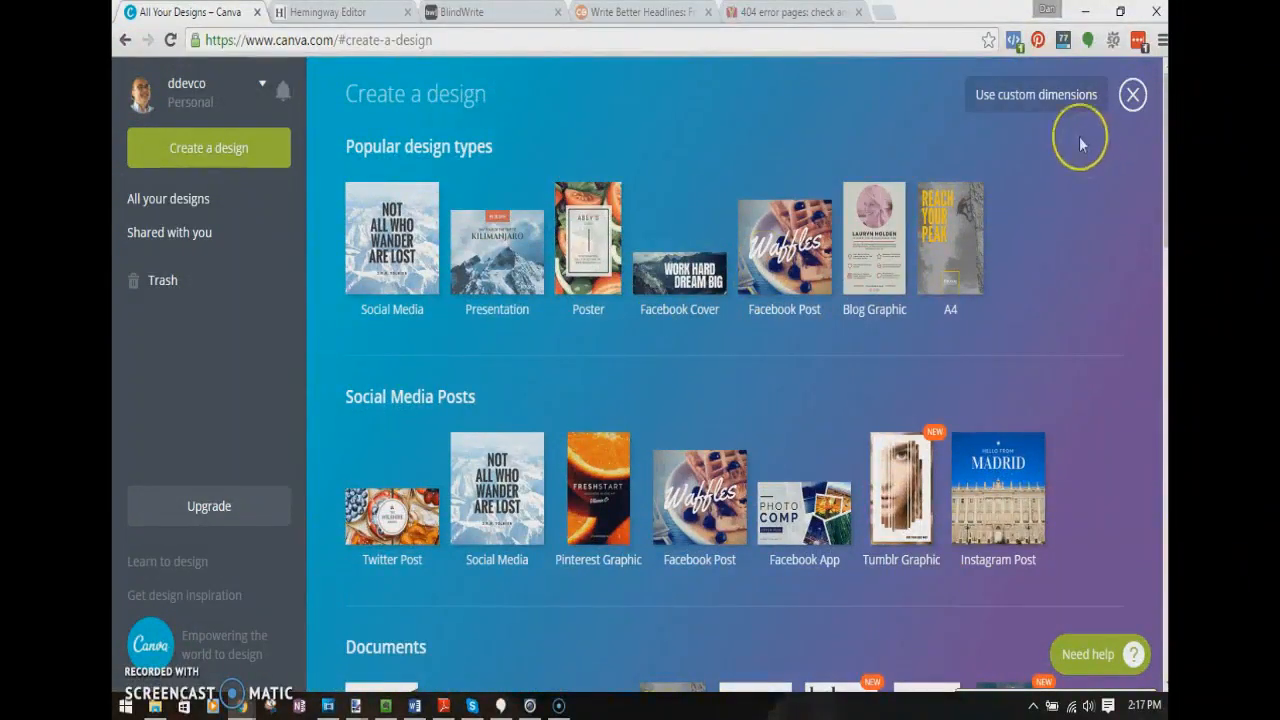
{"action": "mouse_move", "coordinate": [964, 124]}
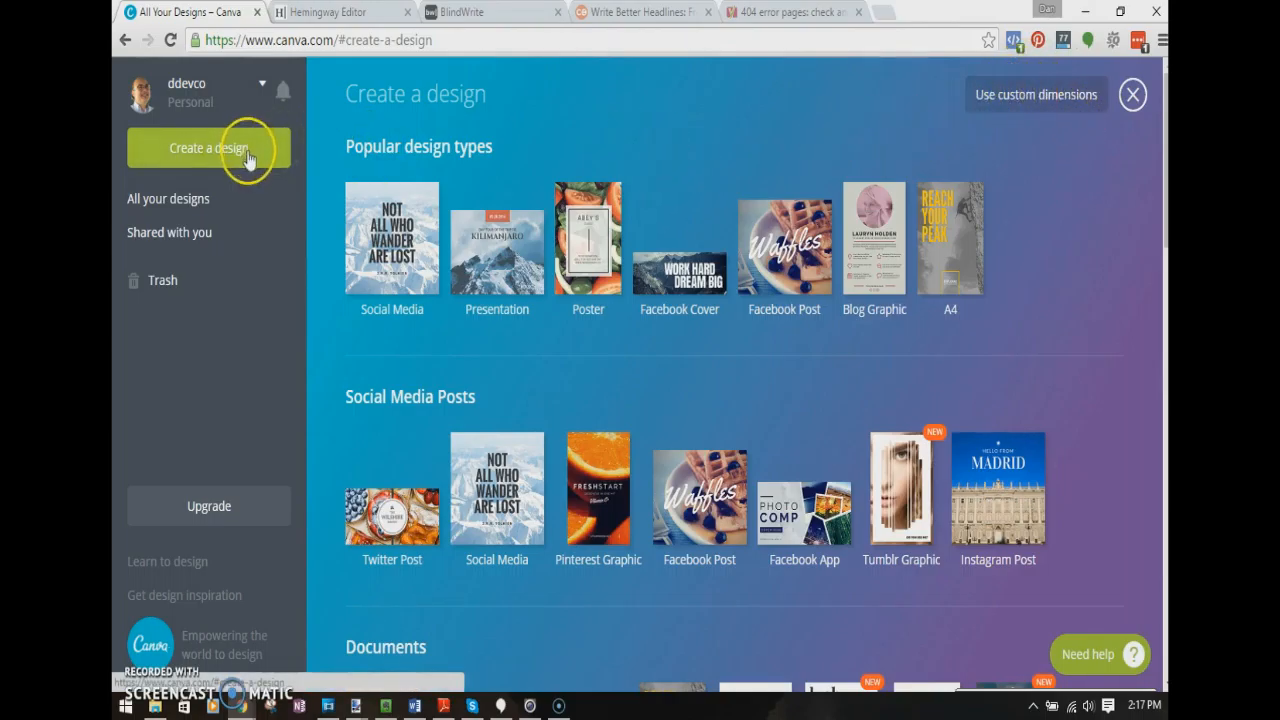
{"action": "mouse_move", "coordinate": [598, 488]}
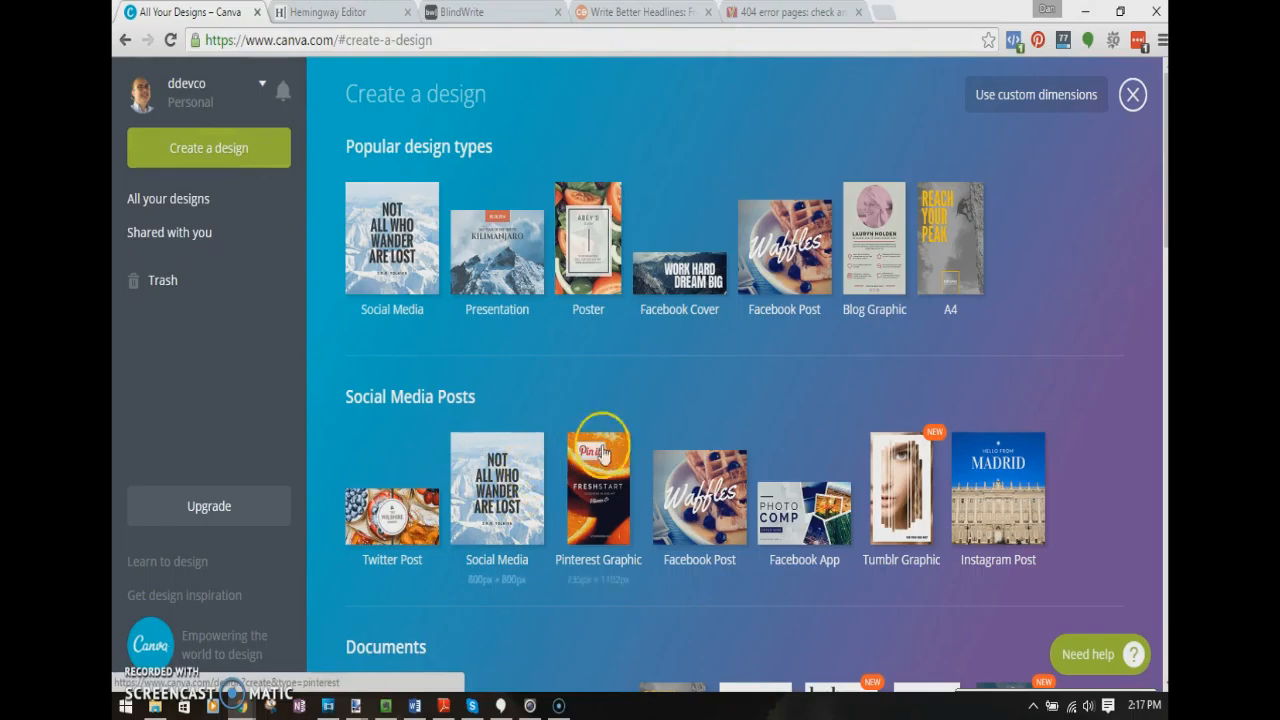
{"action": "mouse_move", "coordinate": [700, 490]}
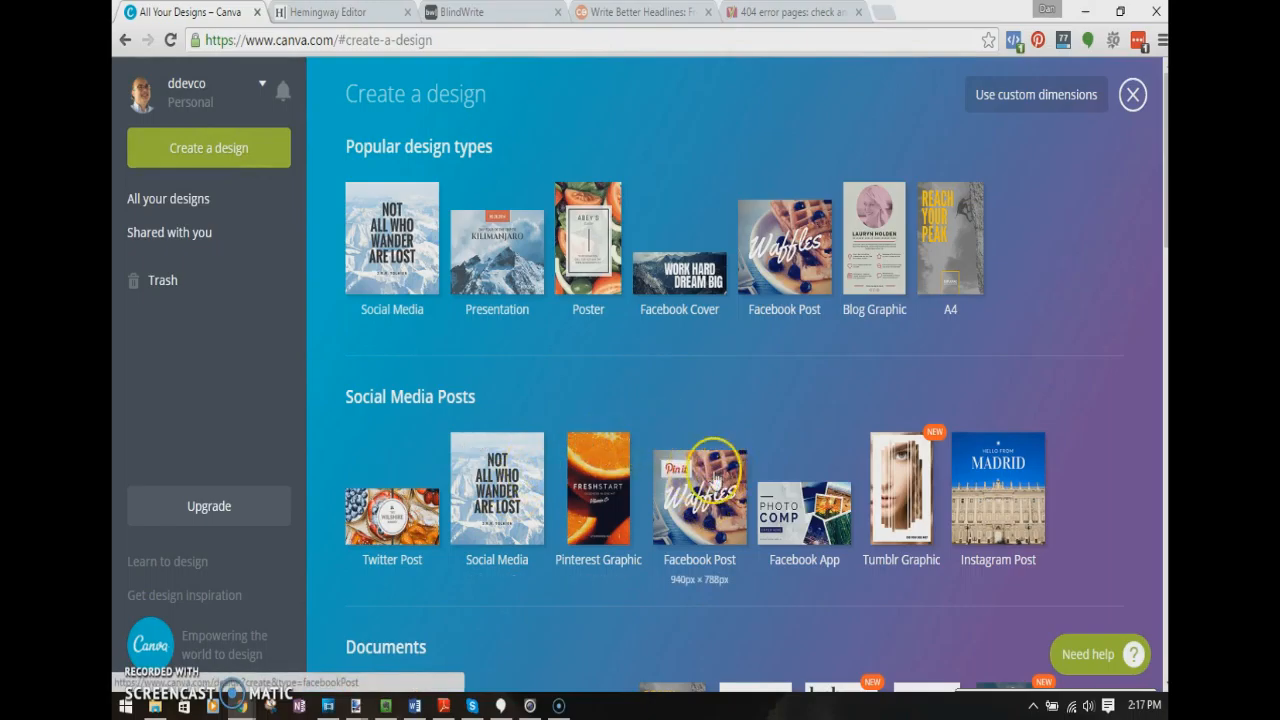
{"action": "left_click", "coordinate": [700, 490]}
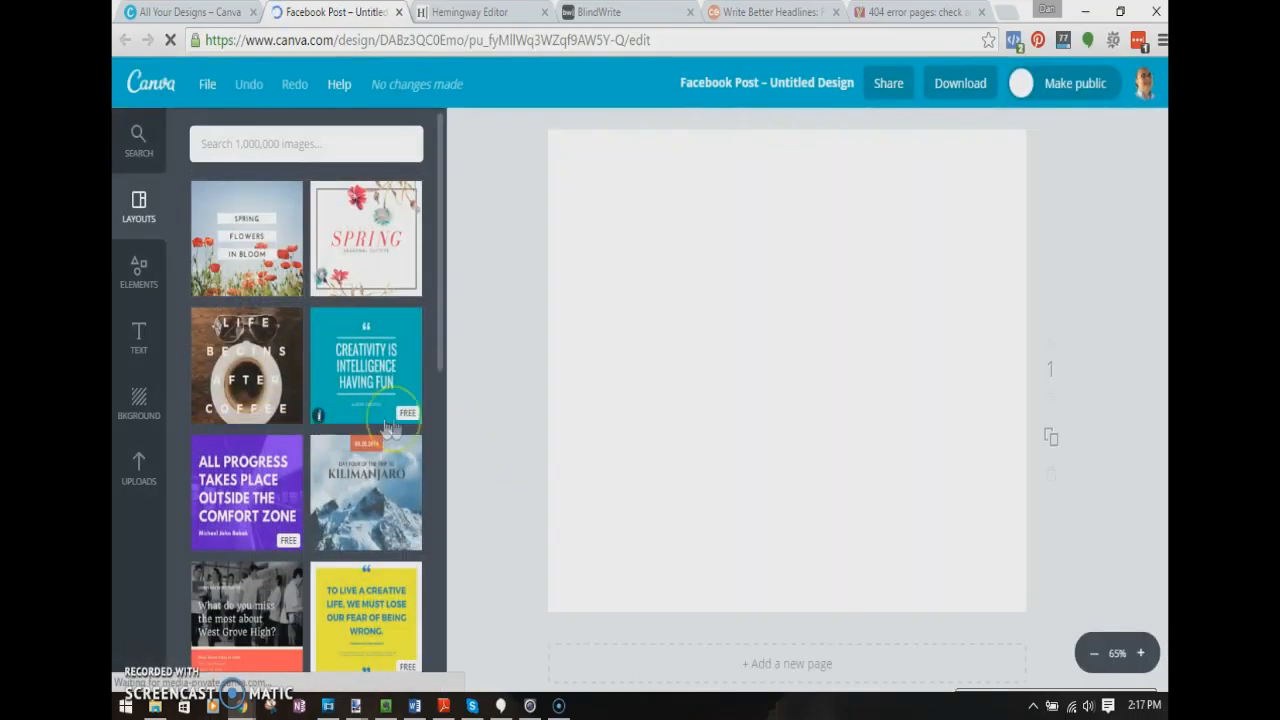
{"action": "mouse_move", "coordinate": [384, 228]}
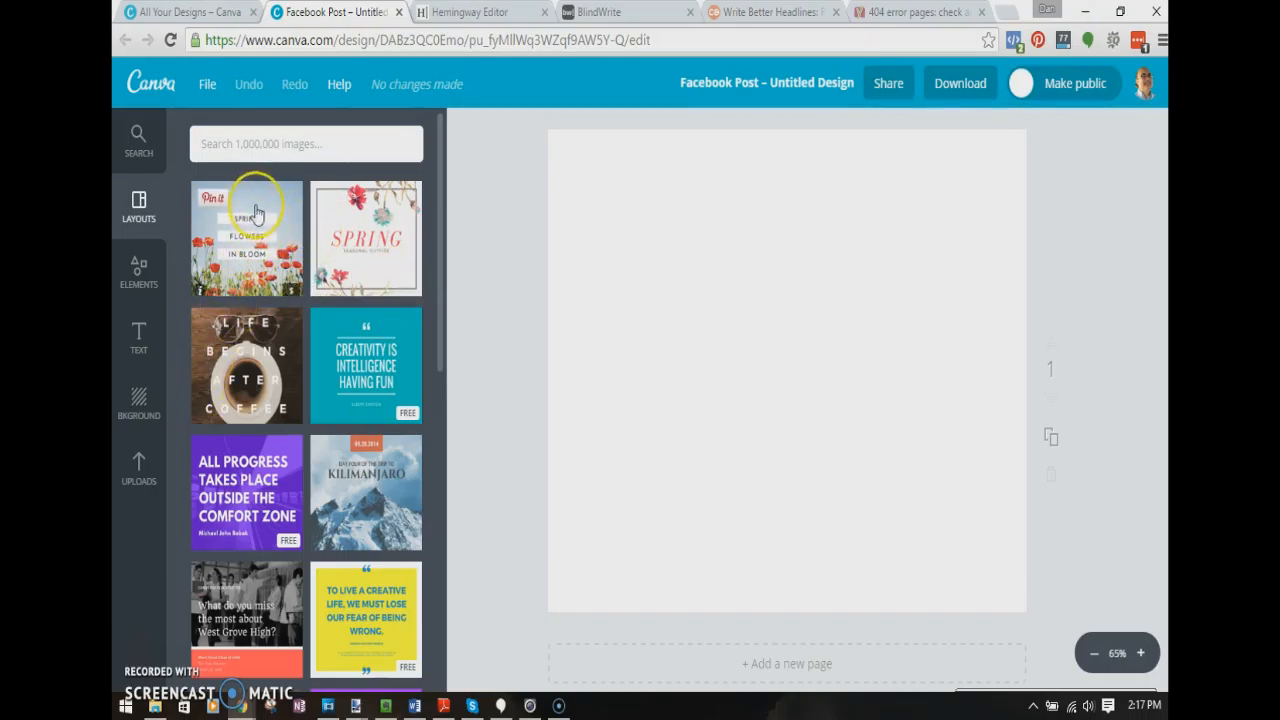
Apply the Spring Flowers in Bloom layout and select its flower photo for removal
{"action": "left_click", "coordinate": [246, 236]}
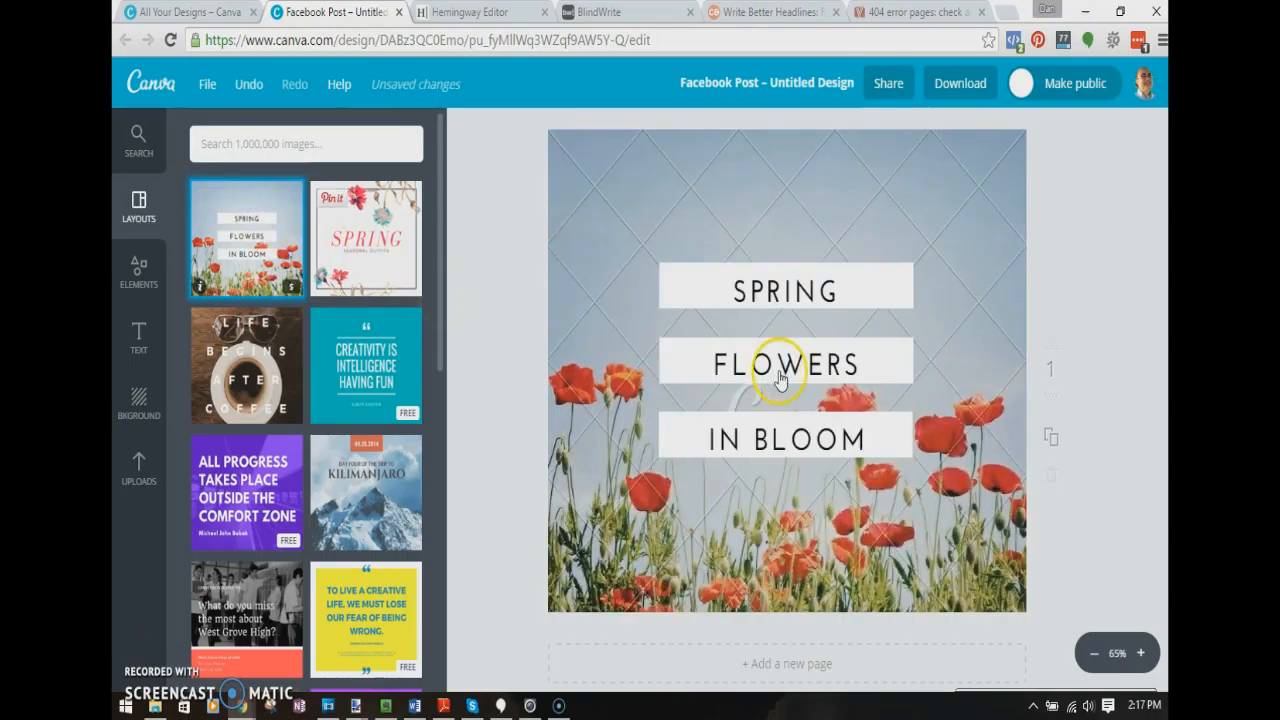
{"action": "left_click", "coordinate": [784, 380]}
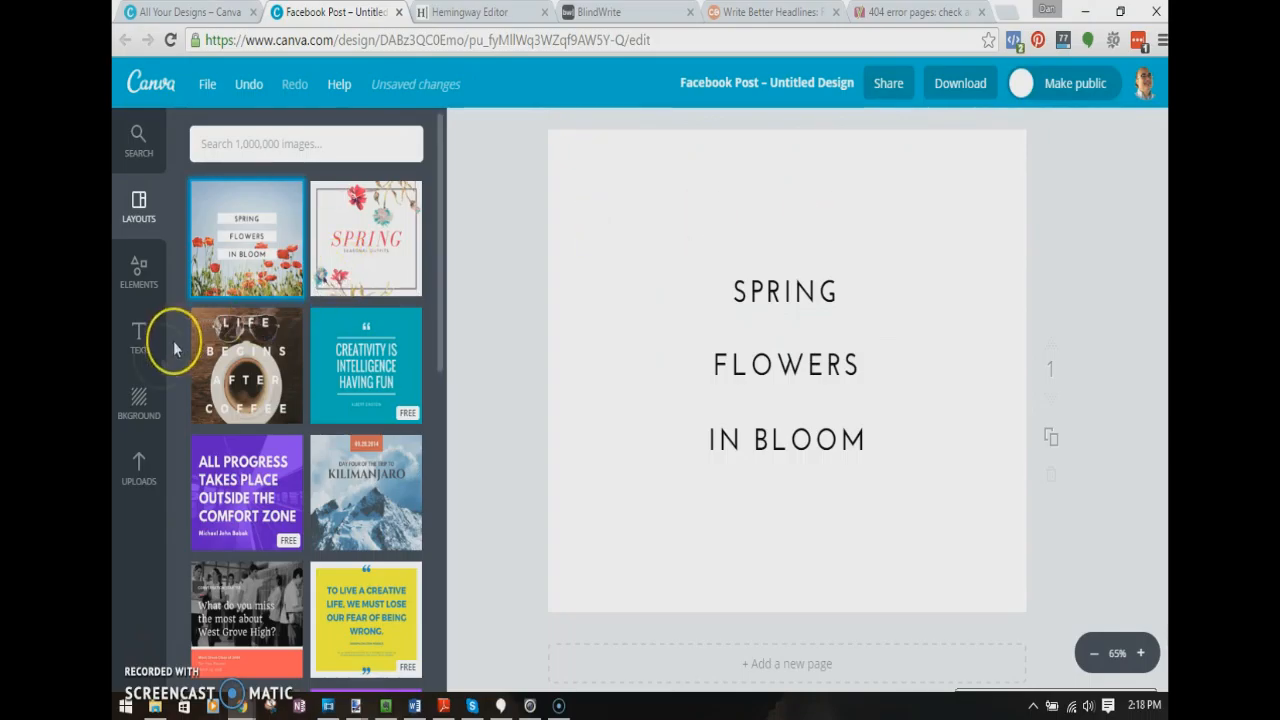
Set an uploaded cloudy countryside photo as the background behind the Spring Flowers text
{"action": "left_click", "coordinate": [138, 470]}
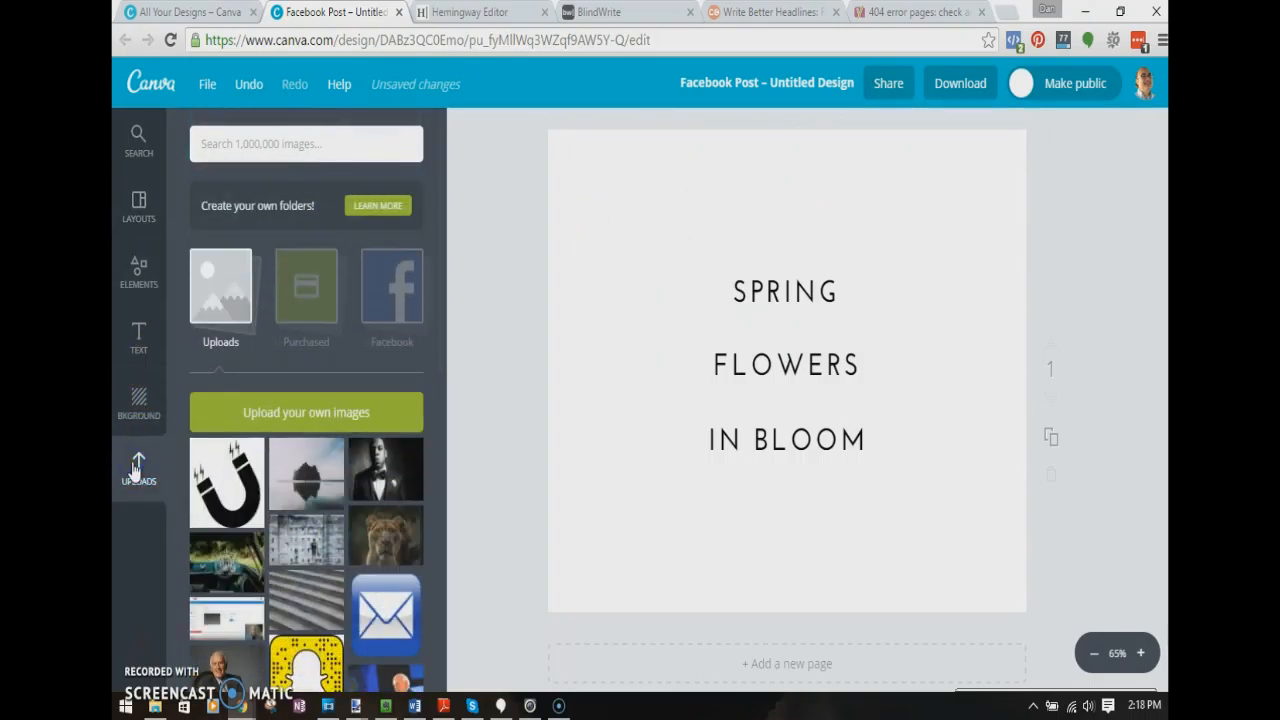
{"action": "scroll", "scroll_direction": "down", "scroll_amount": 3}
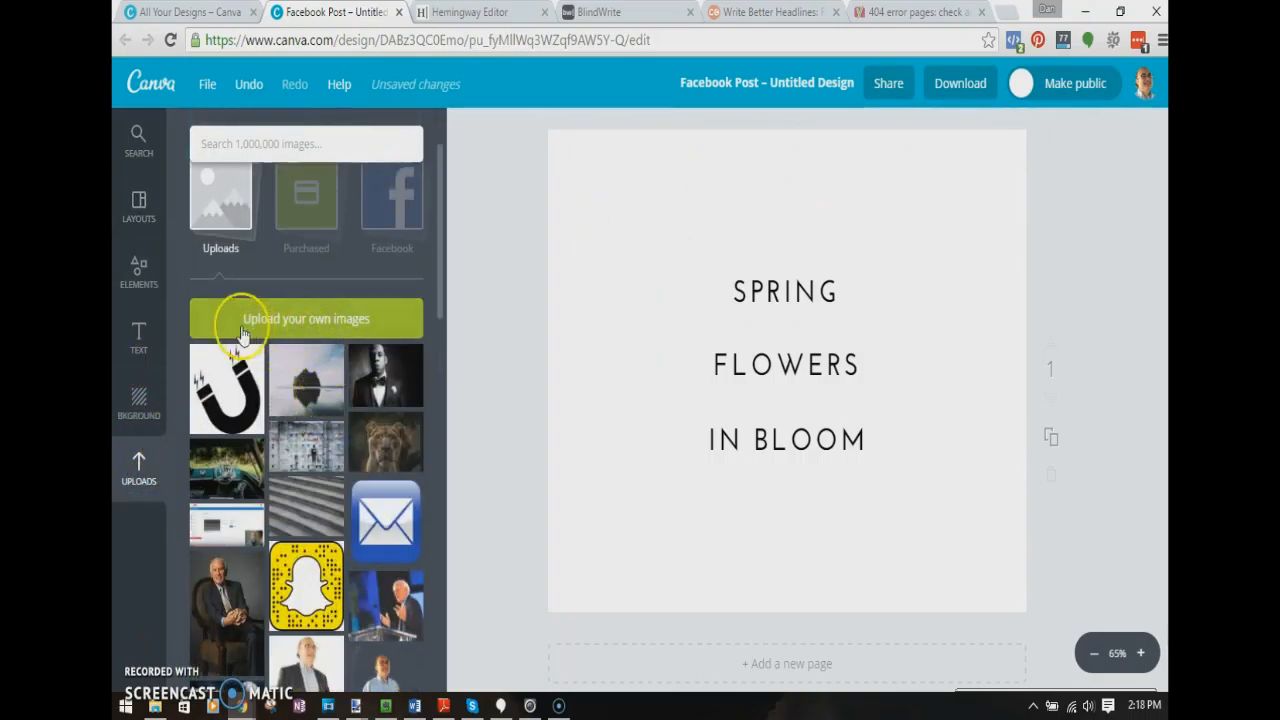
{"action": "scroll", "scroll_direction": "down", "scroll_amount": 3}
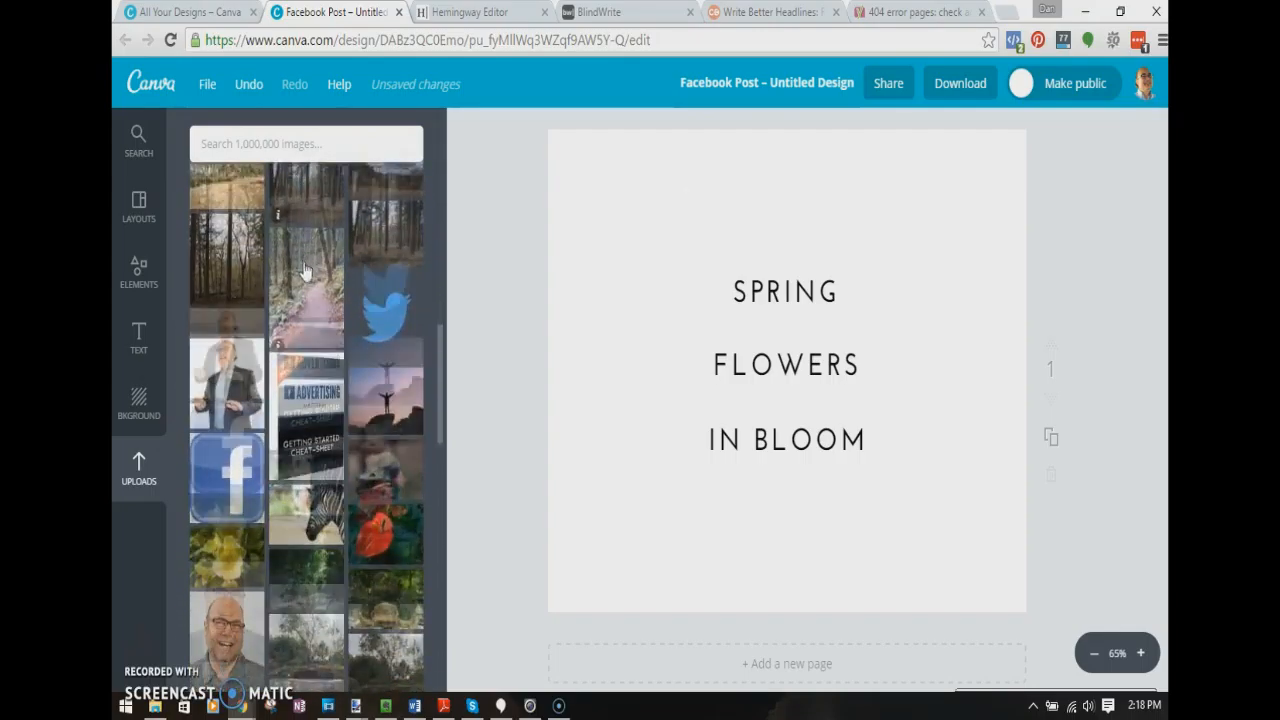
{"action": "scroll", "scroll_direction": "down", "scroll_amount": 3}
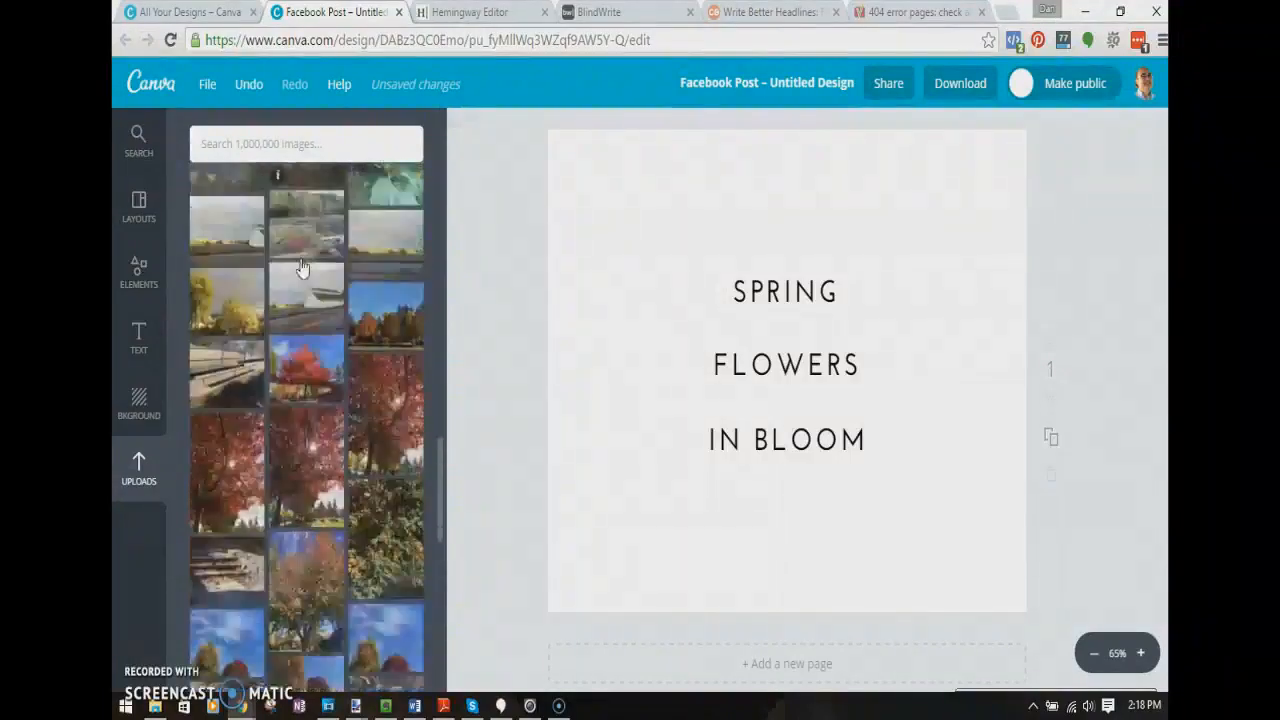
{"action": "scroll", "scroll_direction": "down", "scroll_amount": 3}
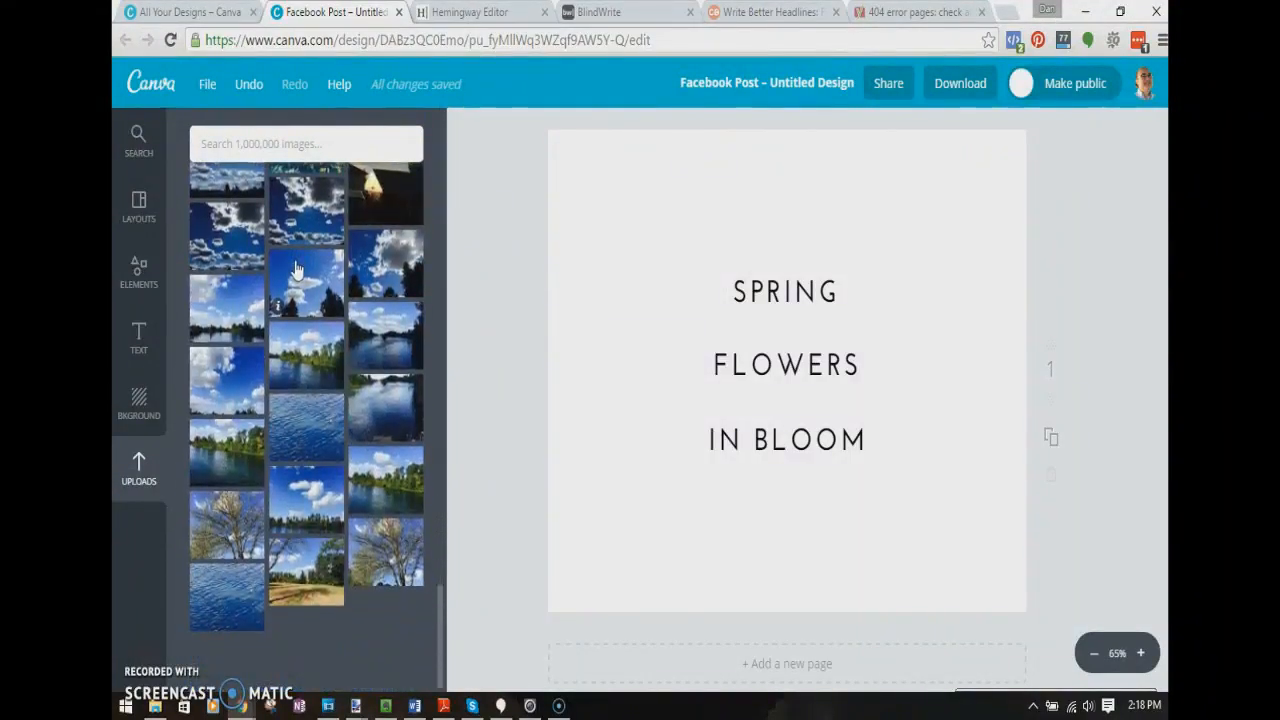
{"action": "scroll", "scroll_direction": "down", "scroll_amount": 3}
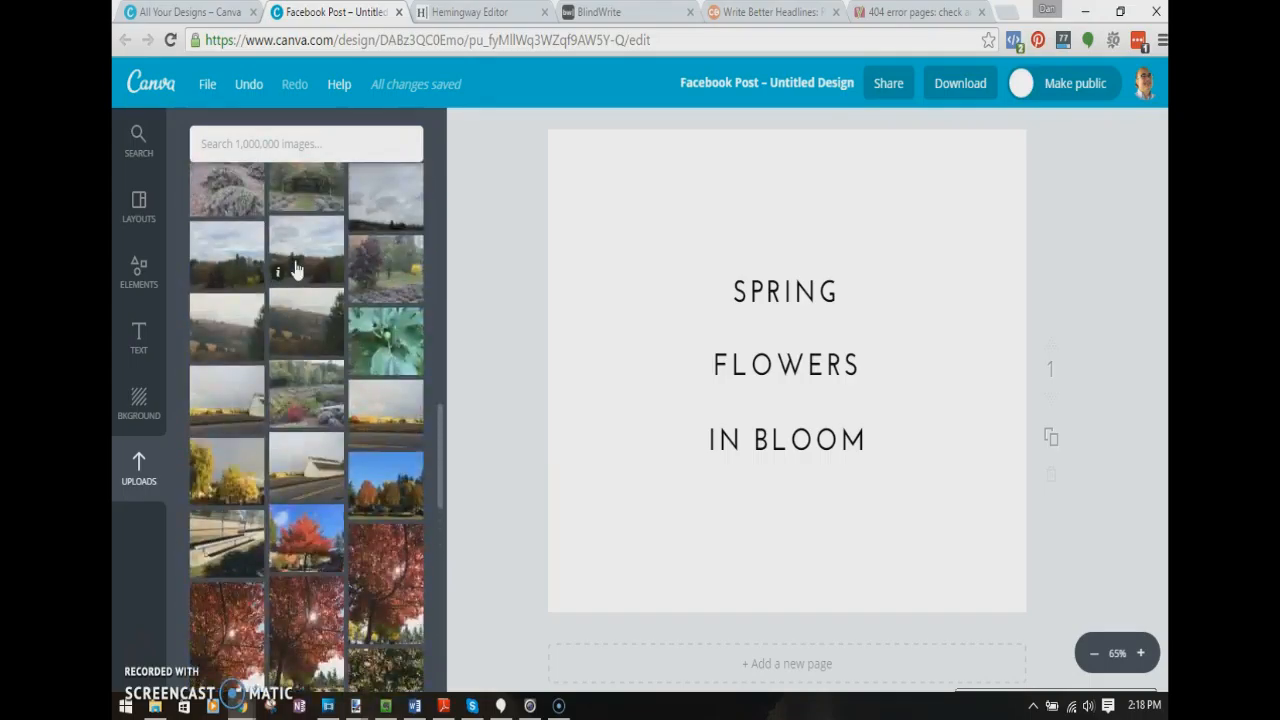
{"action": "scroll", "scroll_direction": "down", "scroll_amount": 3}
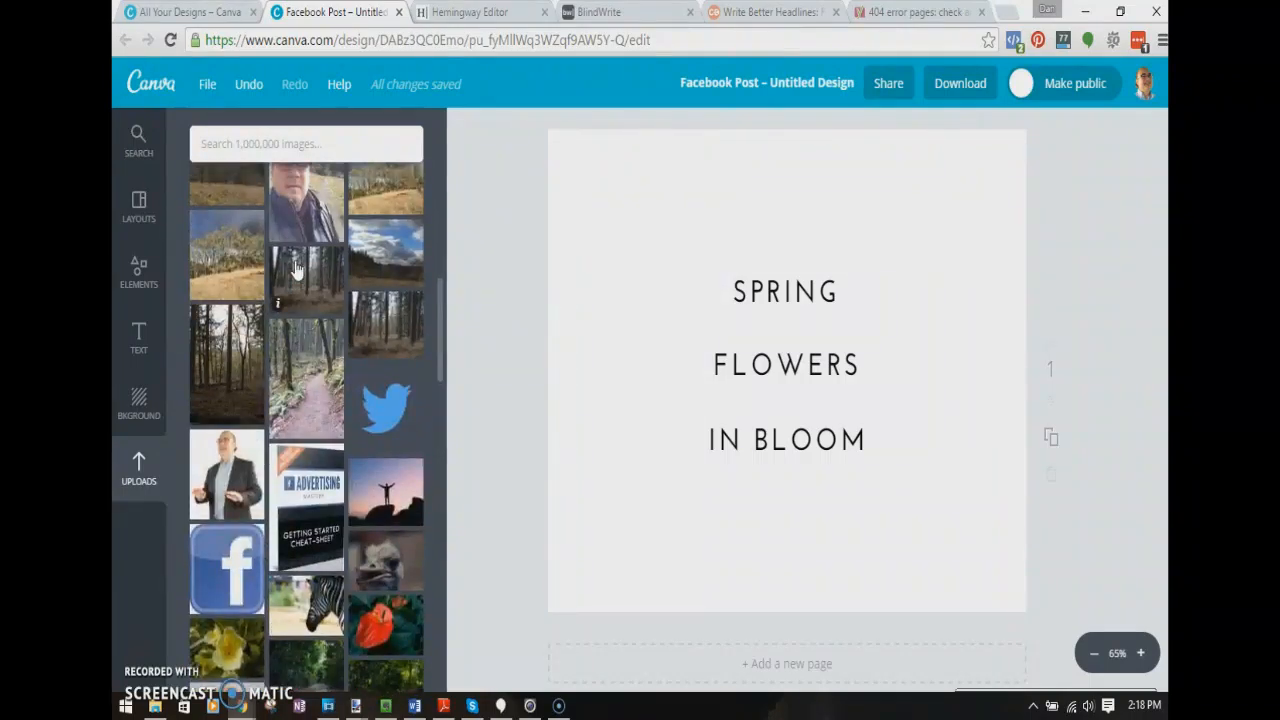
{"action": "scroll", "scroll_direction": "down", "scroll_amount": 3}
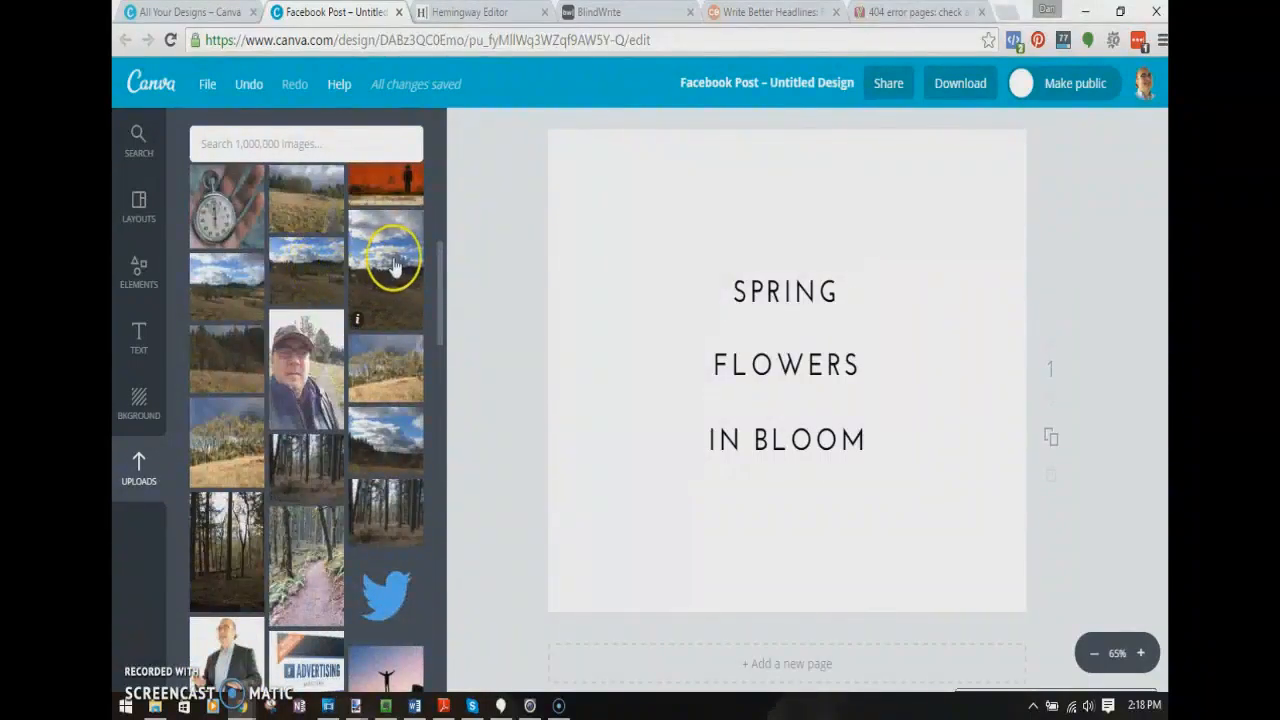
{"action": "left_click", "coordinate": [392, 258]}
{"action": "type", "text": "Flowers"}
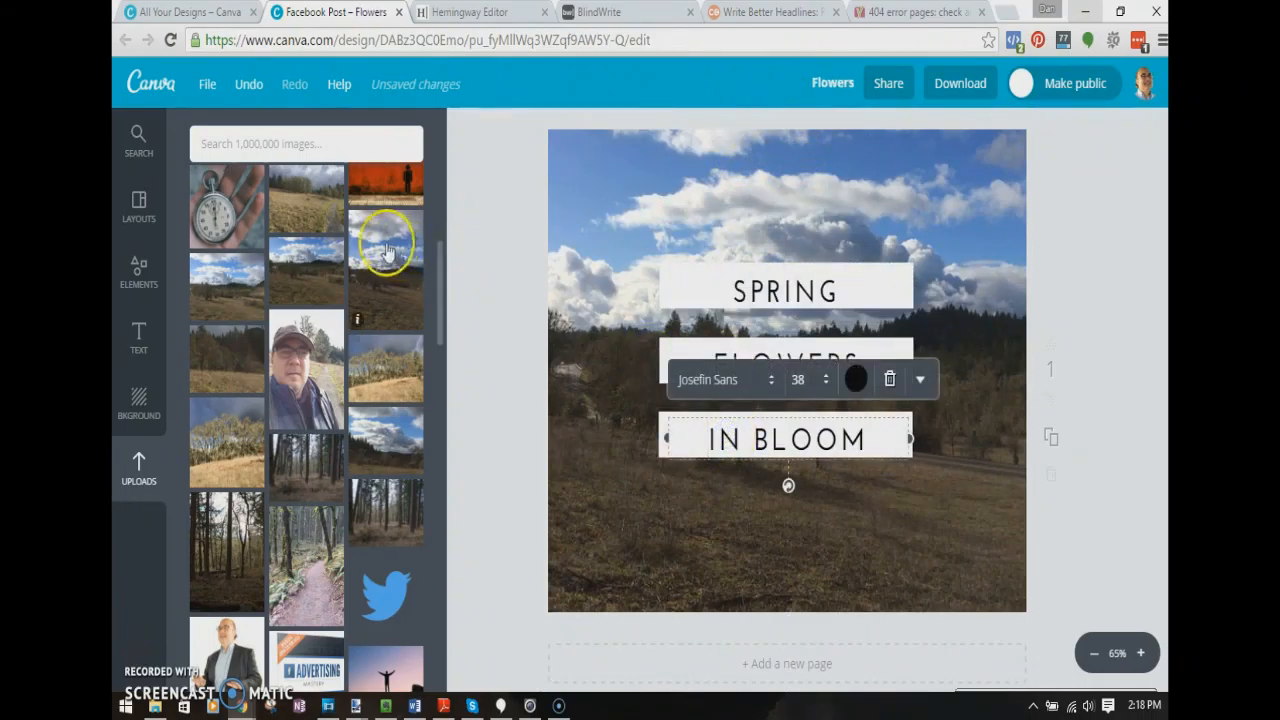
Add a heading text box above SPRING and set its text to 'New Heading'
{"action": "left_click", "coordinate": [138, 338]}
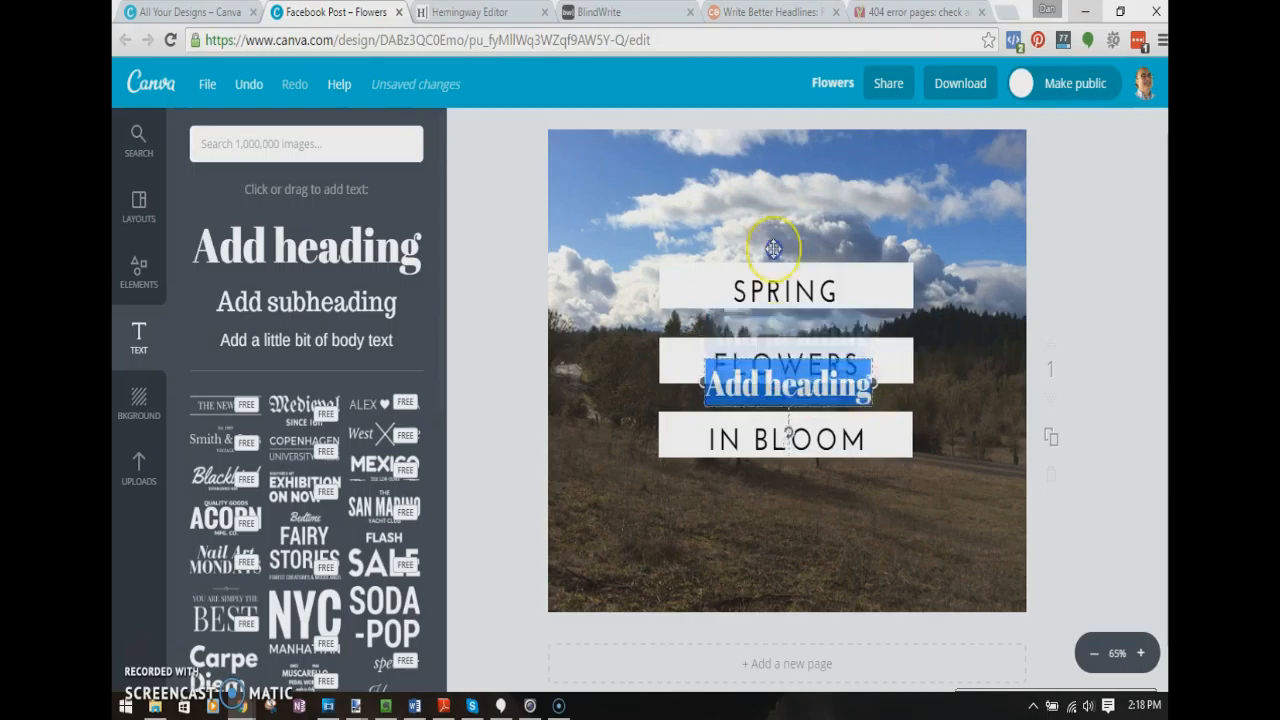
{"action": "left_click_drag", "start_coordinate": [784, 384], "coordinate": [812, 210]}
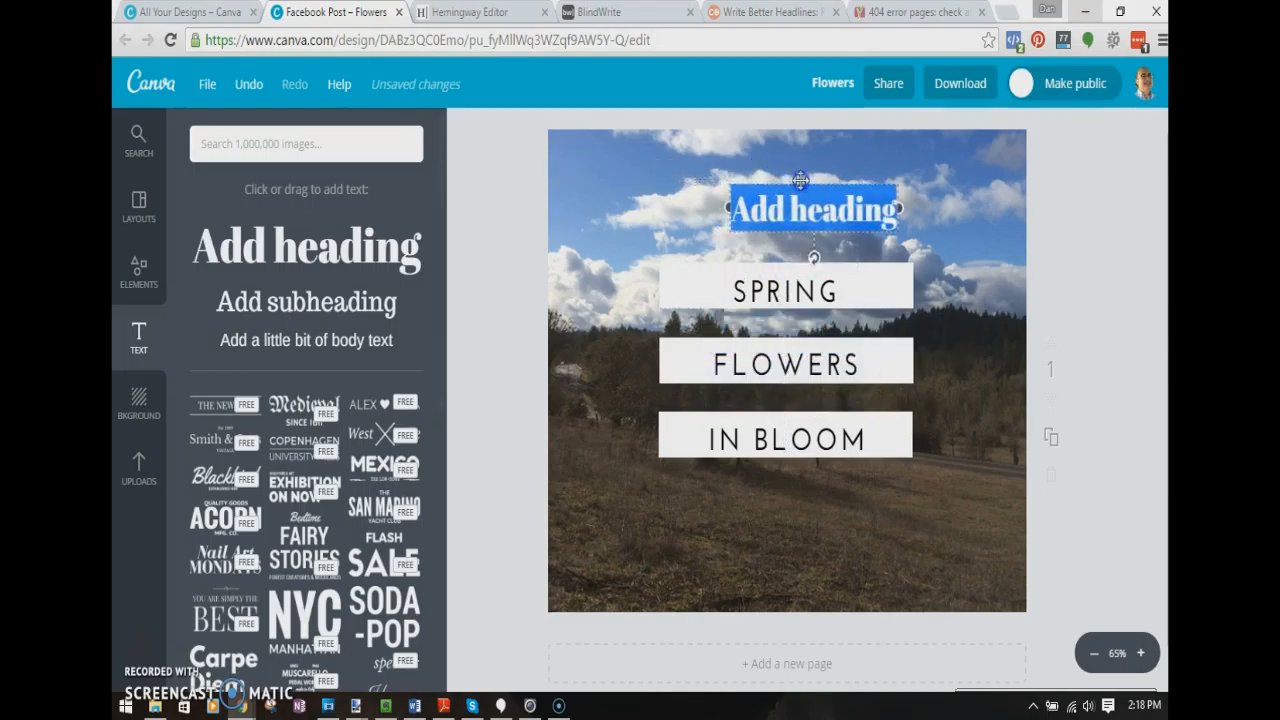
{"action": "left_click_drag", "start_coordinate": [812, 210], "coordinate": [784, 200]}
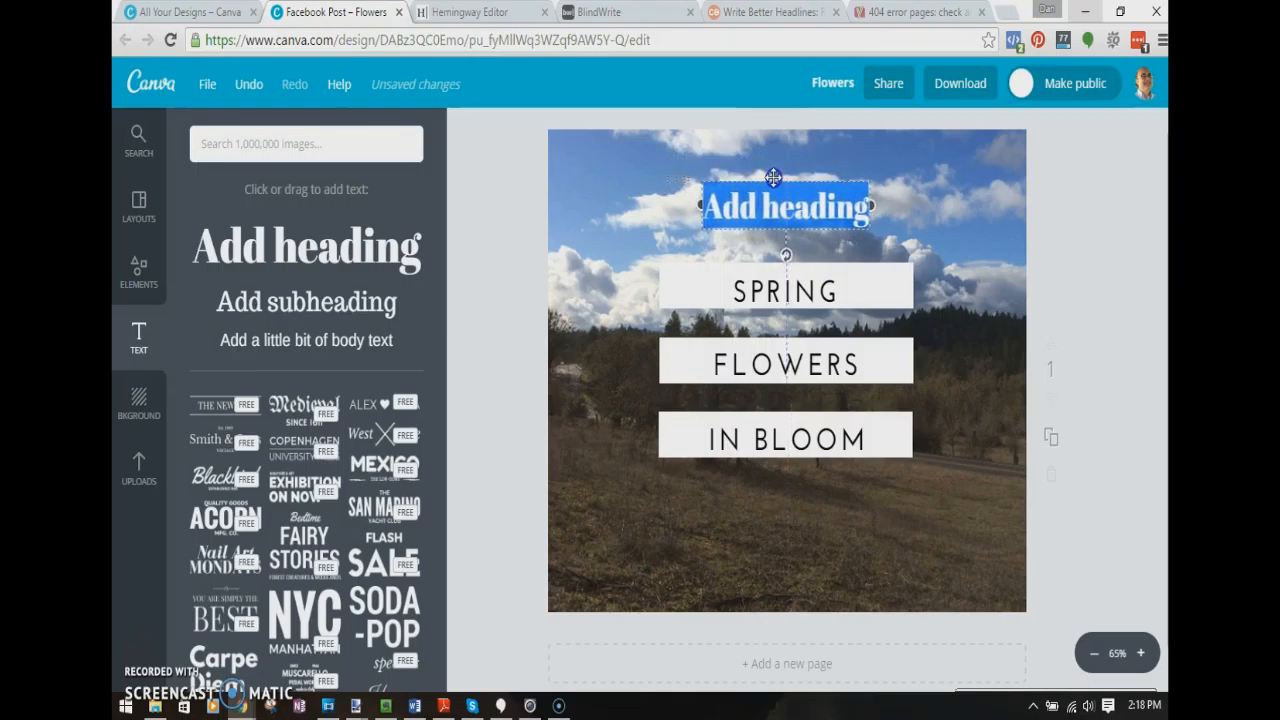
{"action": "left_click", "coordinate": [784, 206]}
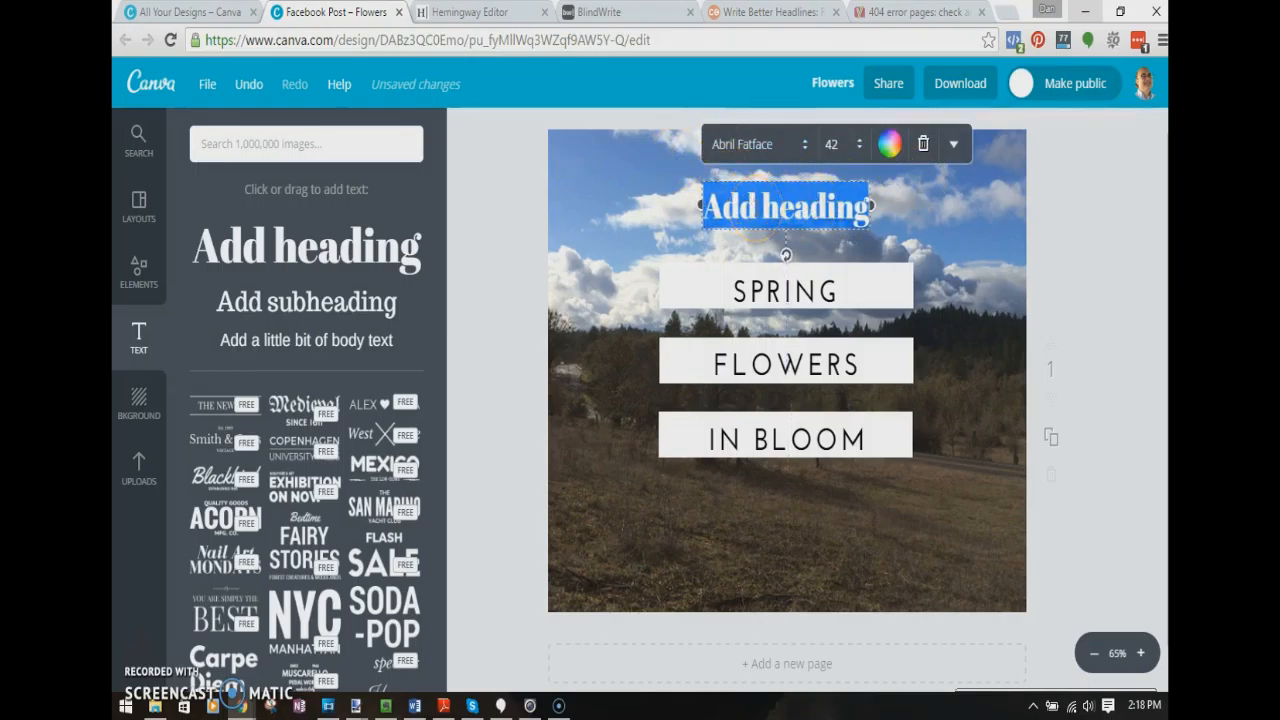
{"action": "type", "text": "New Heading"}
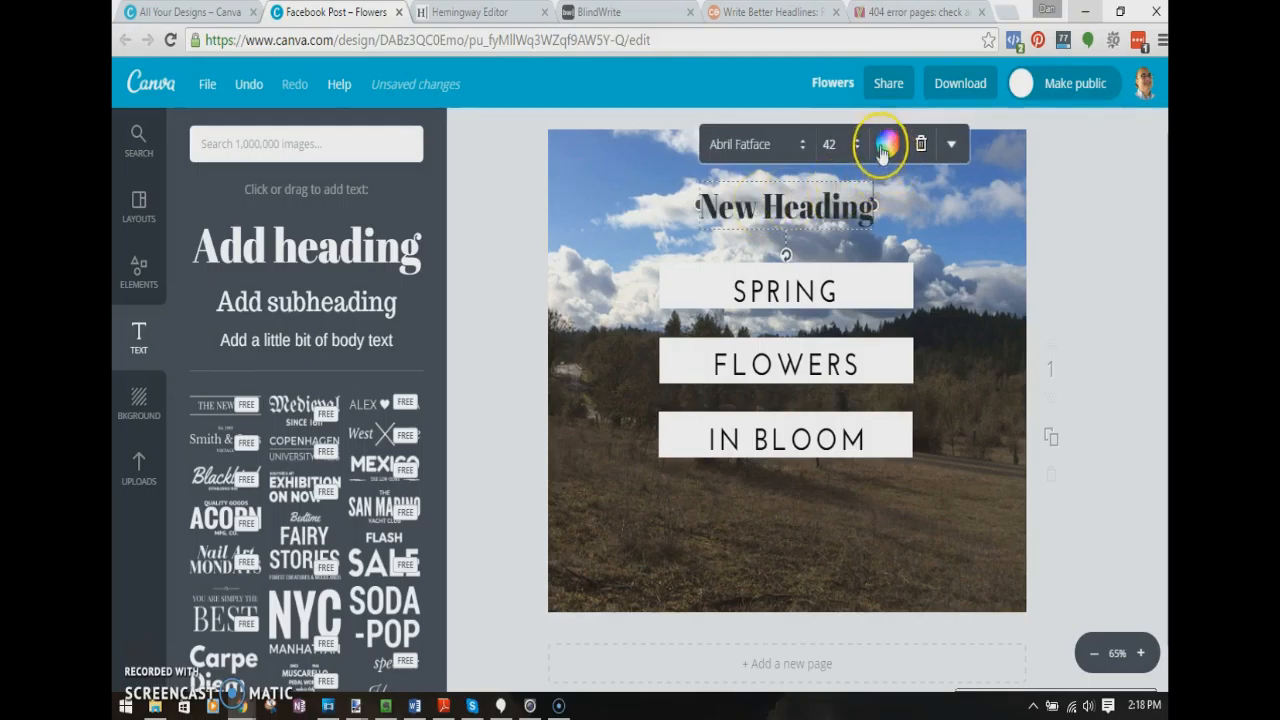
Colour the heading pink using a custom colour from the colour picker
{"action": "left_click", "coordinate": [884, 144]}
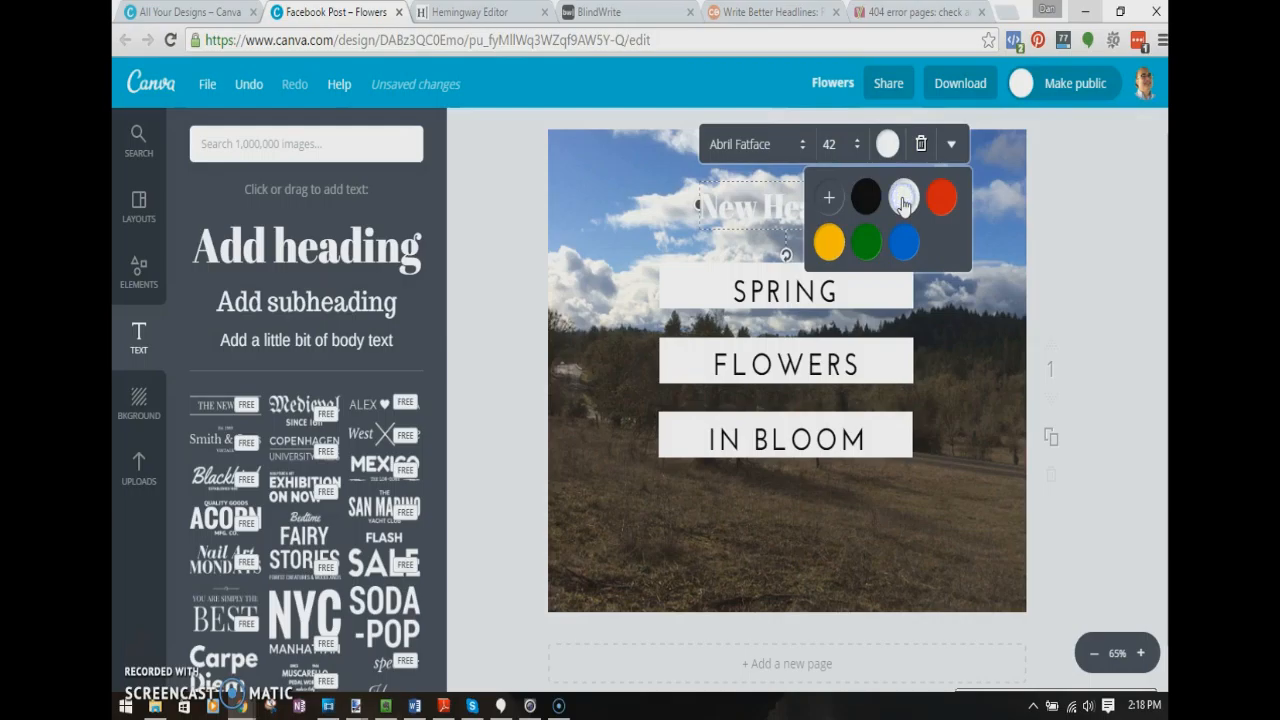
{"action": "left_click", "coordinate": [828, 244]}
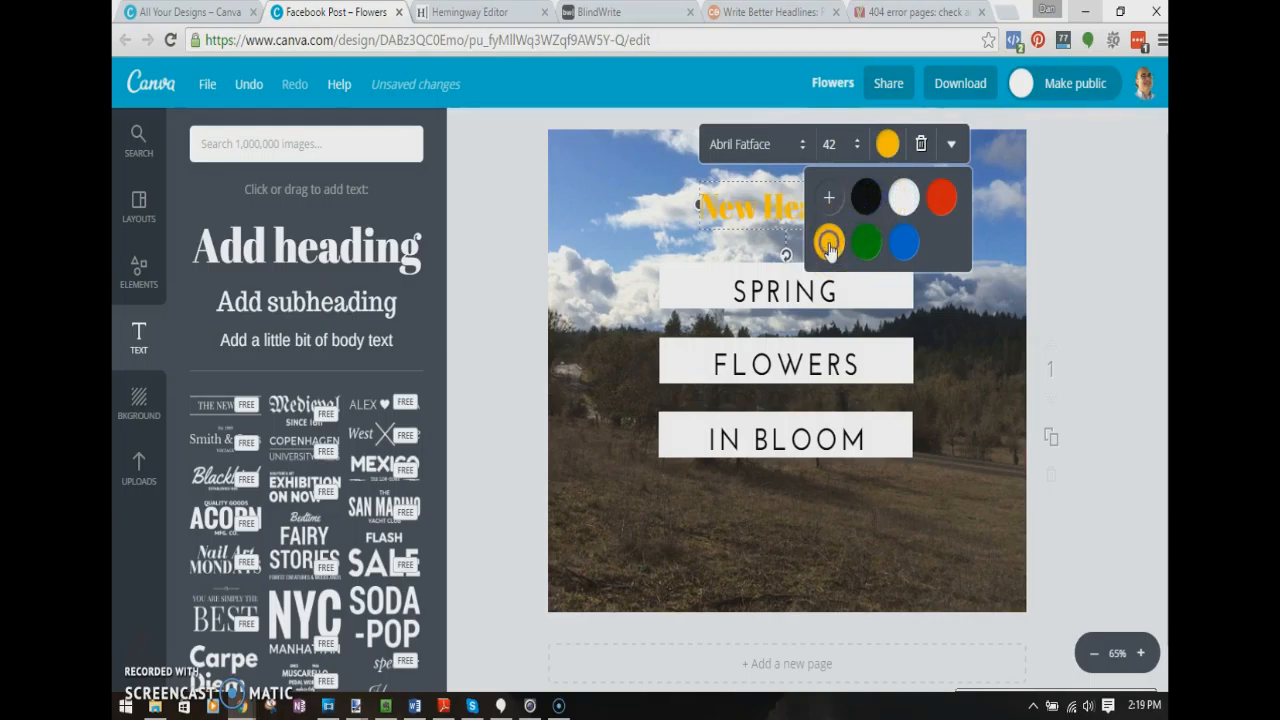
{"action": "left_click", "coordinate": [828, 198]}
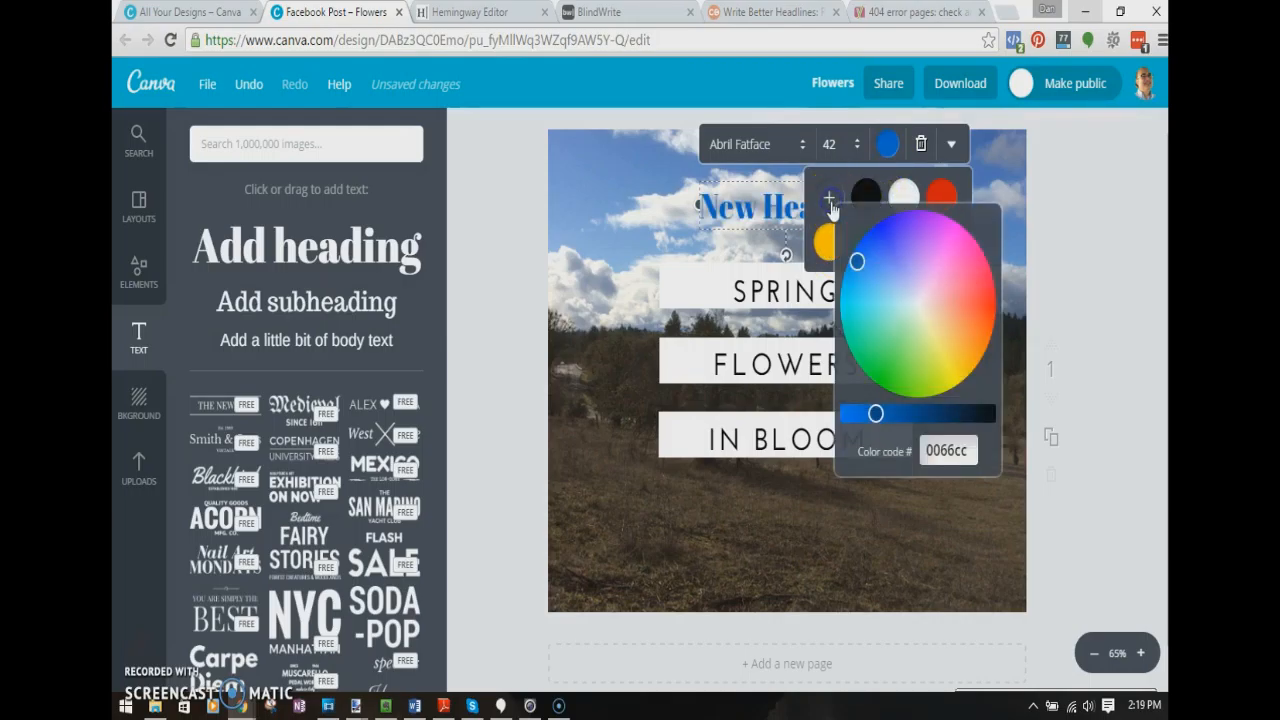
{"action": "left_click", "coordinate": [944, 236]}
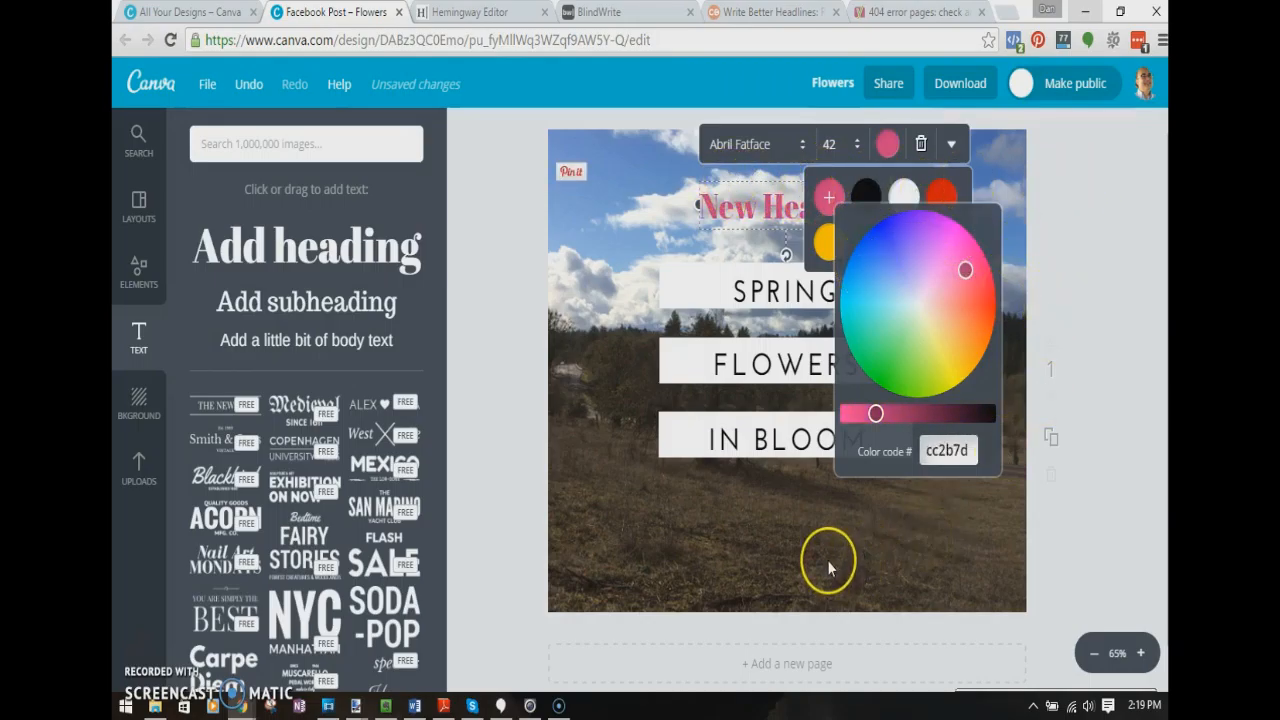
{"action": "left_click", "coordinate": [828, 560]}
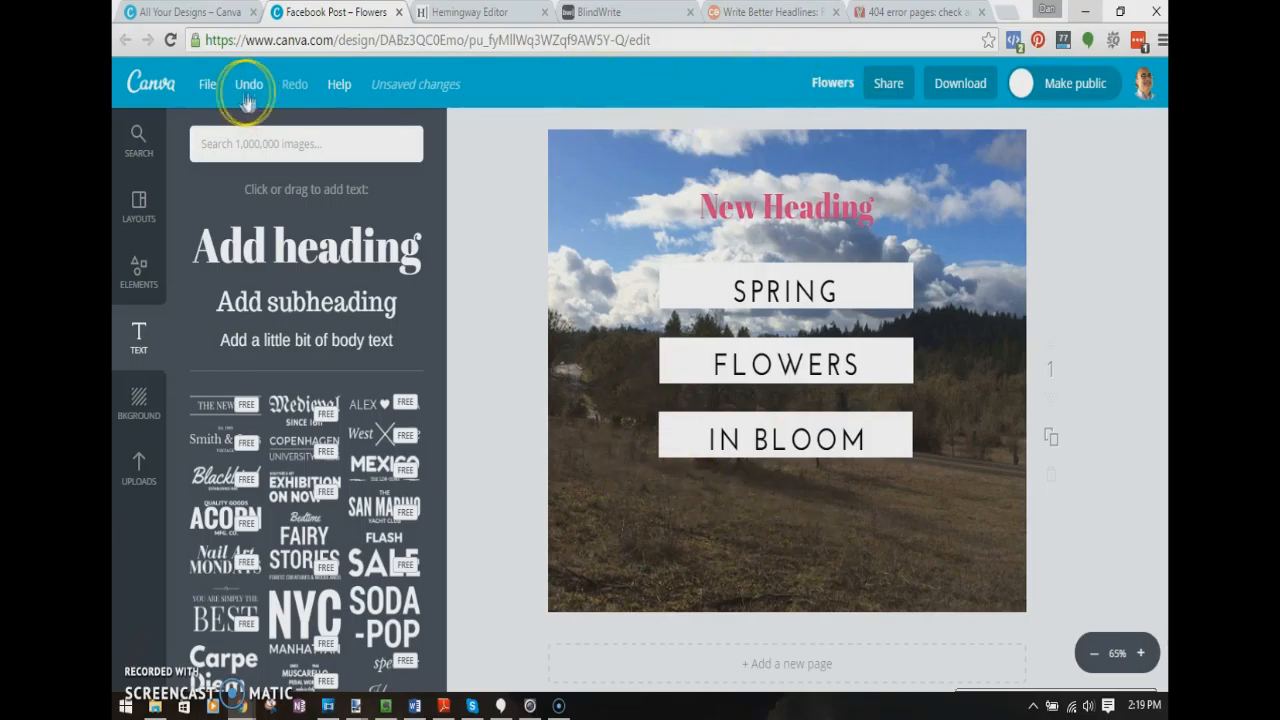
Return to Canva's Create a design home, then switch to the Hemingway Editor page
{"action": "left_click", "coordinate": [960, 84]}
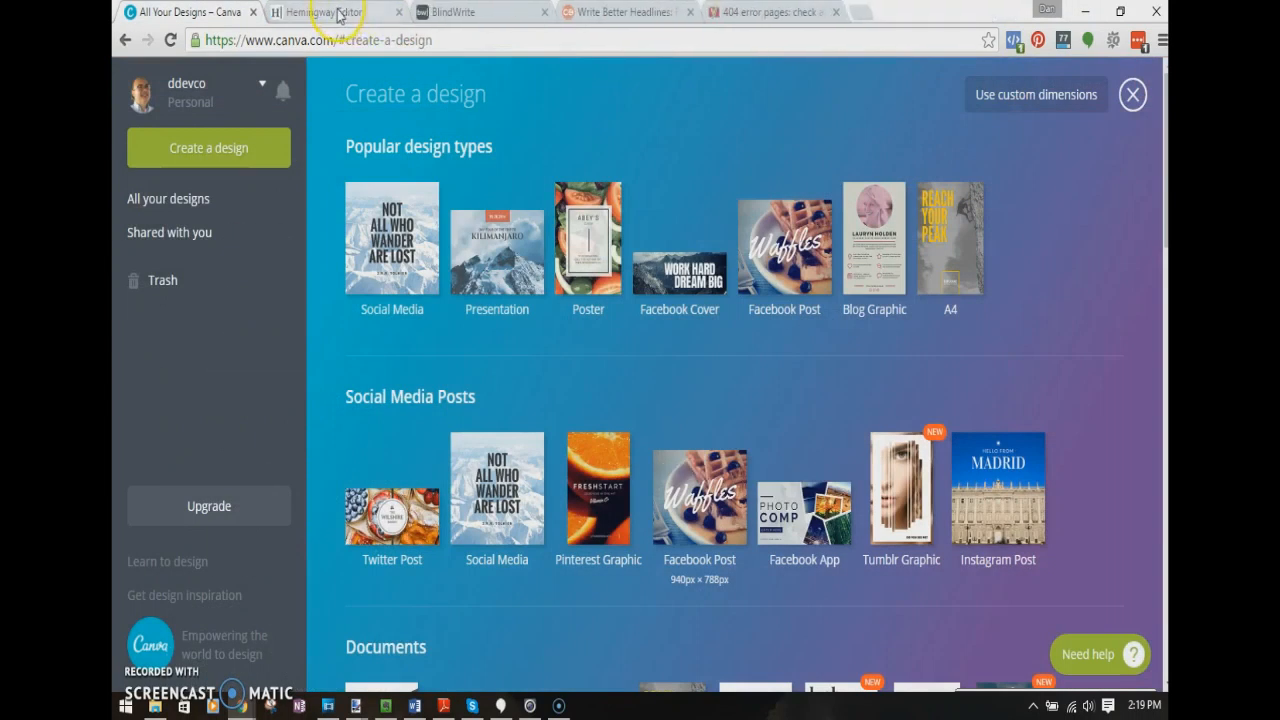
{"action": "left_click", "coordinate": [320, 12]}
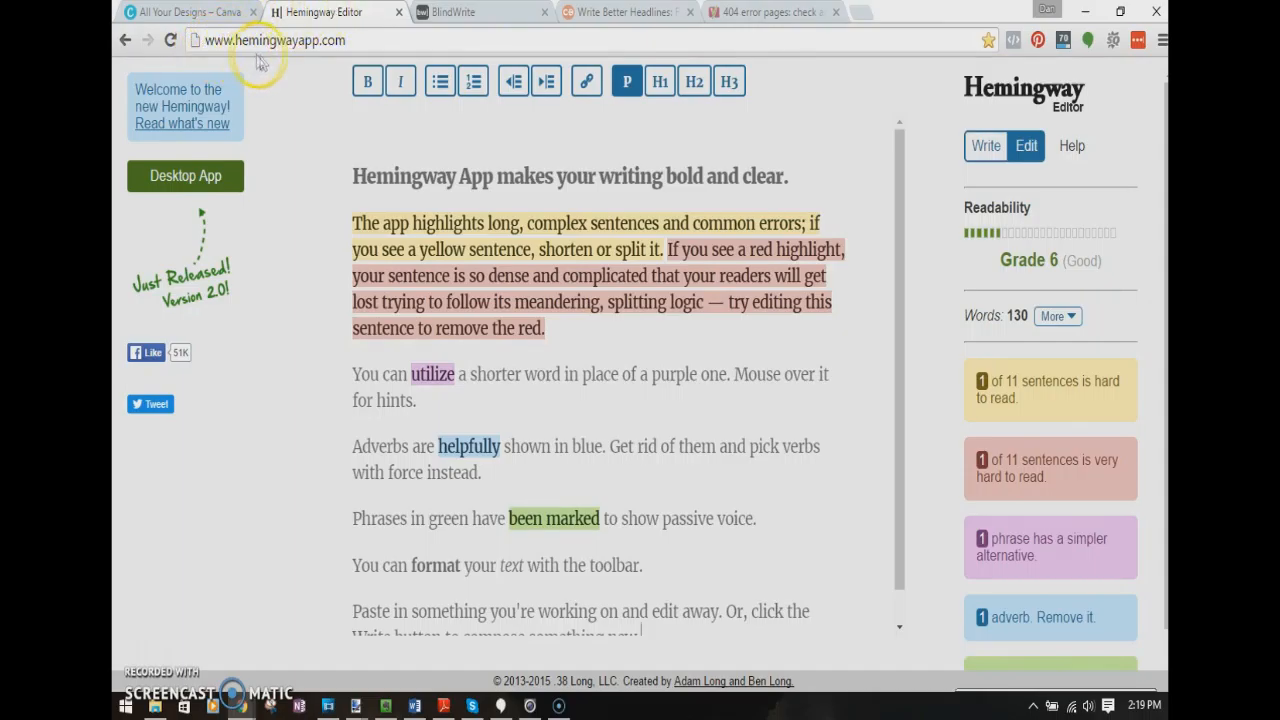
{"action": "mouse_move", "coordinate": [316, 132]}
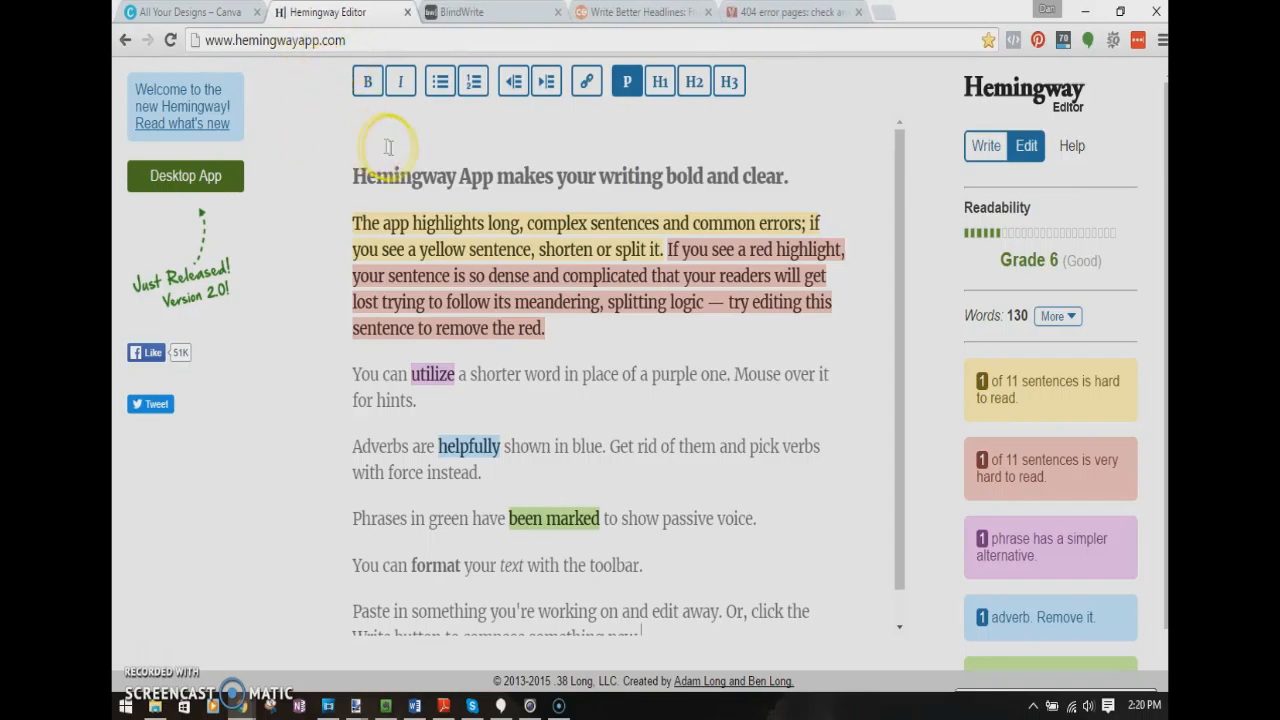
{"action": "mouse_move", "coordinate": [800, 132]}
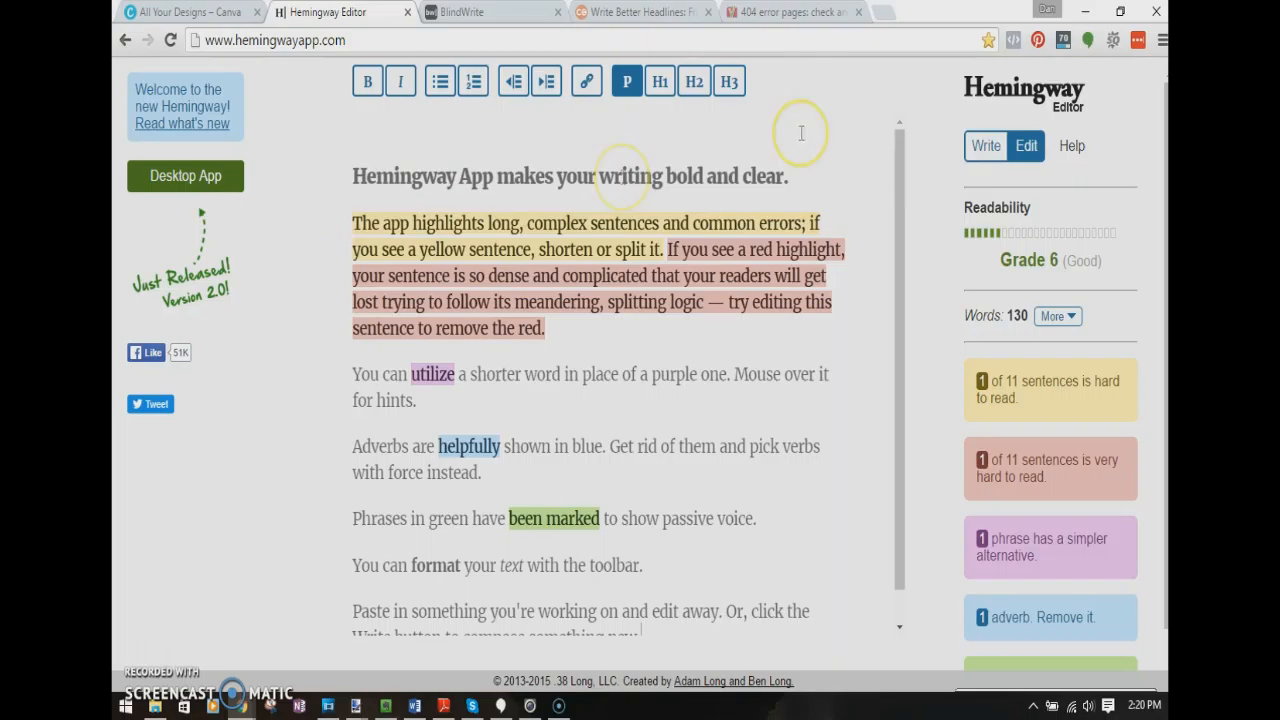
{"action": "mouse_move", "coordinate": [784, 356]}
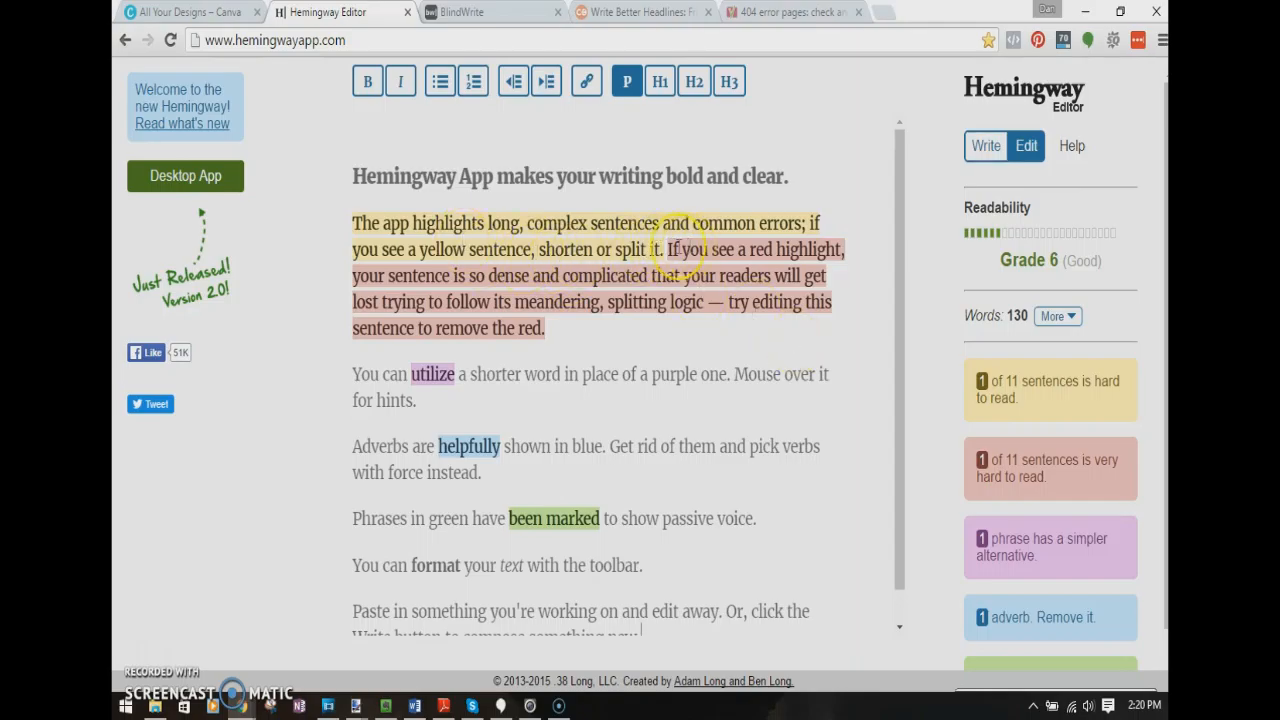
{"action": "mouse_move", "coordinate": [640, 224]}
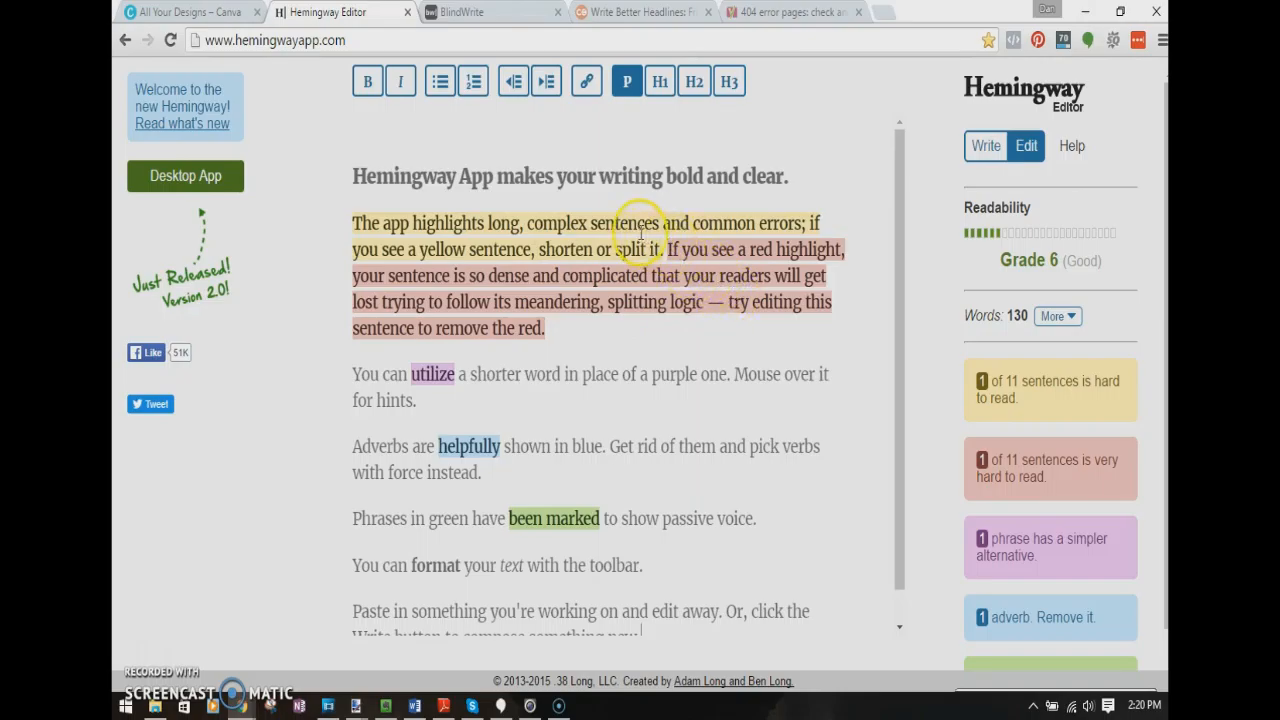
{"action": "mouse_move", "coordinate": [556, 236]}
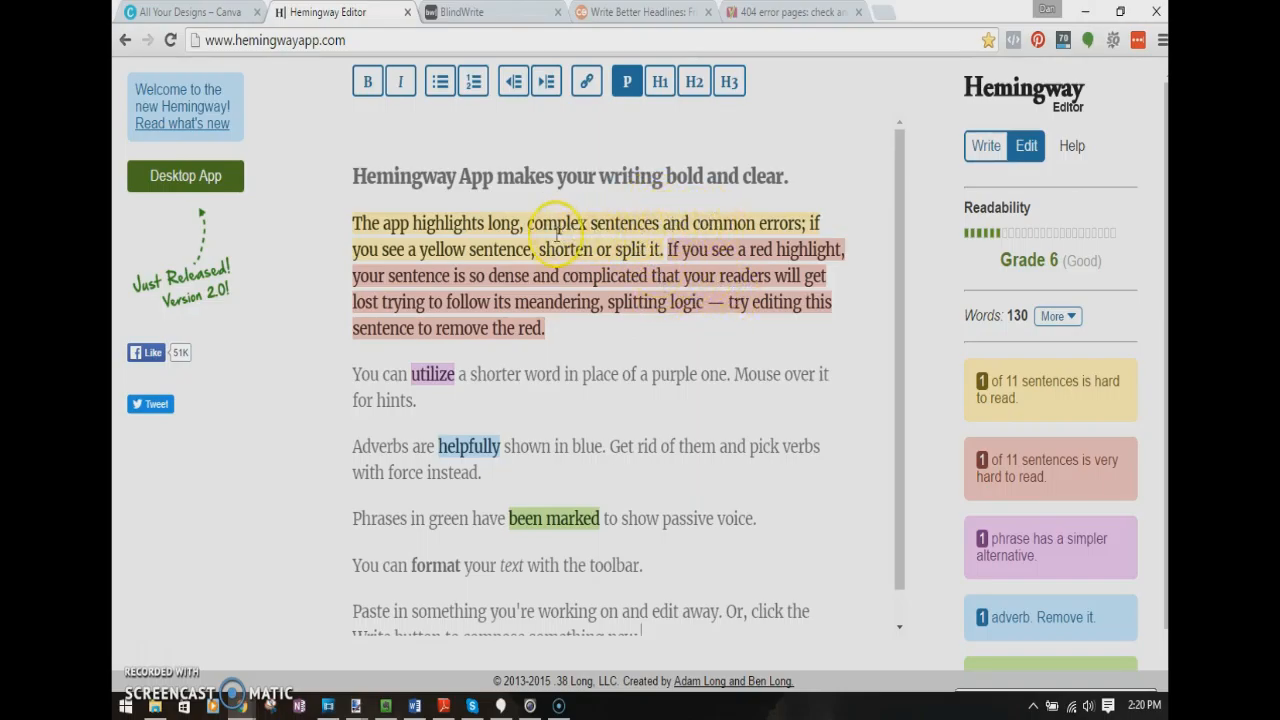
{"action": "mouse_move", "coordinate": [484, 448]}
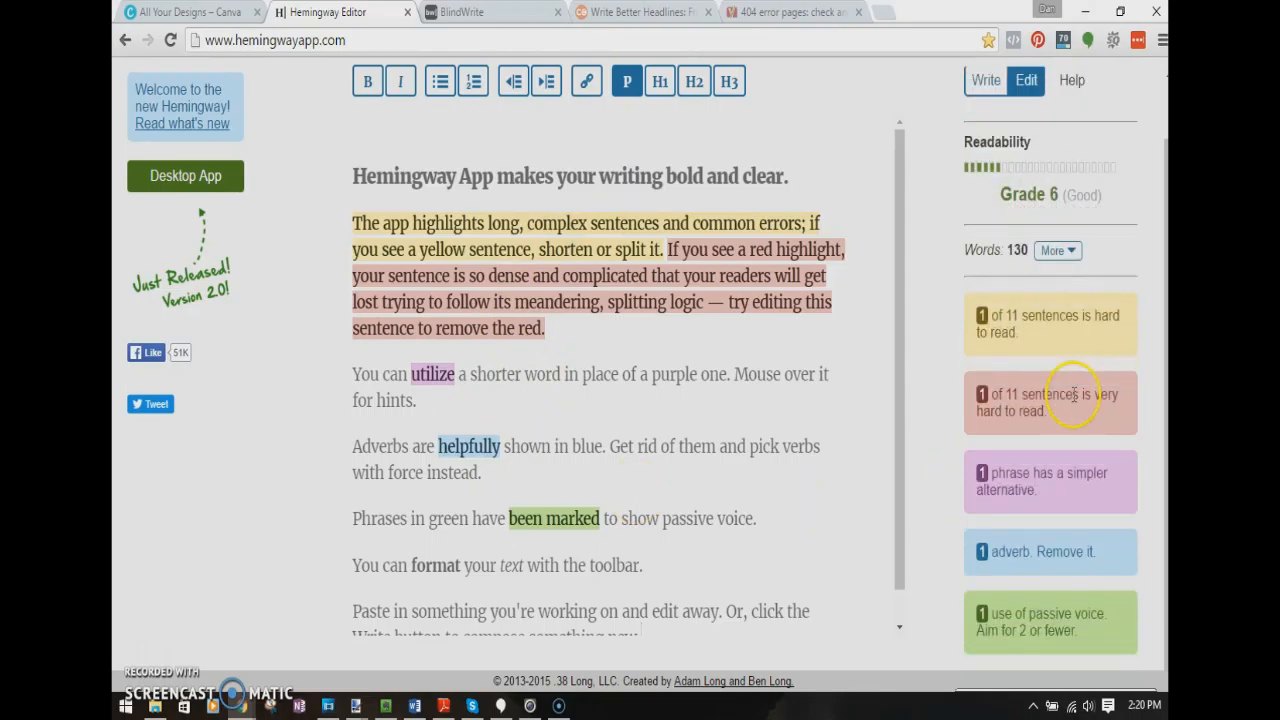
{"action": "mouse_move", "coordinate": [1068, 376]}
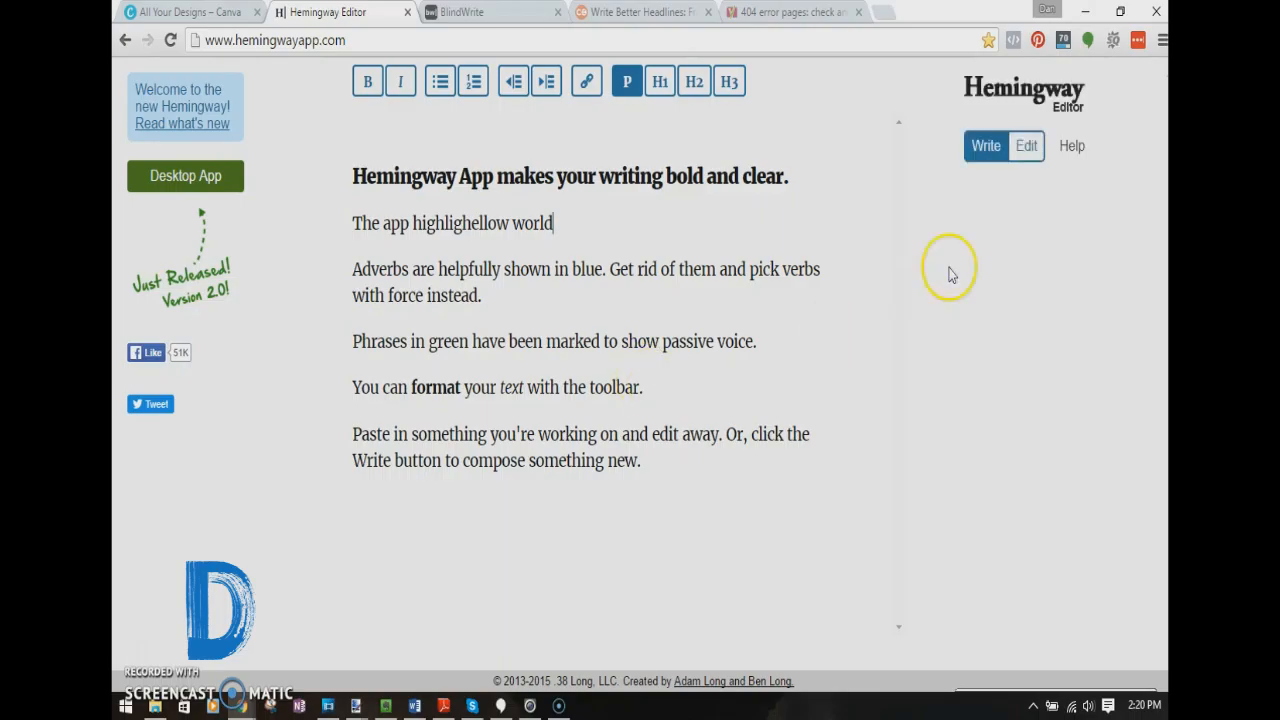
View the edited text's readability report (Grade 5, 64 words), expanding and collapsing the detailed statistics
{"action": "left_click", "coordinate": [1026, 144]}
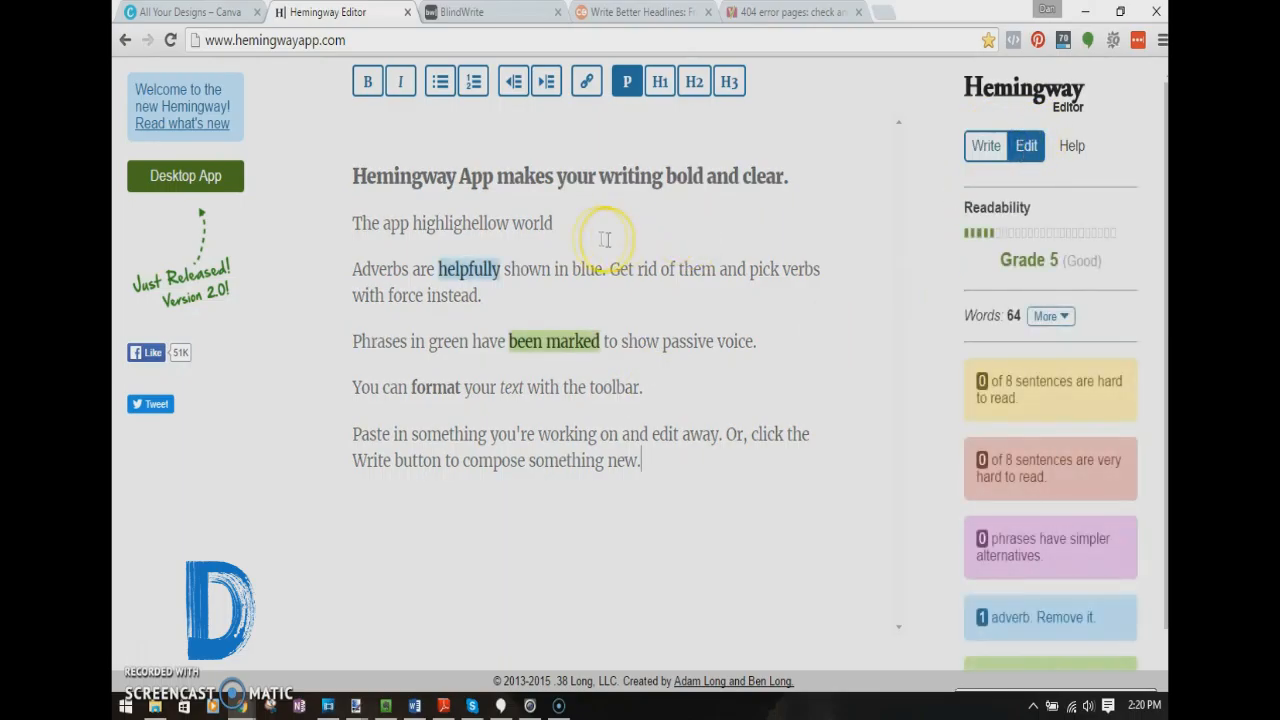
{"action": "mouse_move", "coordinate": [756, 242]}
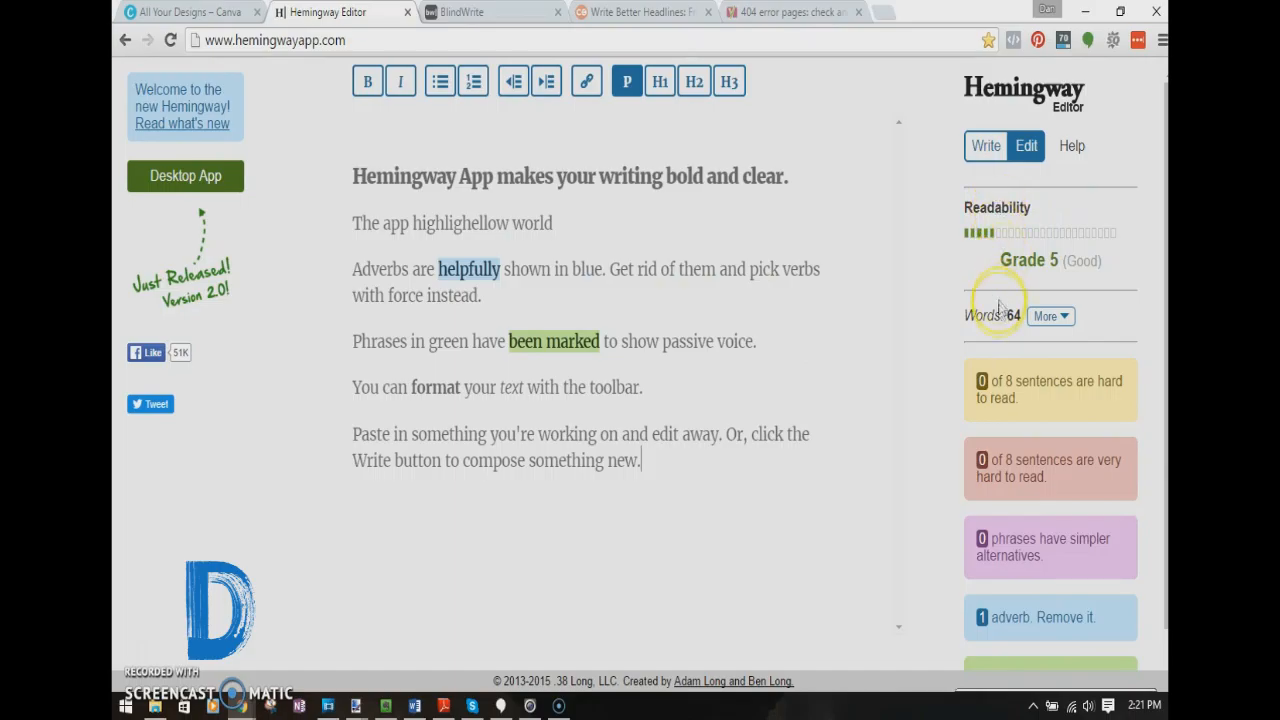
{"action": "left_click", "coordinate": [1050, 316]}
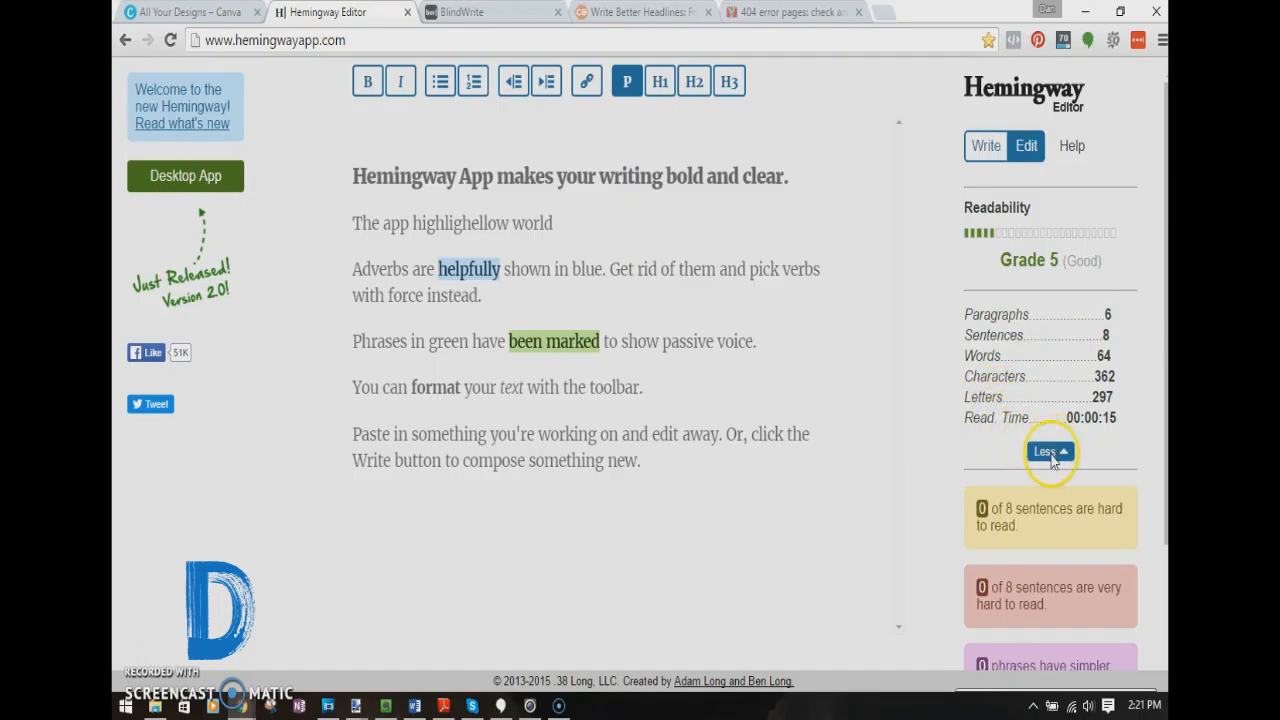
{"action": "left_click", "coordinate": [1050, 452]}
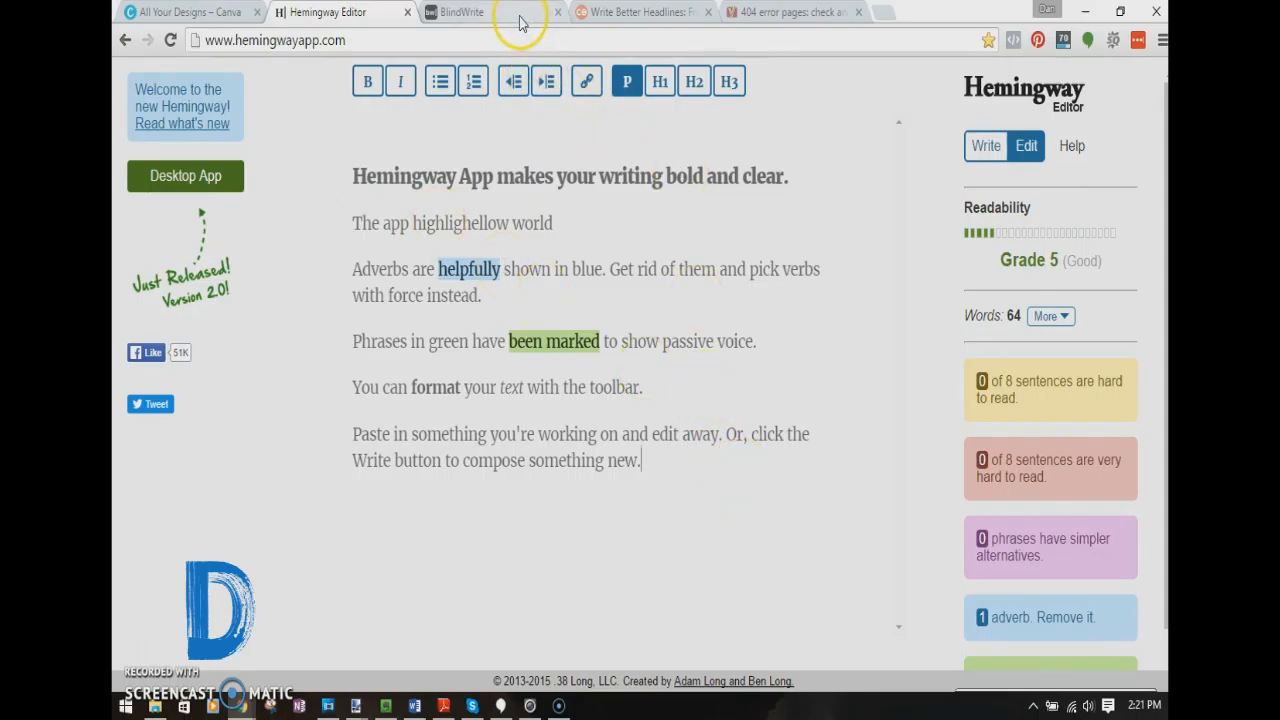
Start a BlindWrite session on the topic 'Blogging' for 10 minutes and begin typing
{"action": "left_click", "coordinate": [490, 12]}
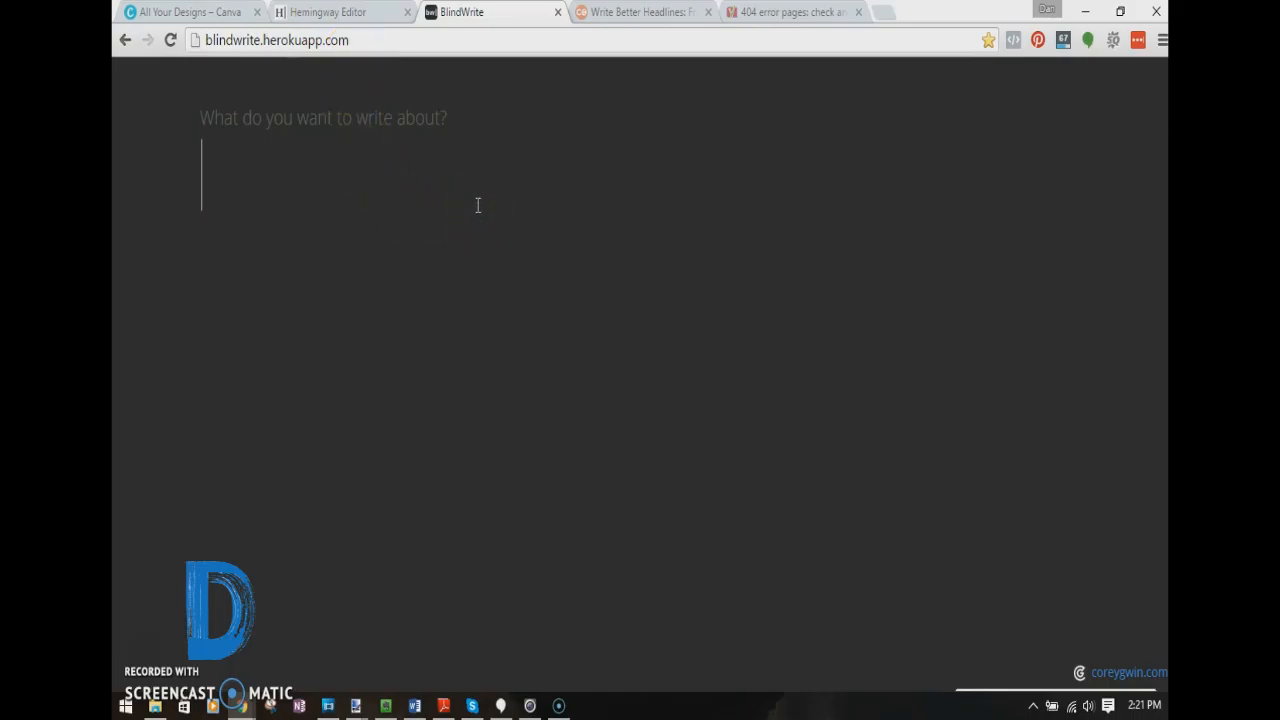
{"action": "type", "text": "Blo"}
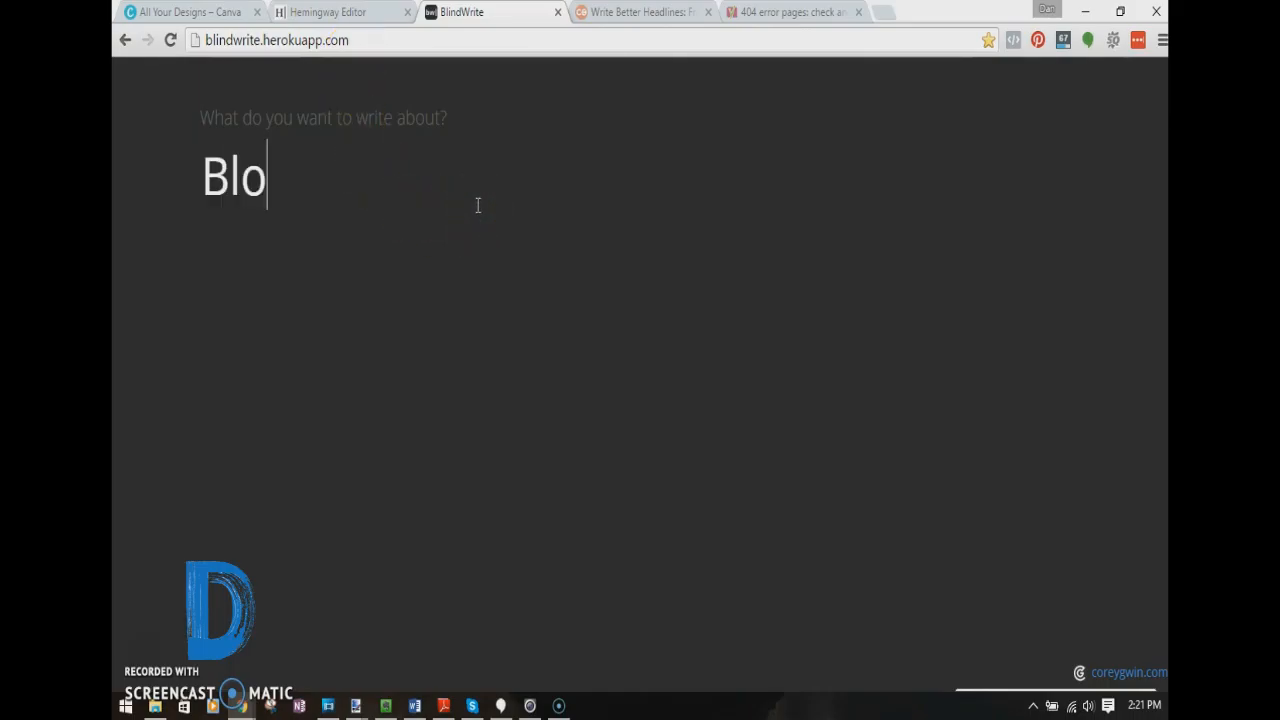
{"action": "type", "text": "gging"}
{"action": "type", "text": "1"}
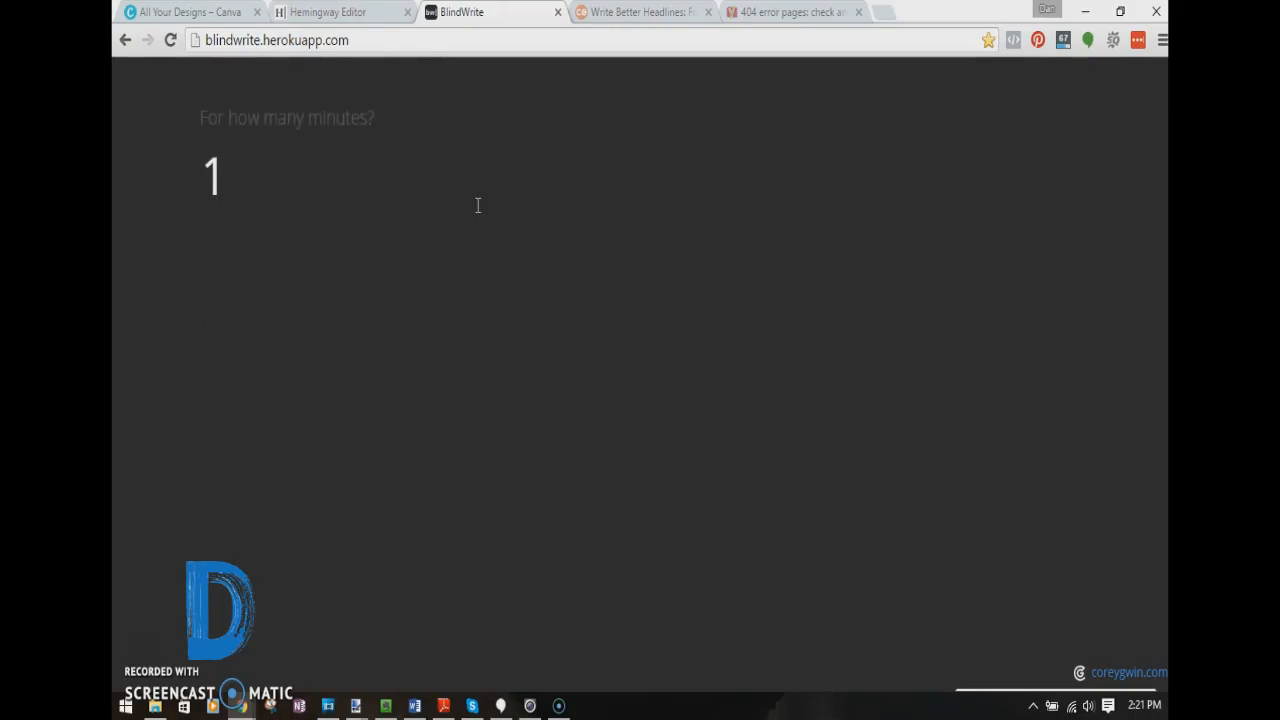
{"action": "type", "text": "0"}
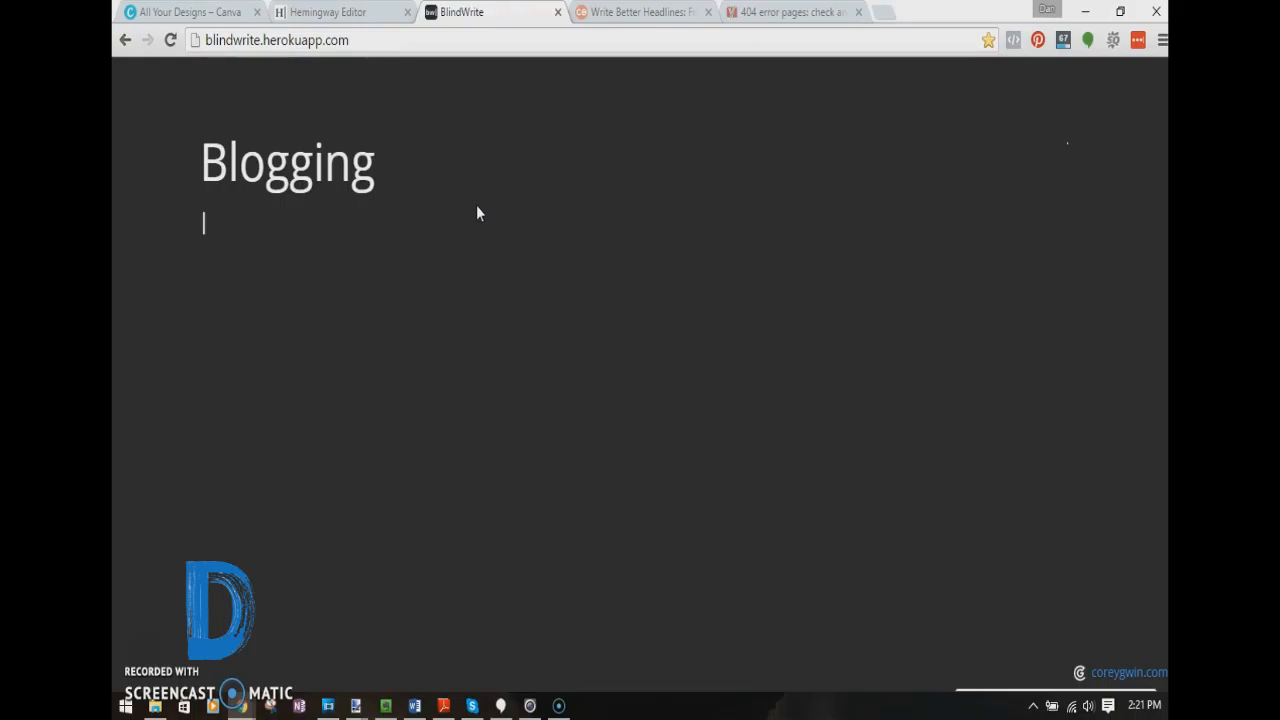
{"action": "type", "text": "a"}
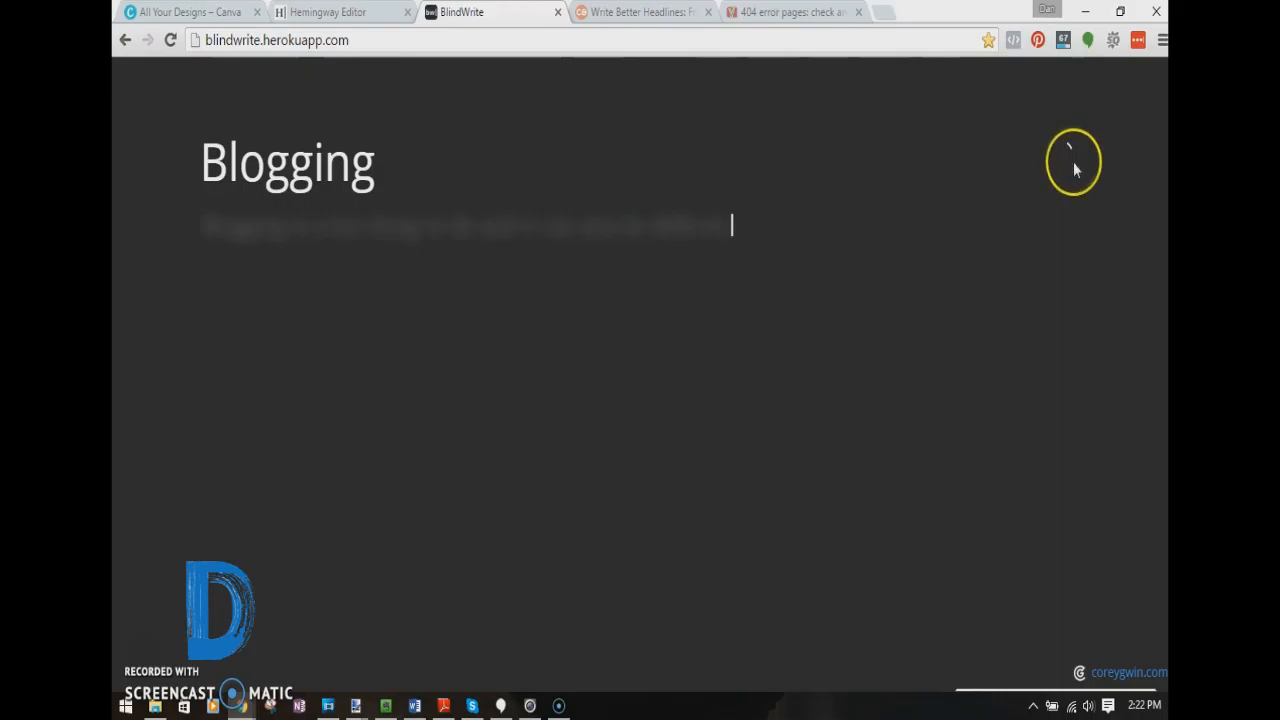
{"action": "mouse_move", "coordinate": [1052, 190]}
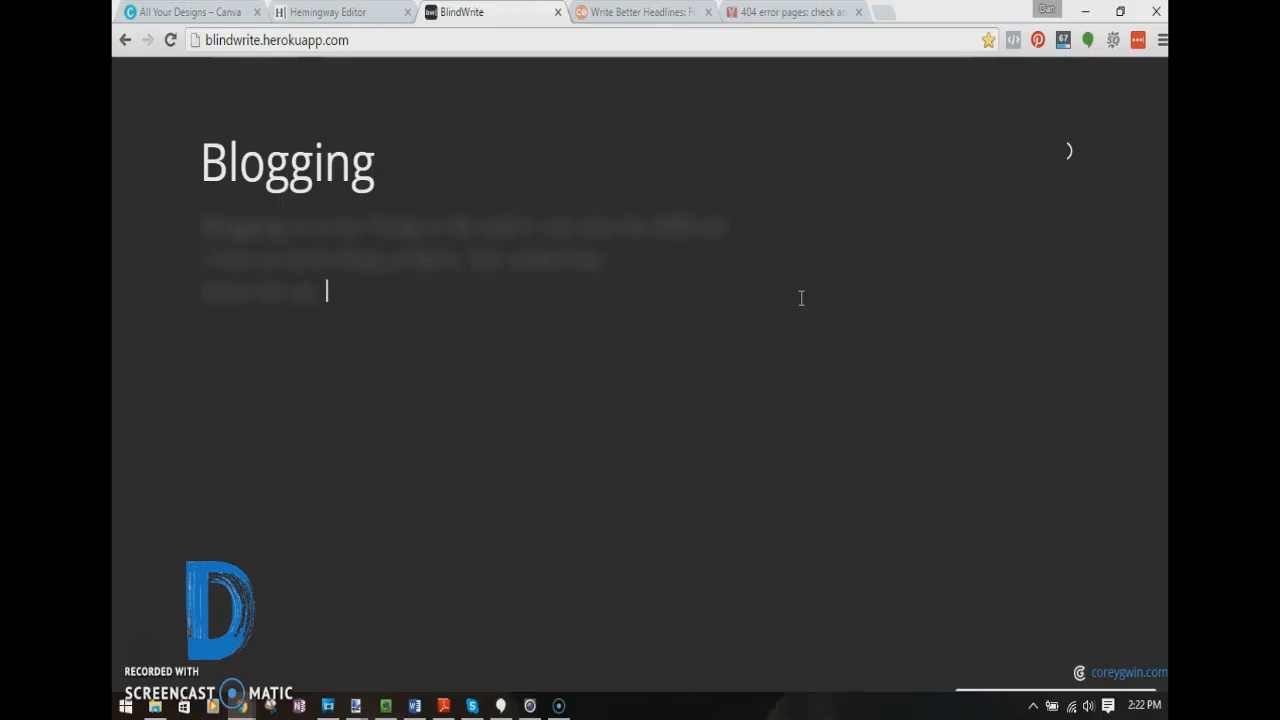
{"action": "mouse_move", "coordinate": [298, 90]}
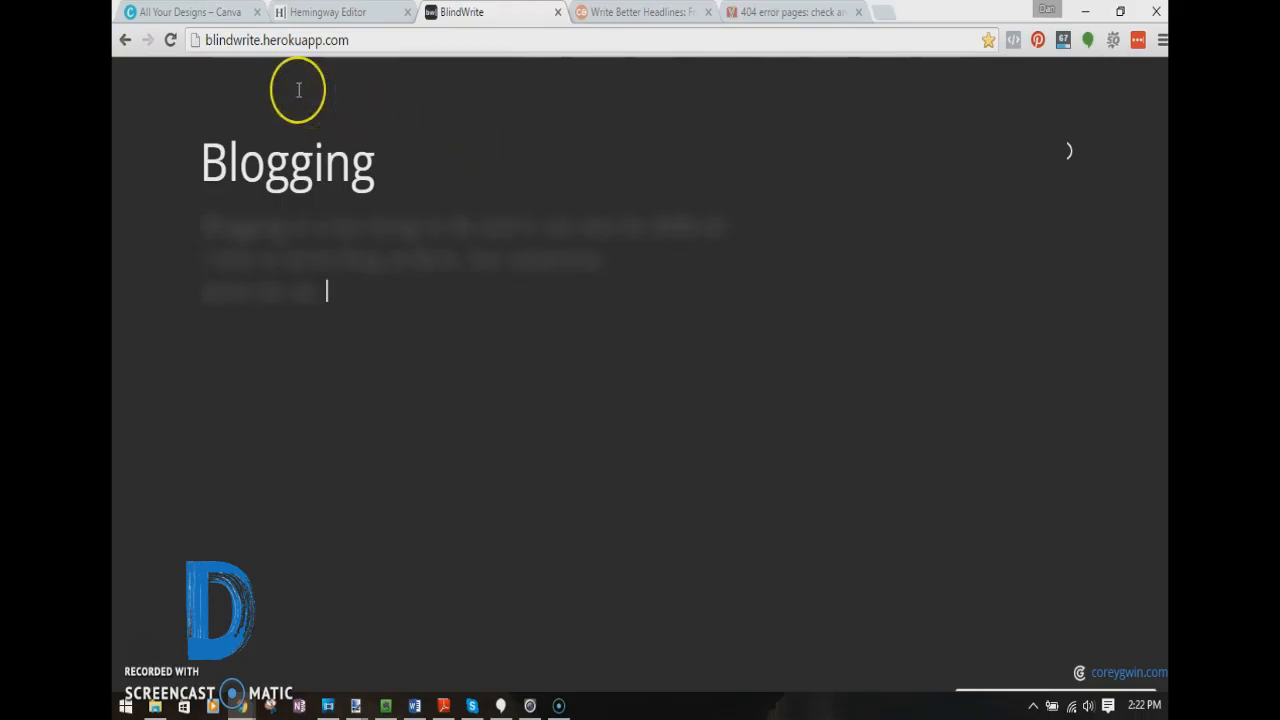
{"action": "mouse_move", "coordinate": [456, 90]}
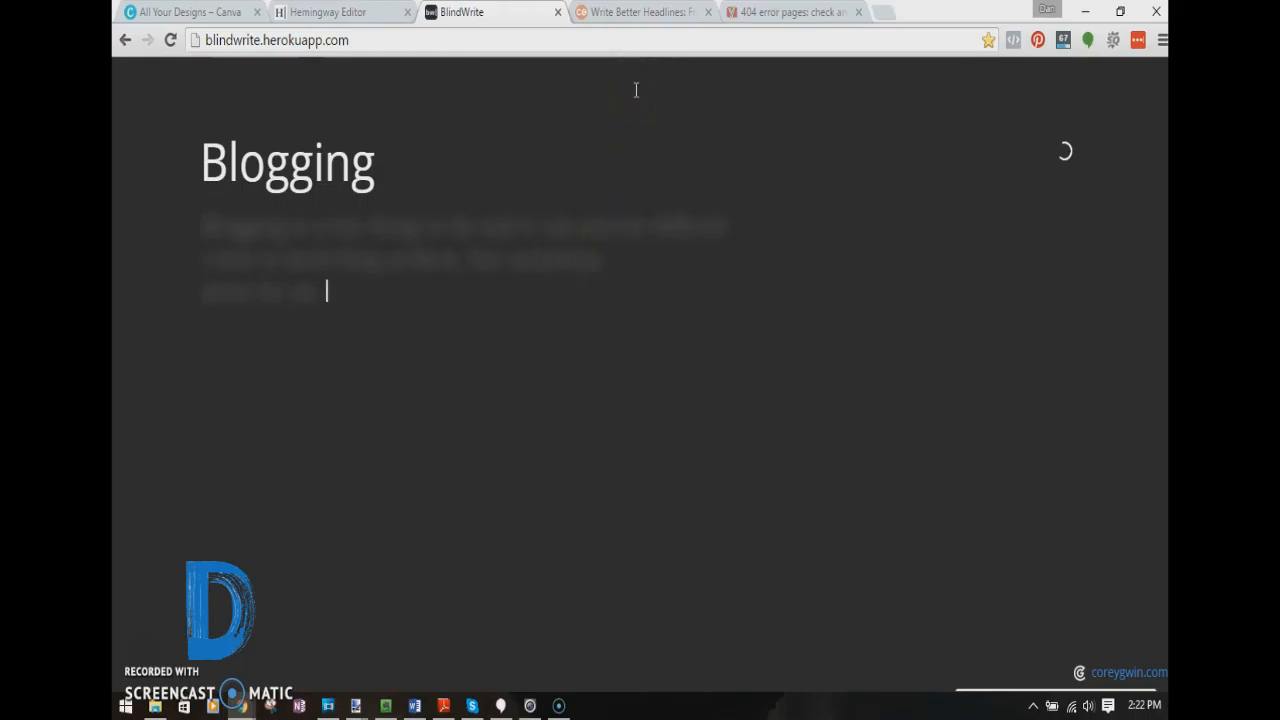
Enter 'Learn How to Write Better Headlines' in CoSchedule and submit it for analysis
{"action": "left_click", "coordinate": [636, 12]}
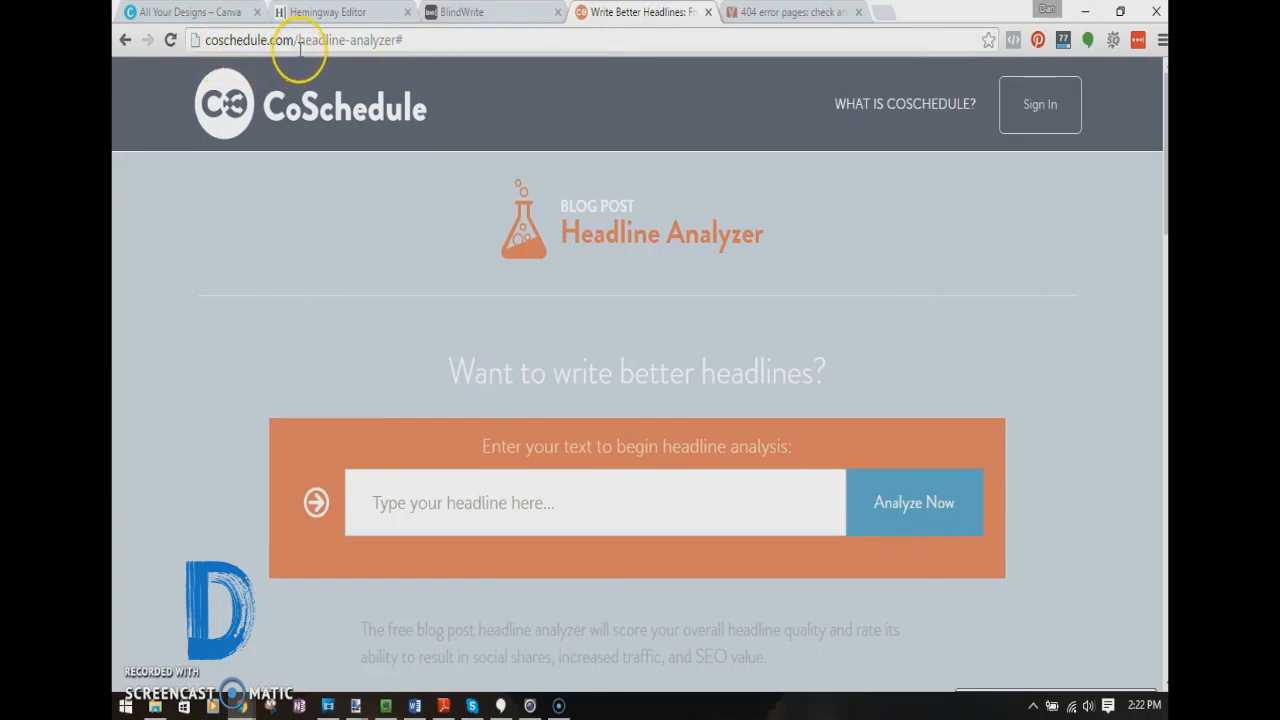
{"action": "mouse_move", "coordinate": [404, 58]}
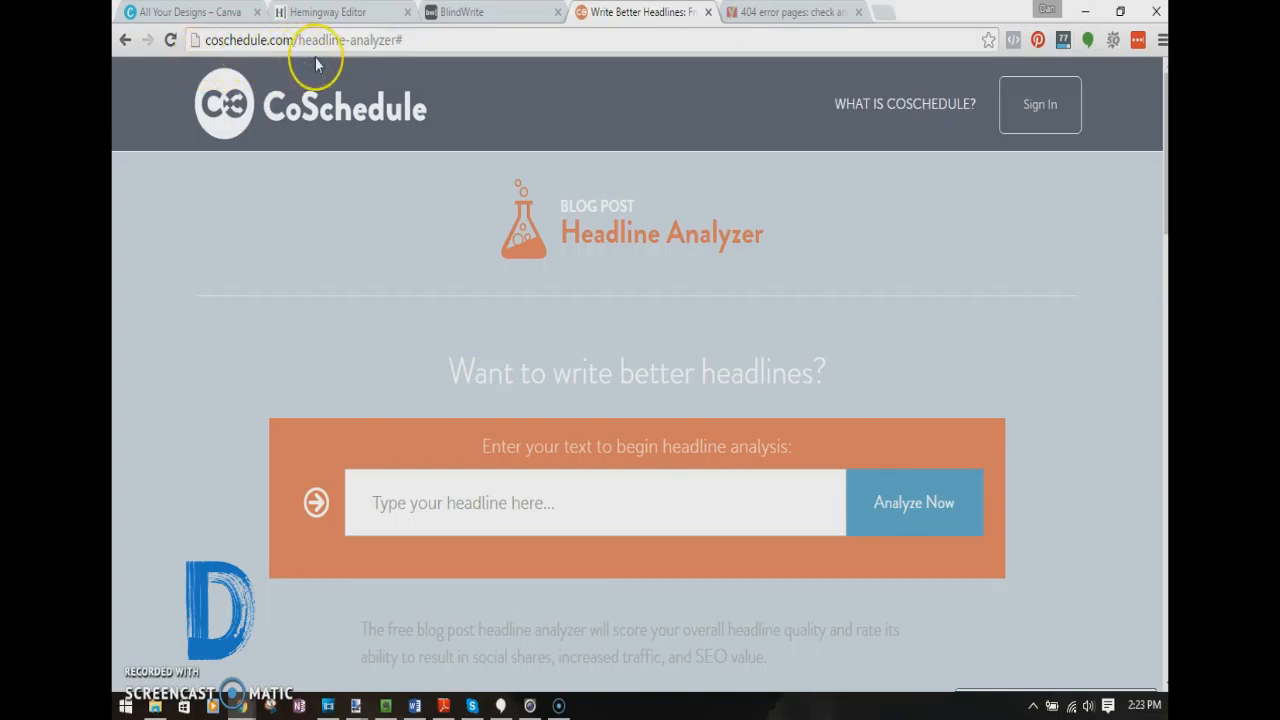
{"action": "mouse_move", "coordinate": [596, 144]}
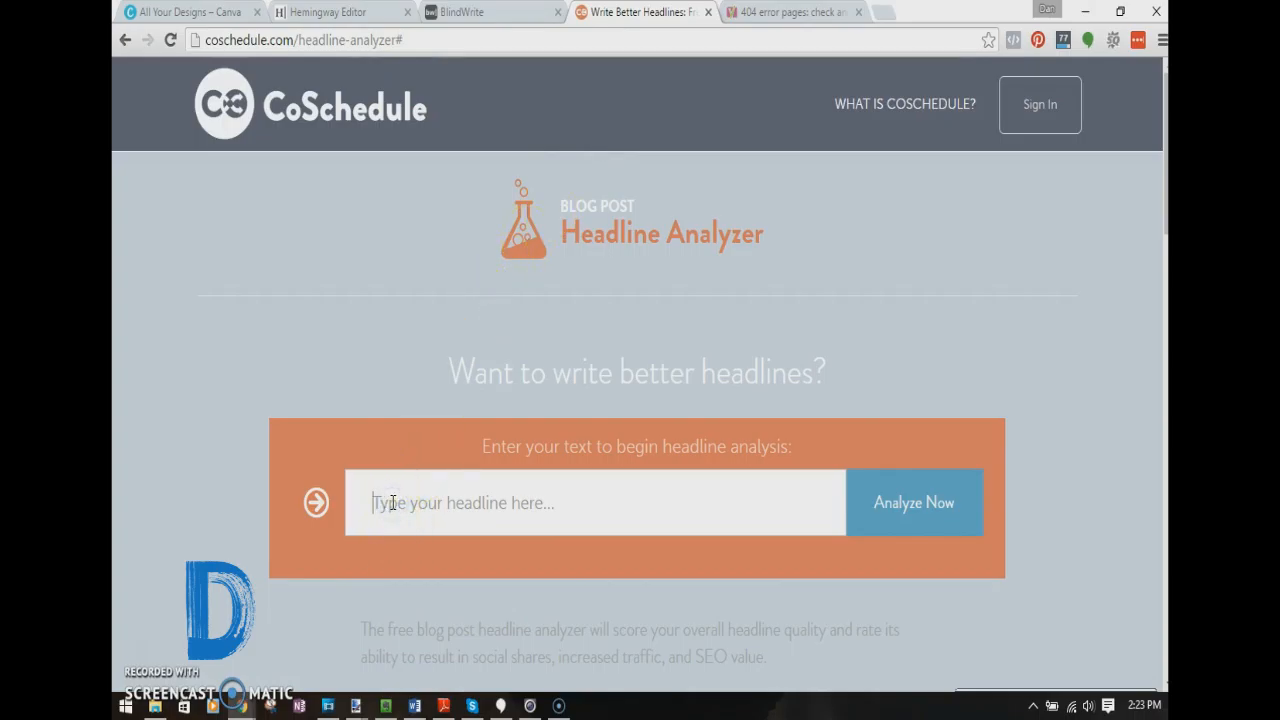
{"action": "type", "text": "Learn"}
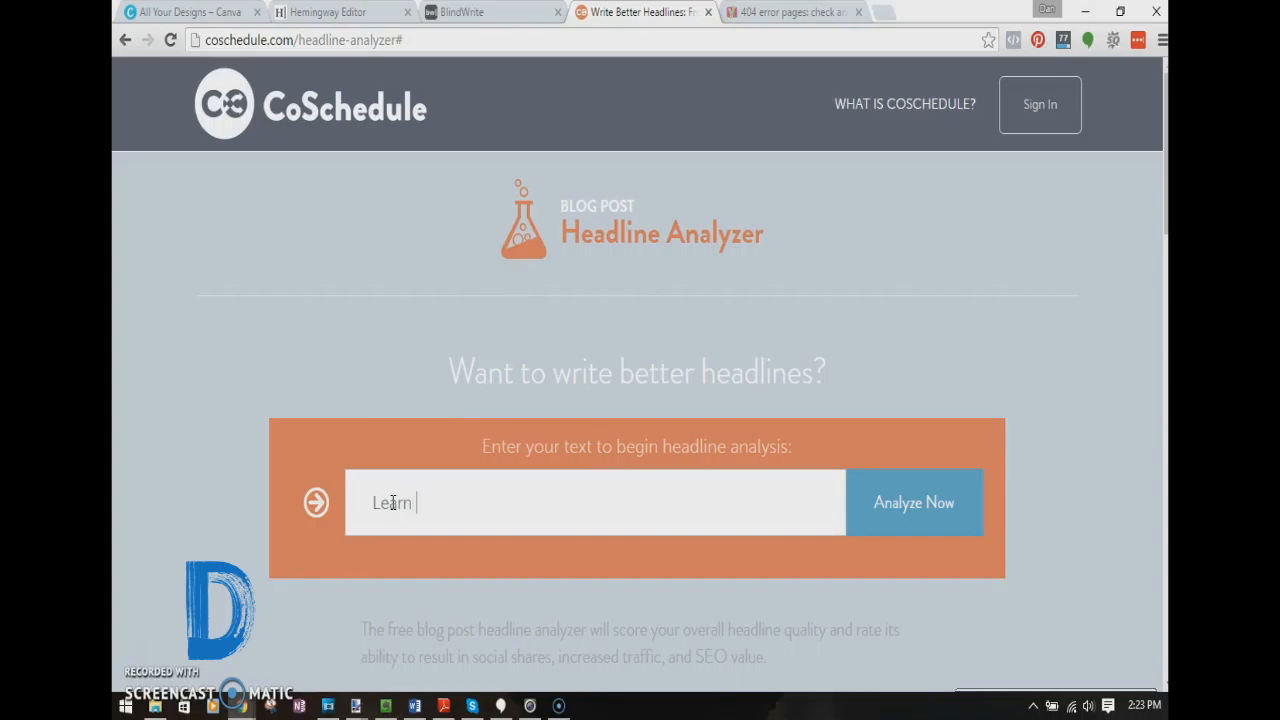
{"action": "type", "text": "How to Write b"}
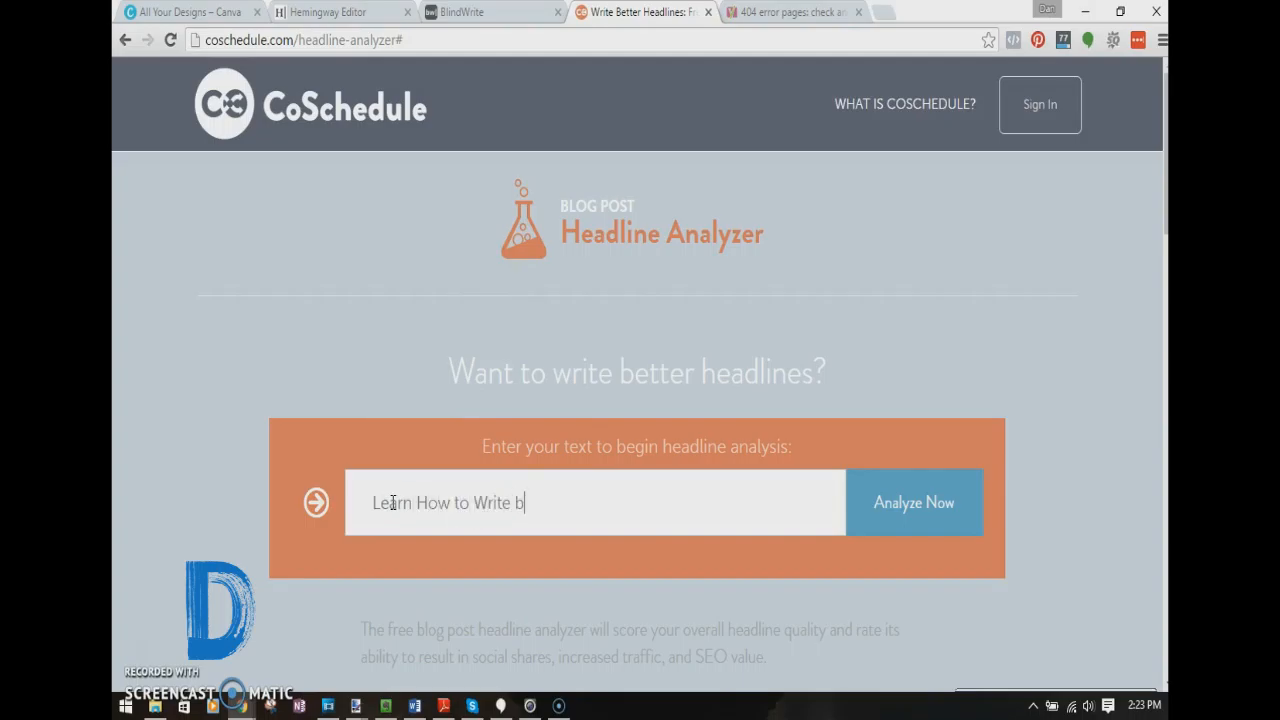
{"action": "type", "text": "et"}
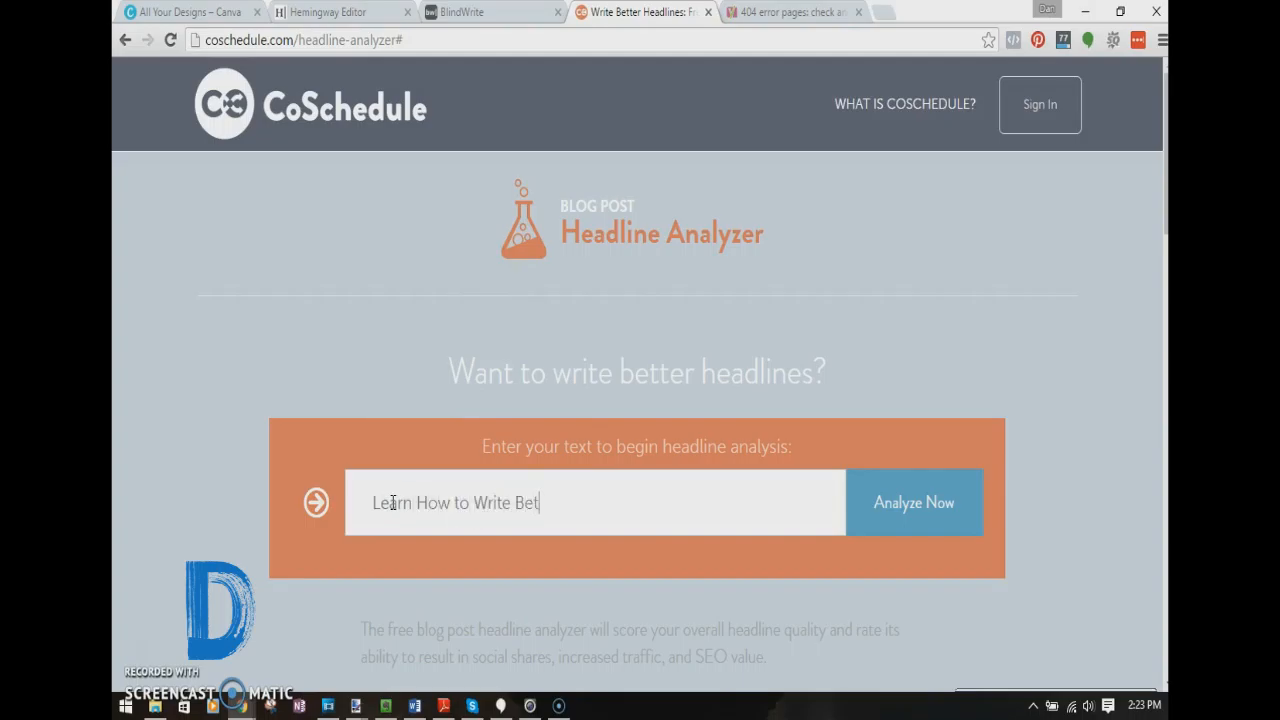
{"action": "type", "text": "ter Headline"}
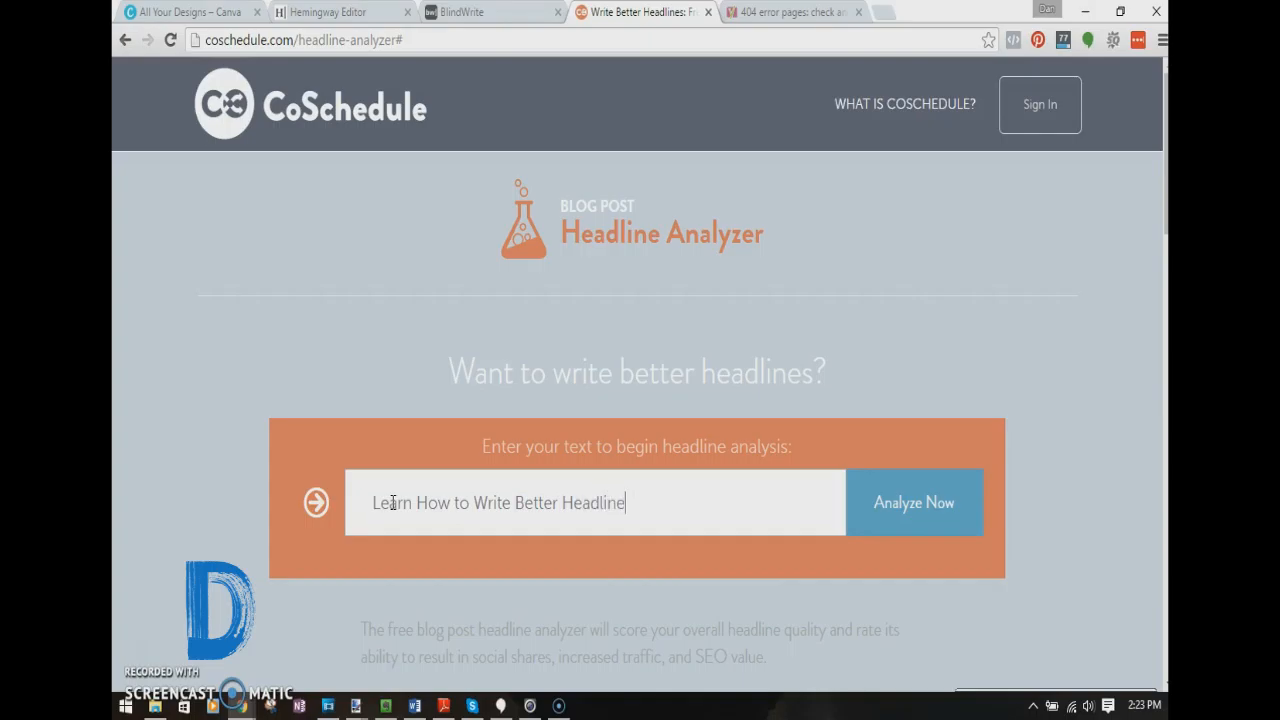
{"action": "type", "text": "s"}
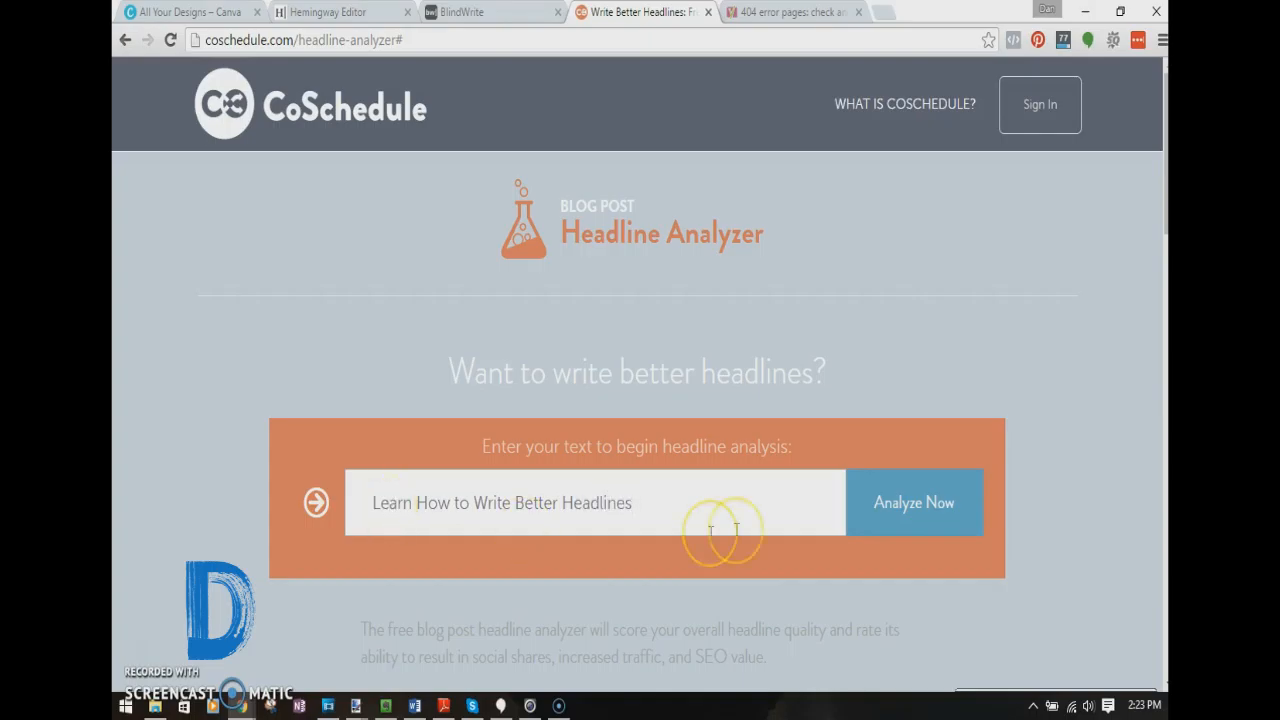
{"action": "left_click", "coordinate": [912, 502]}
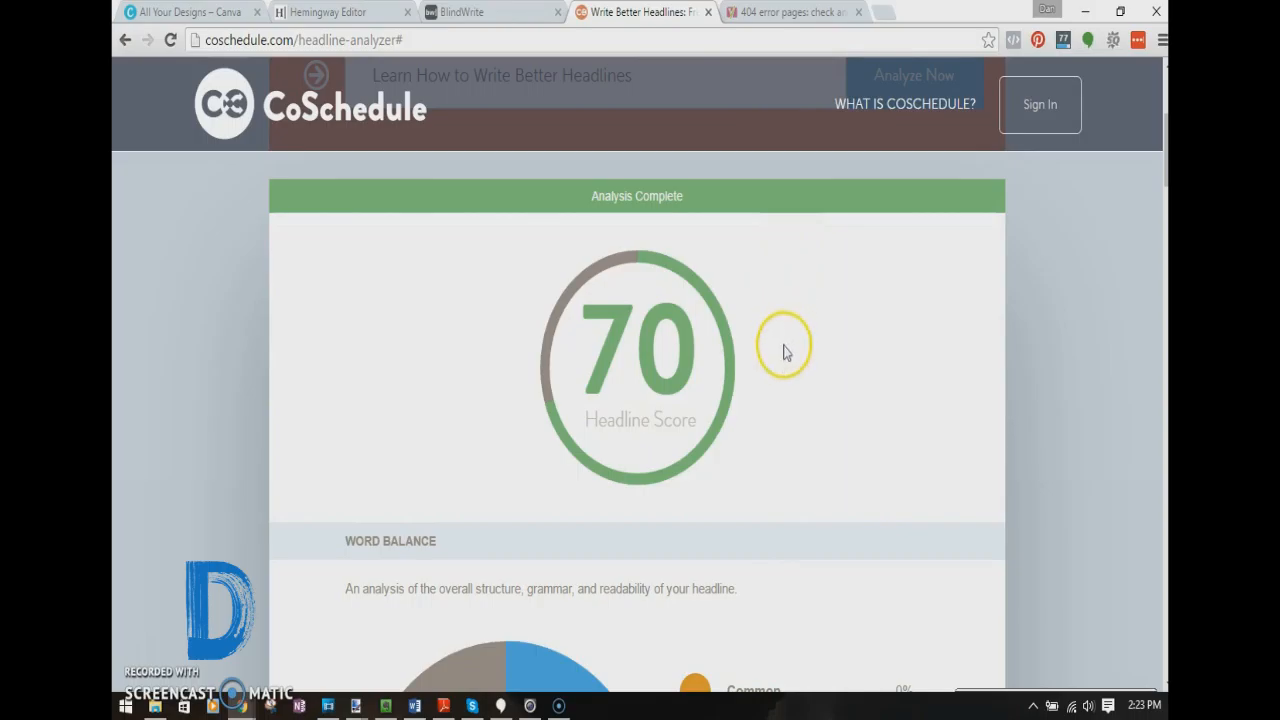
Scroll through the results: score 70, word balance, how-to type, 35 characters, 6 words, positive sentiment
{"action": "scroll", "scroll_direction": "down", "scroll_amount": 3}
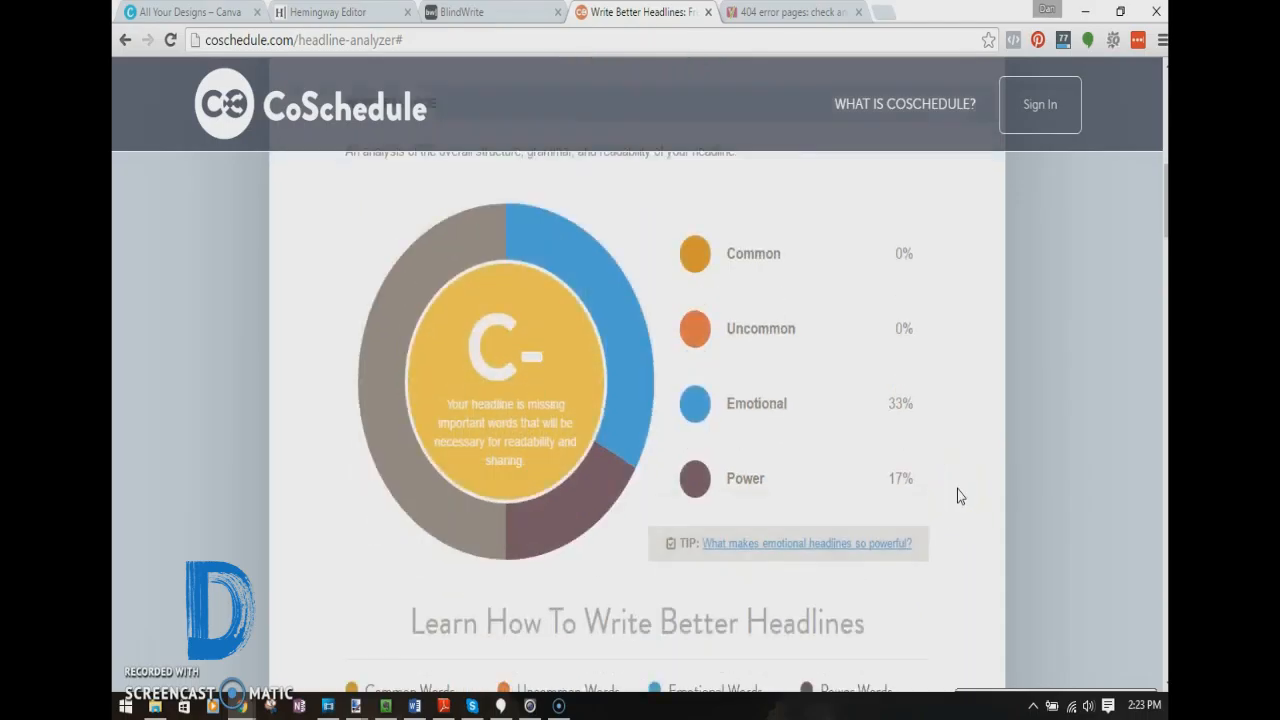
{"action": "scroll", "scroll_direction": "down", "scroll_amount": 3}
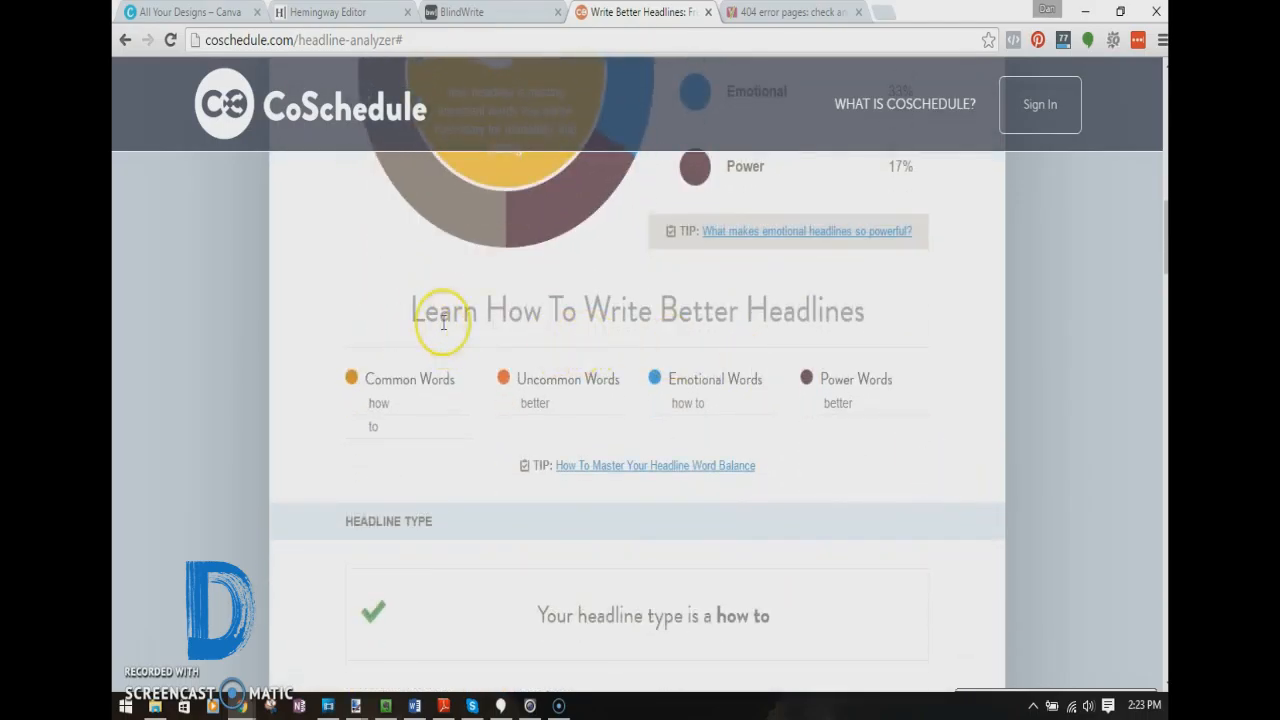
{"action": "mouse_move", "coordinate": [696, 368]}
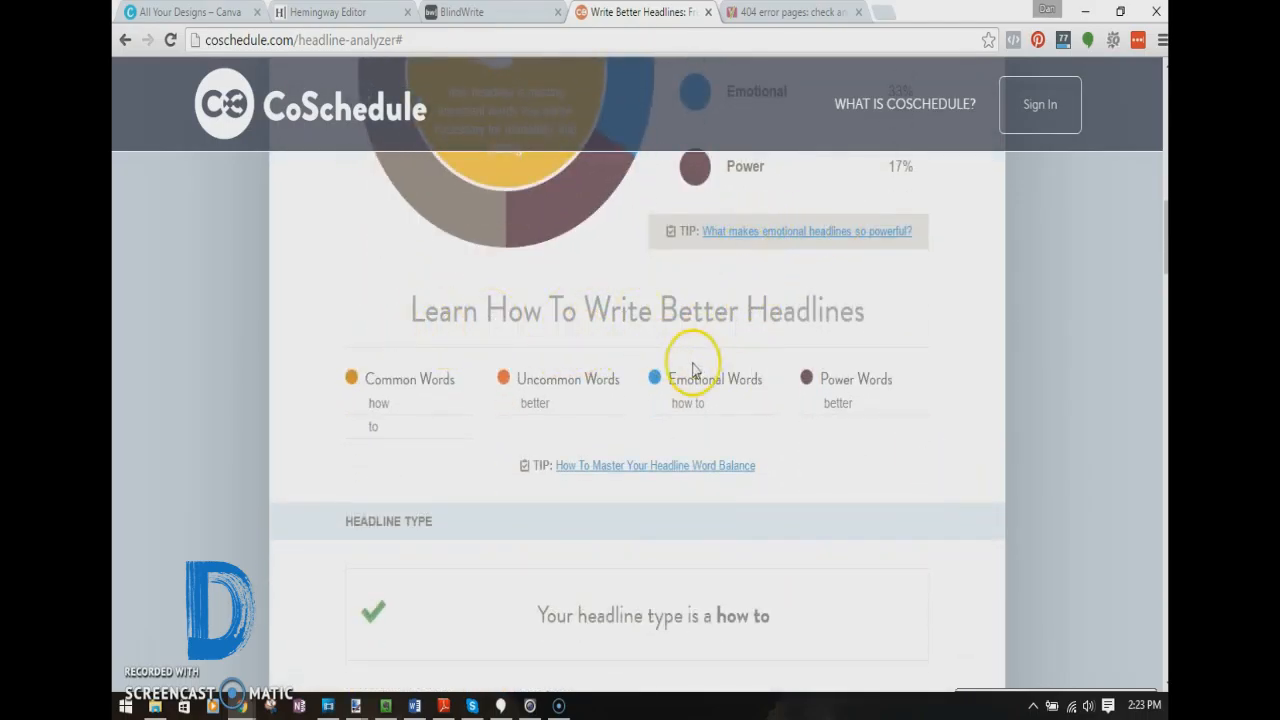
{"action": "mouse_move", "coordinate": [918, 322]}
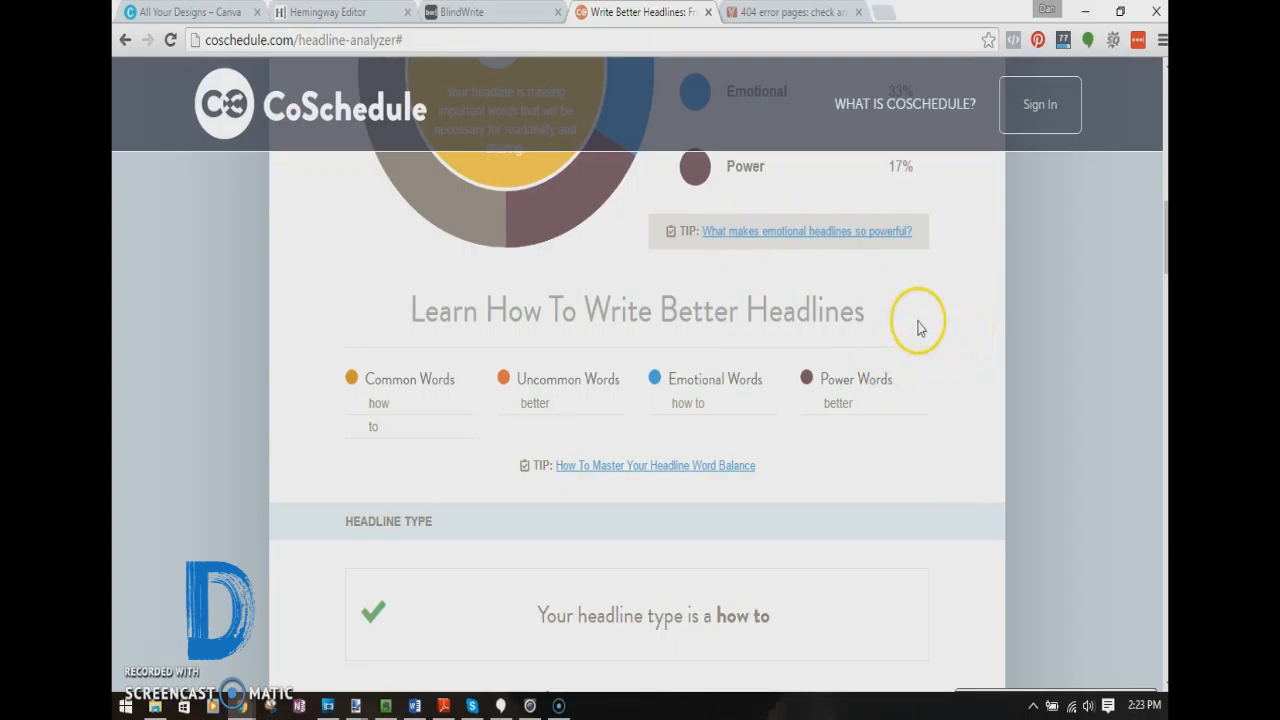
{"action": "mouse_move", "coordinate": [600, 470]}
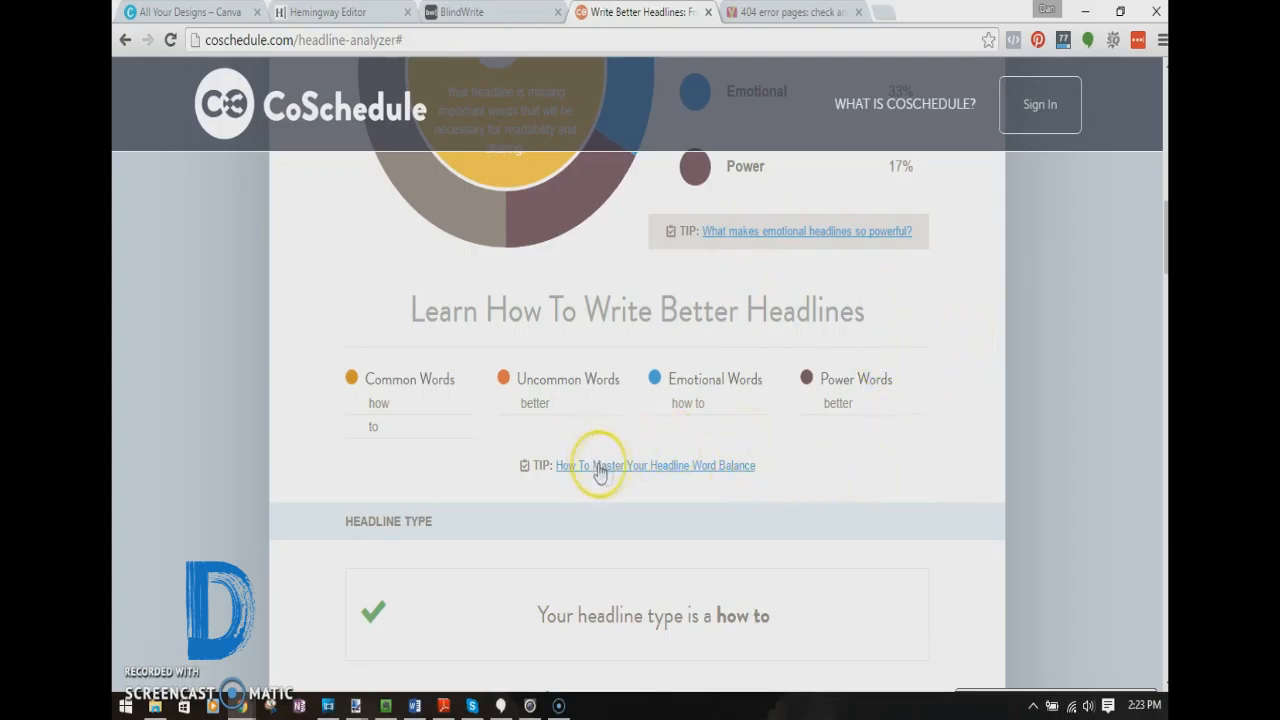
{"action": "scroll", "scroll_direction": "down", "scroll_amount": 3}
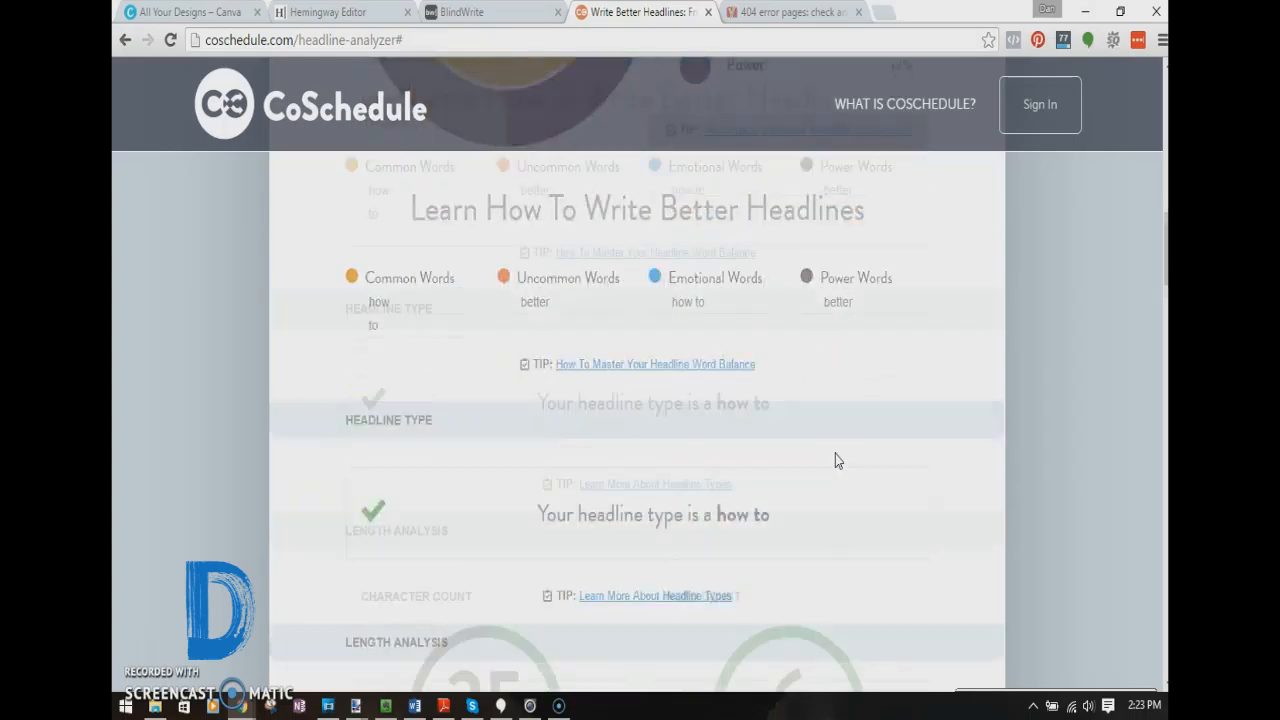
{"action": "scroll", "scroll_direction": "down", "scroll_amount": 3}
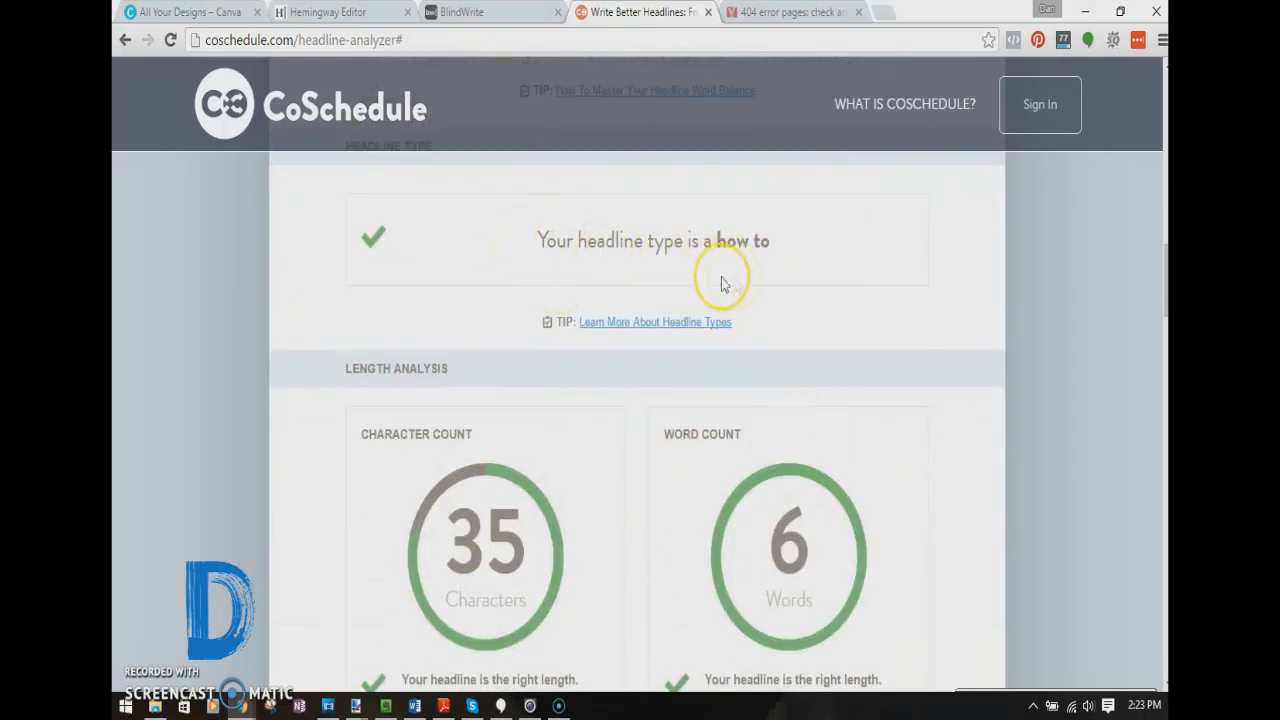
{"action": "scroll", "scroll_direction": "down", "scroll_amount": 3}
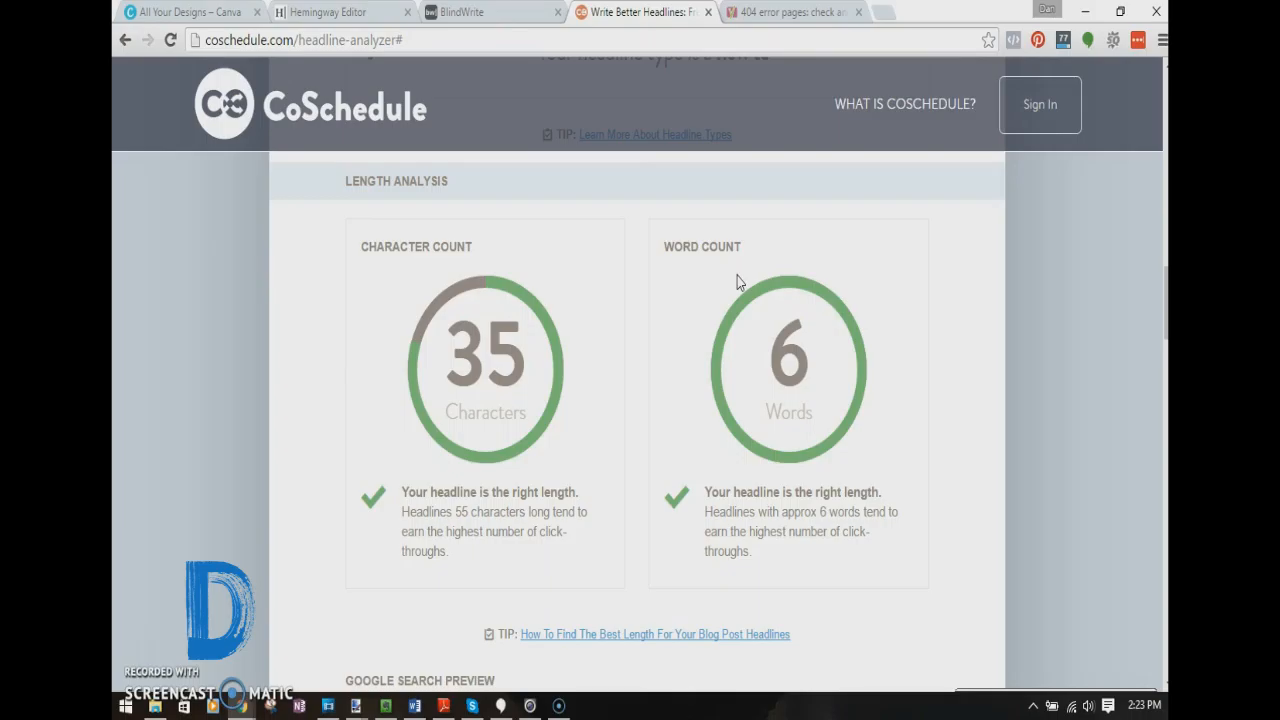
{"action": "scroll", "scroll_direction": "down", "scroll_amount": 3}
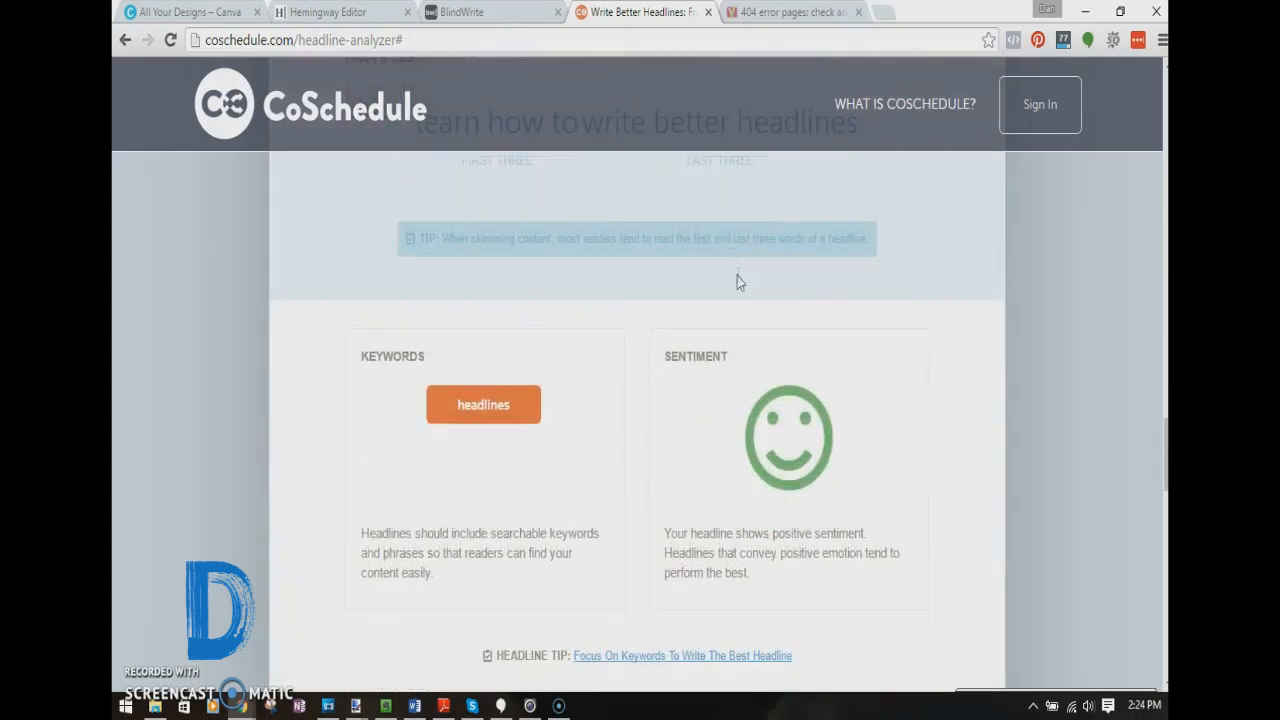
{"action": "scroll", "scroll_direction": "down", "scroll_amount": 3}
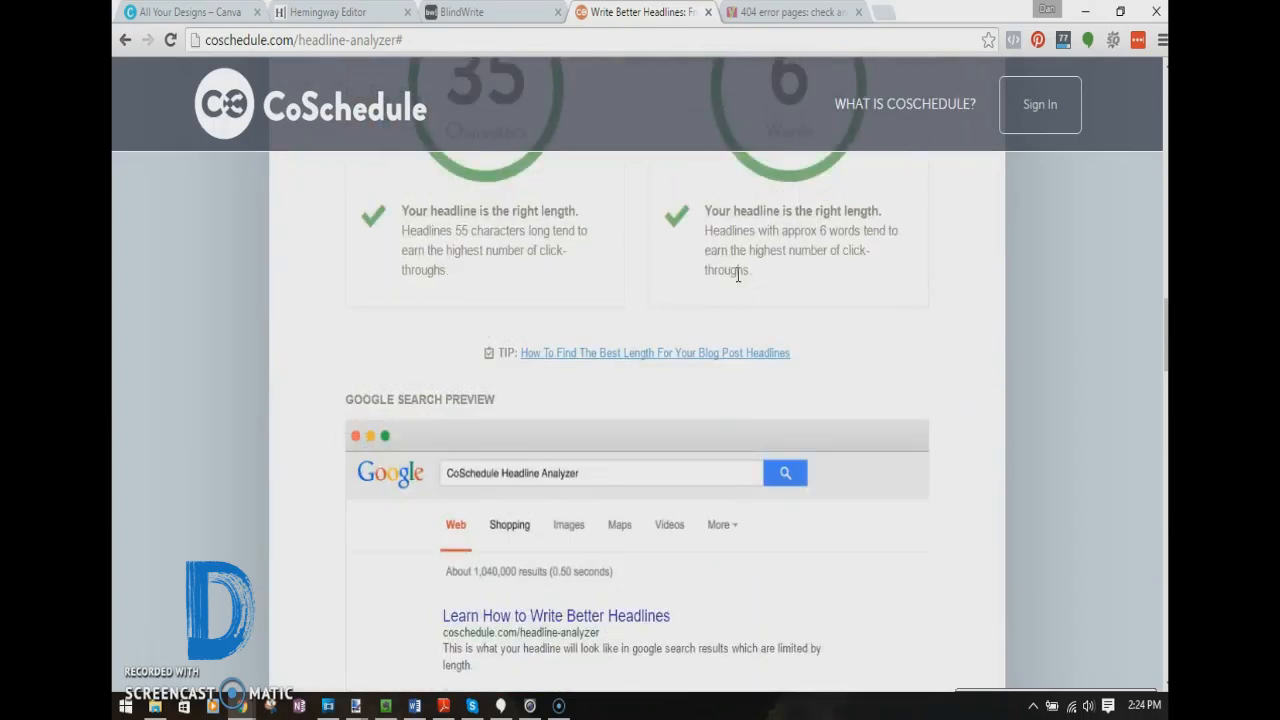
{"action": "scroll", "scroll_direction": "up", "scroll_amount": 3}
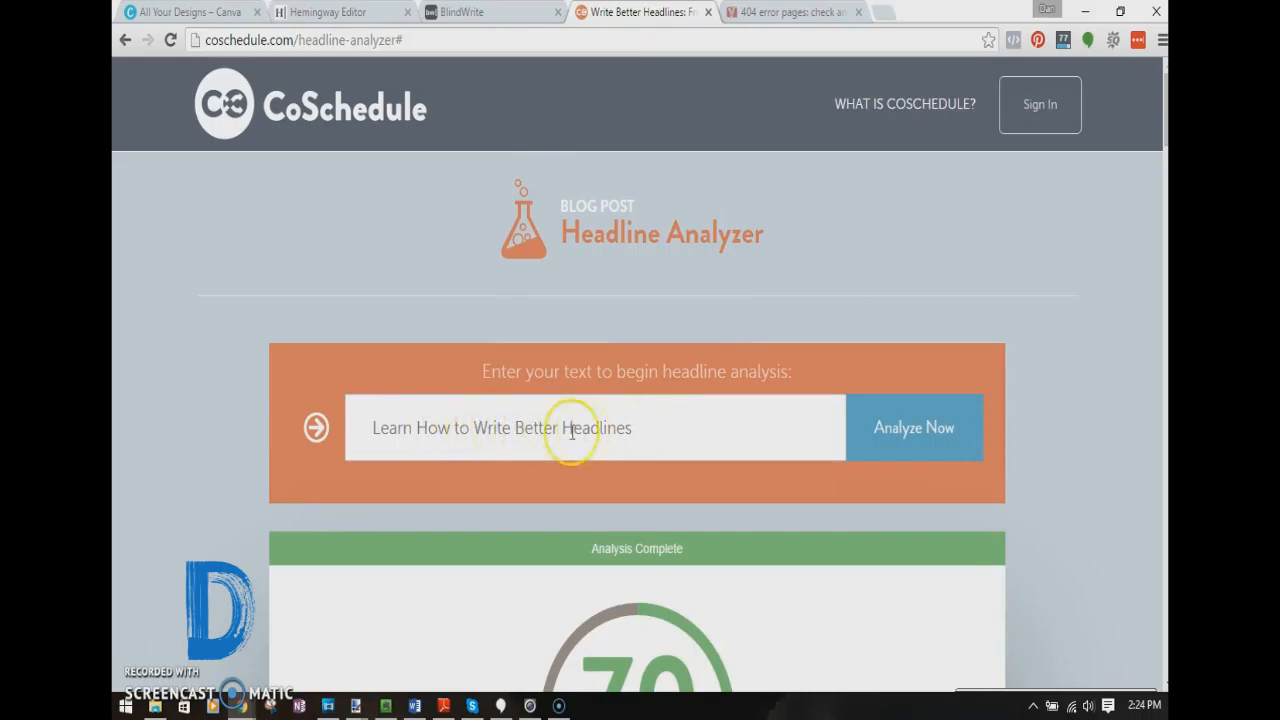
Append 'RIGHT NOW' to the headline and re-analyse it, scoring 76
{"action": "type", "text": "RIGHT NOW"}
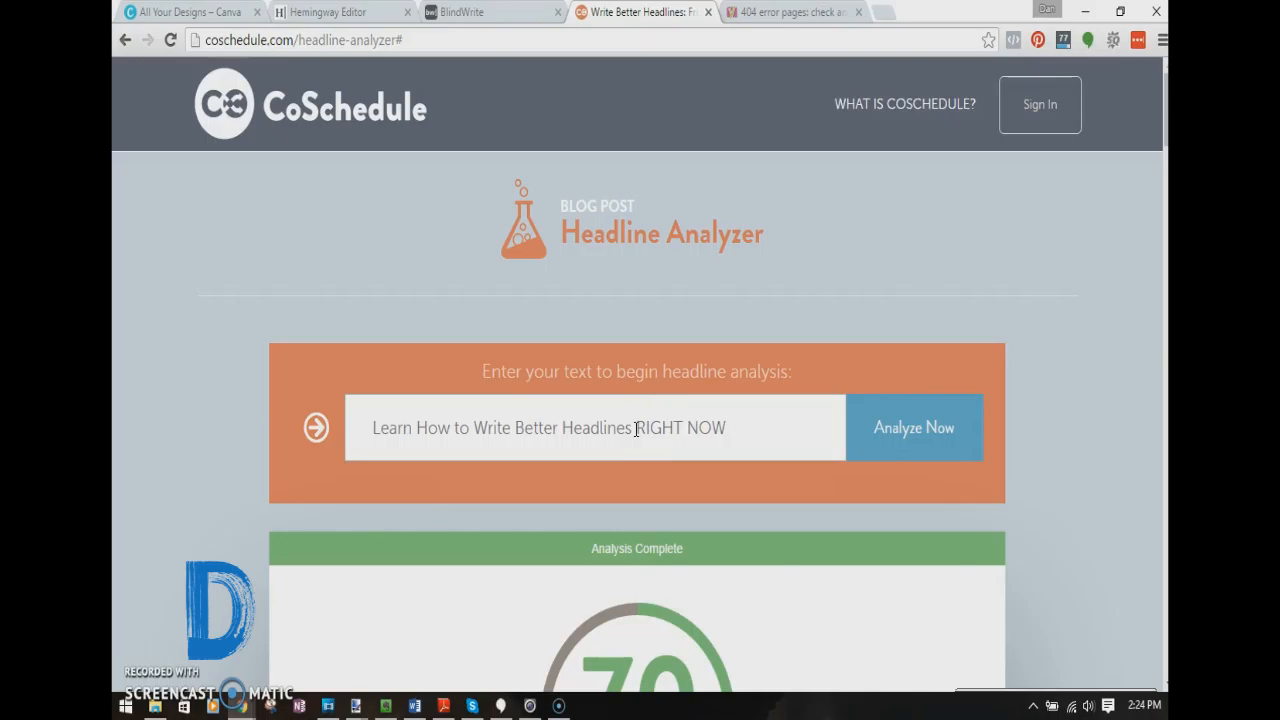
{"action": "left_click", "coordinate": [912, 428]}
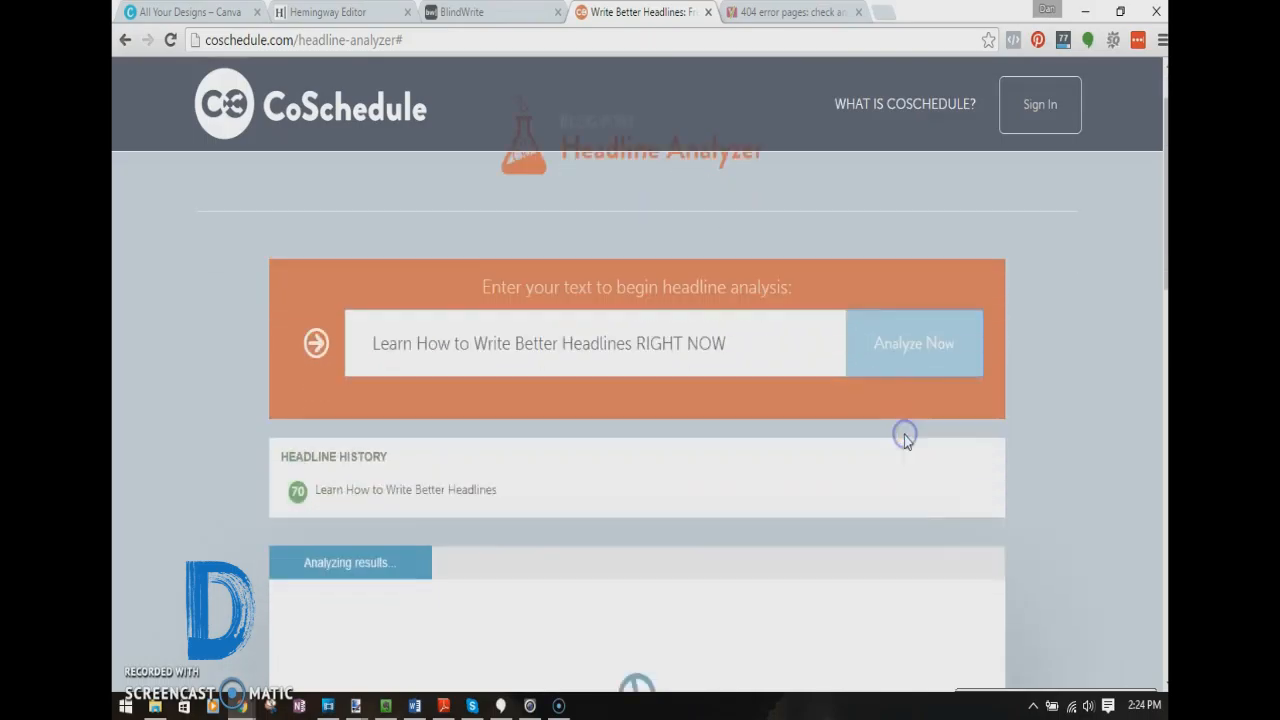
{"action": "scroll", "scroll_direction": "down", "scroll_amount": 3}
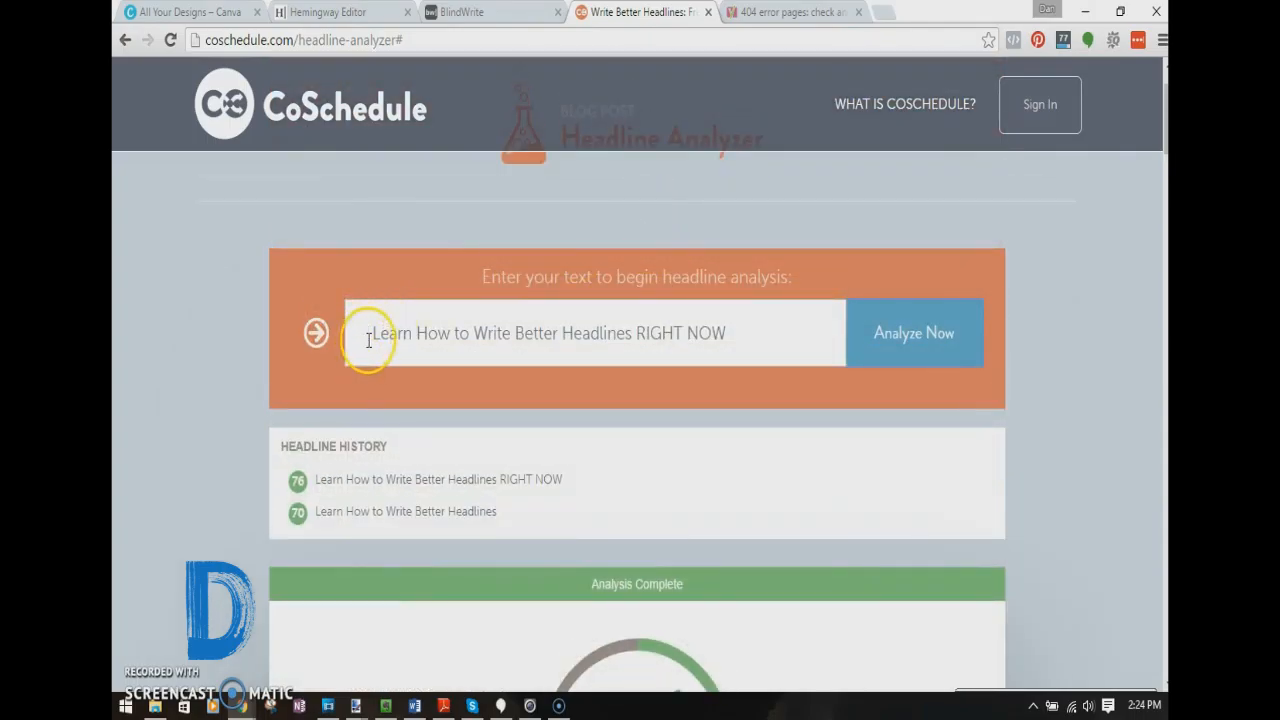
Prefix 'You NEED To' to the headline and re-analyse it, scoring 82
{"action": "type", "text": "YO"}
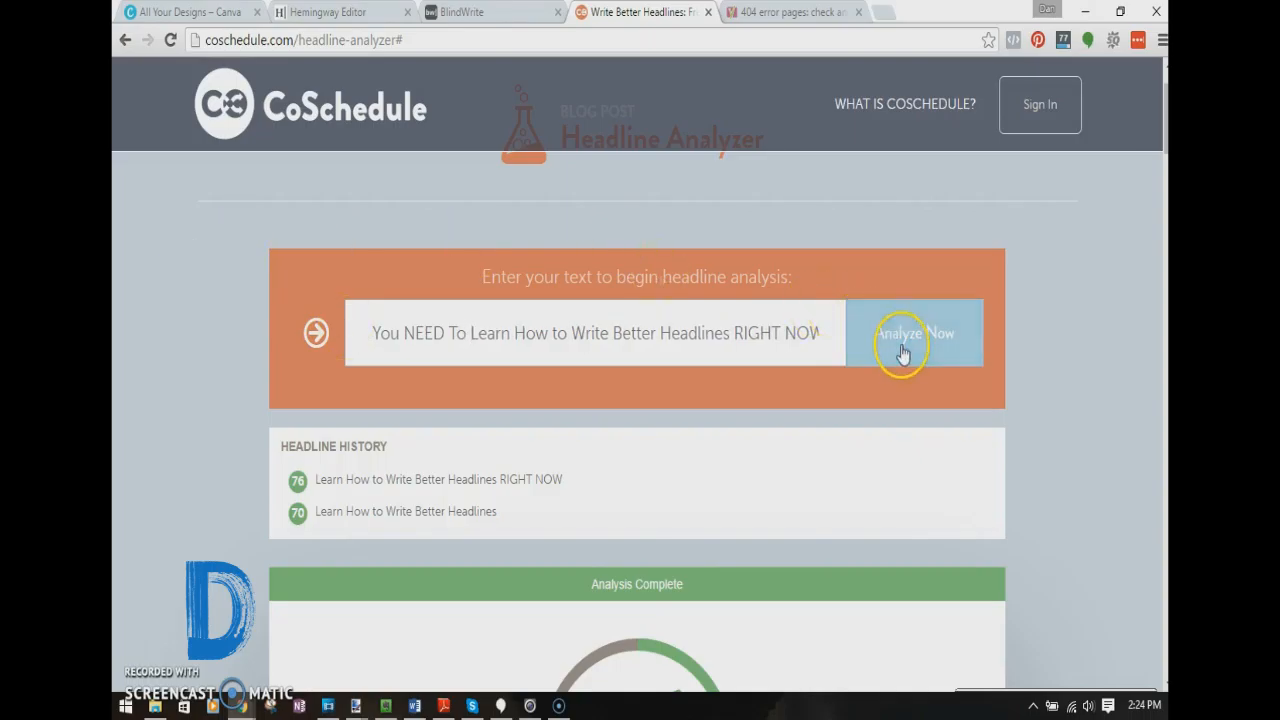
{"action": "left_click", "coordinate": [912, 332]}
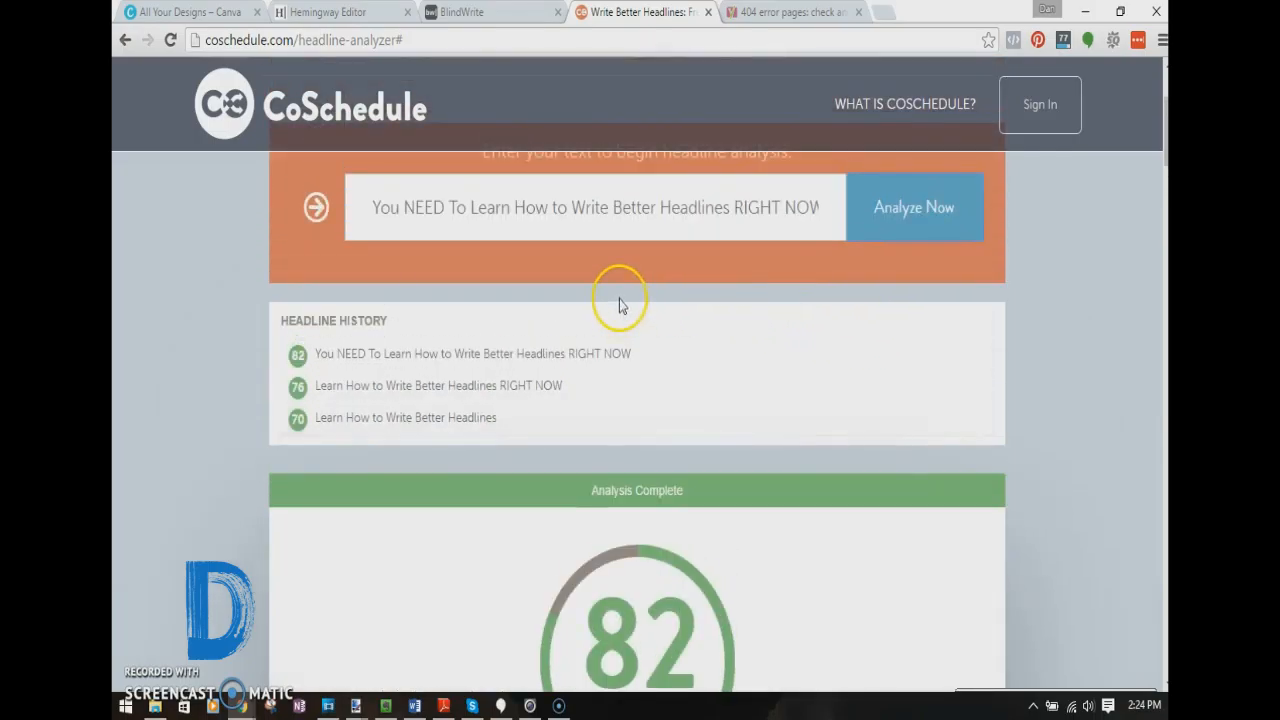
{"action": "mouse_move", "coordinate": [256, 388]}
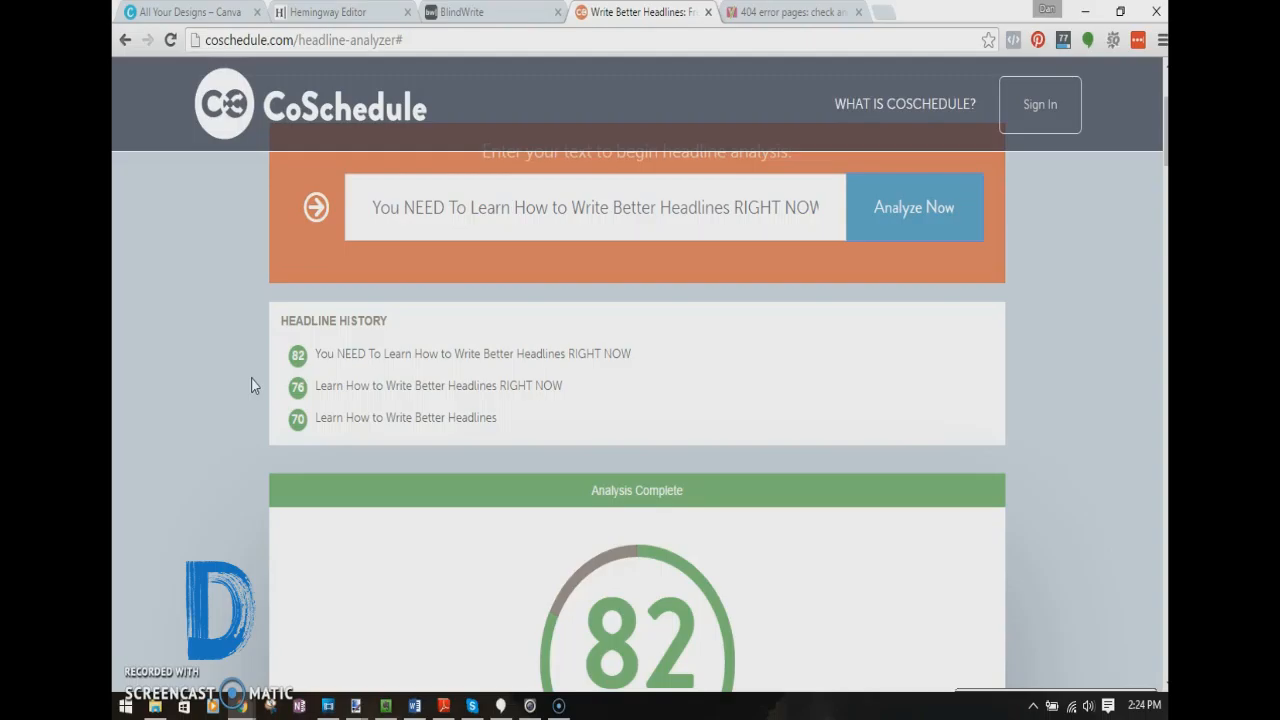
{"action": "mouse_move", "coordinate": [756, 340]}
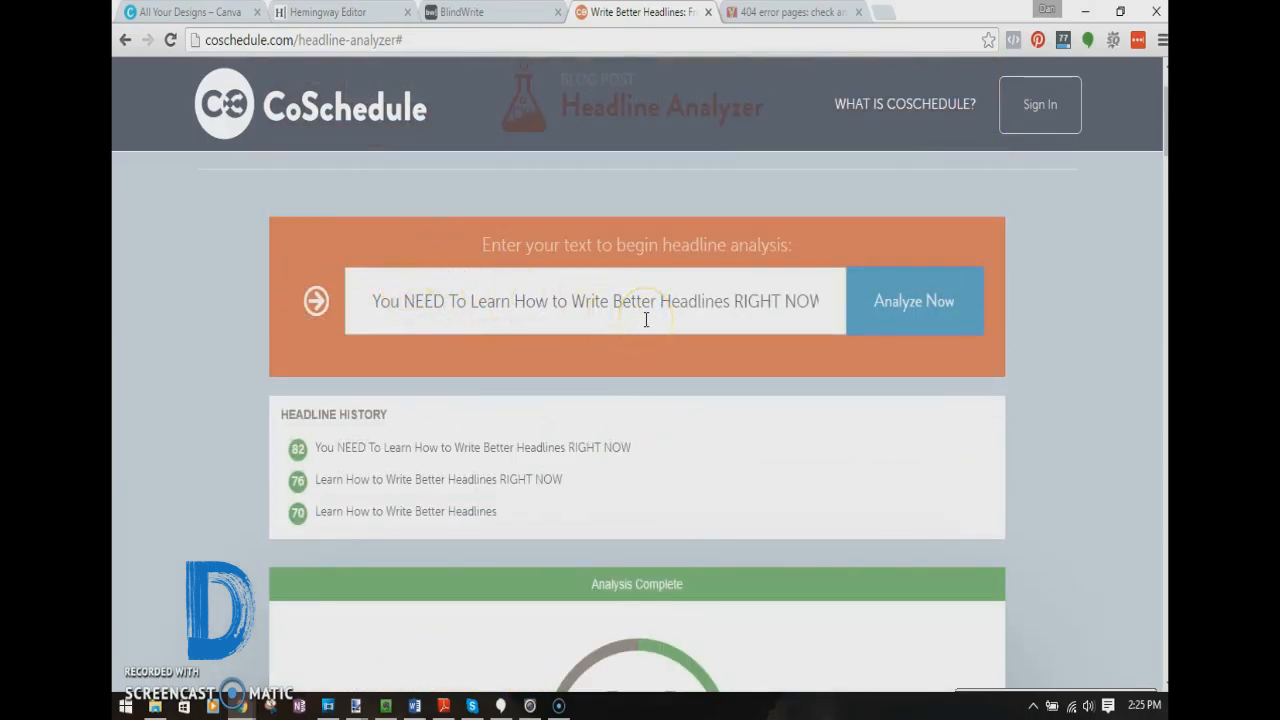
{"action": "mouse_move", "coordinate": [478, 390]}
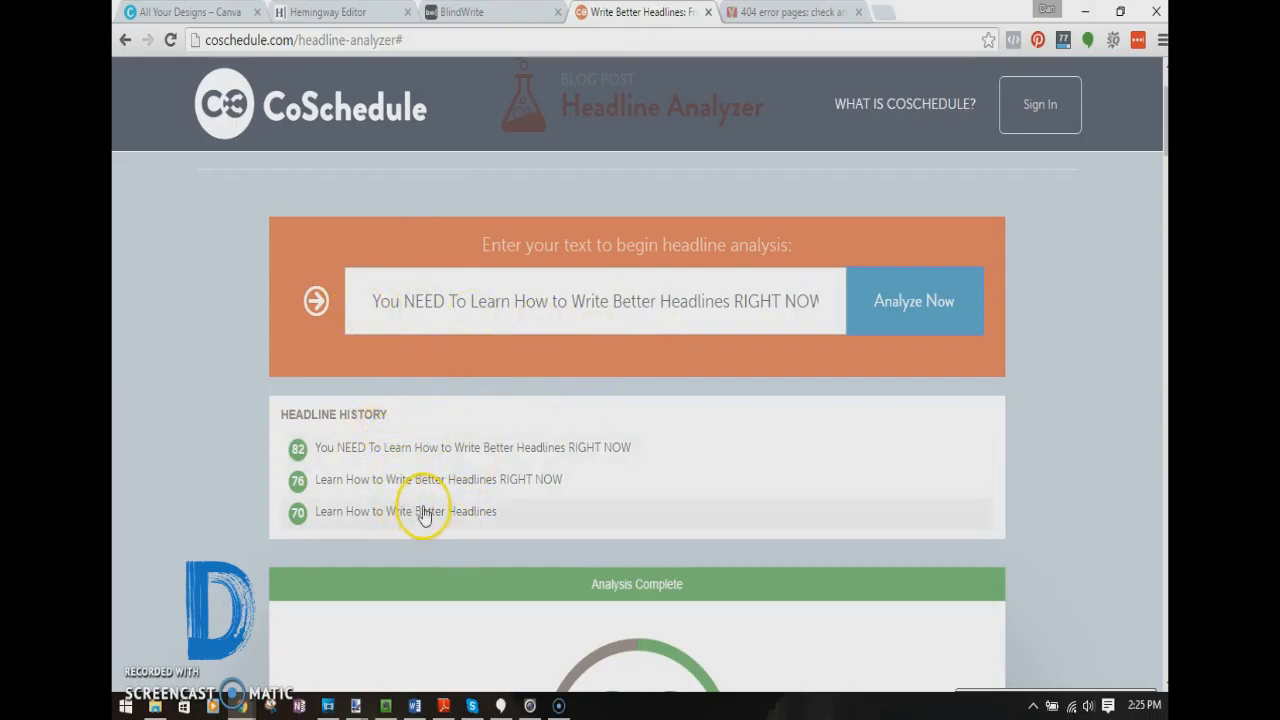
{"action": "mouse_move", "coordinate": [384, 486]}
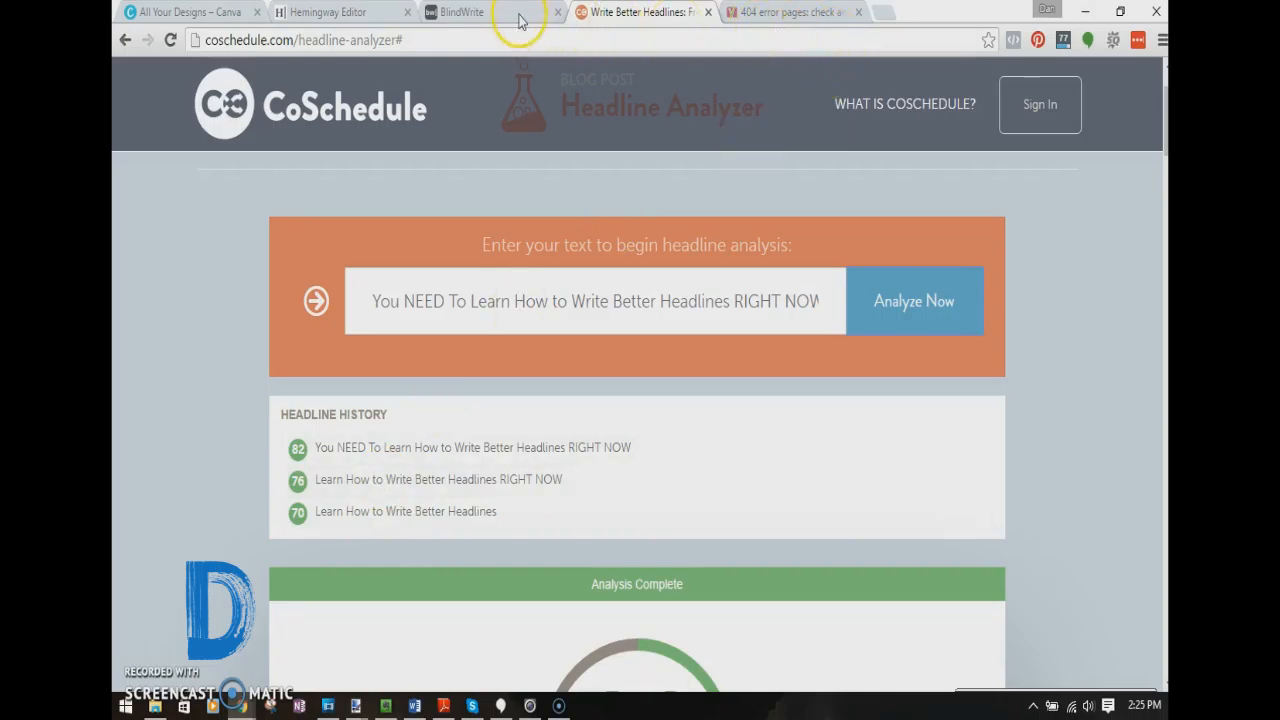
Unblur the BlindWrite blogging draft, select it whole, then deselect it
{"action": "left_click", "coordinate": [460, 12]}
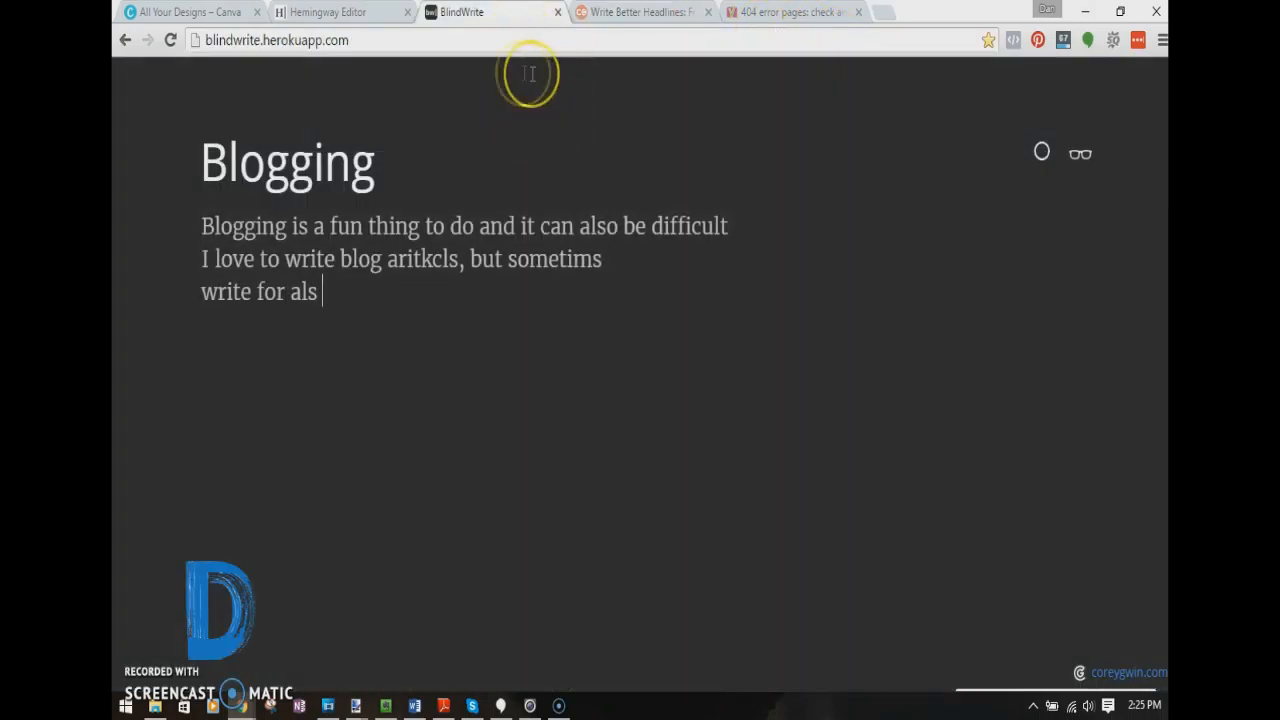
{"action": "mouse_move", "coordinate": [1084, 192]}
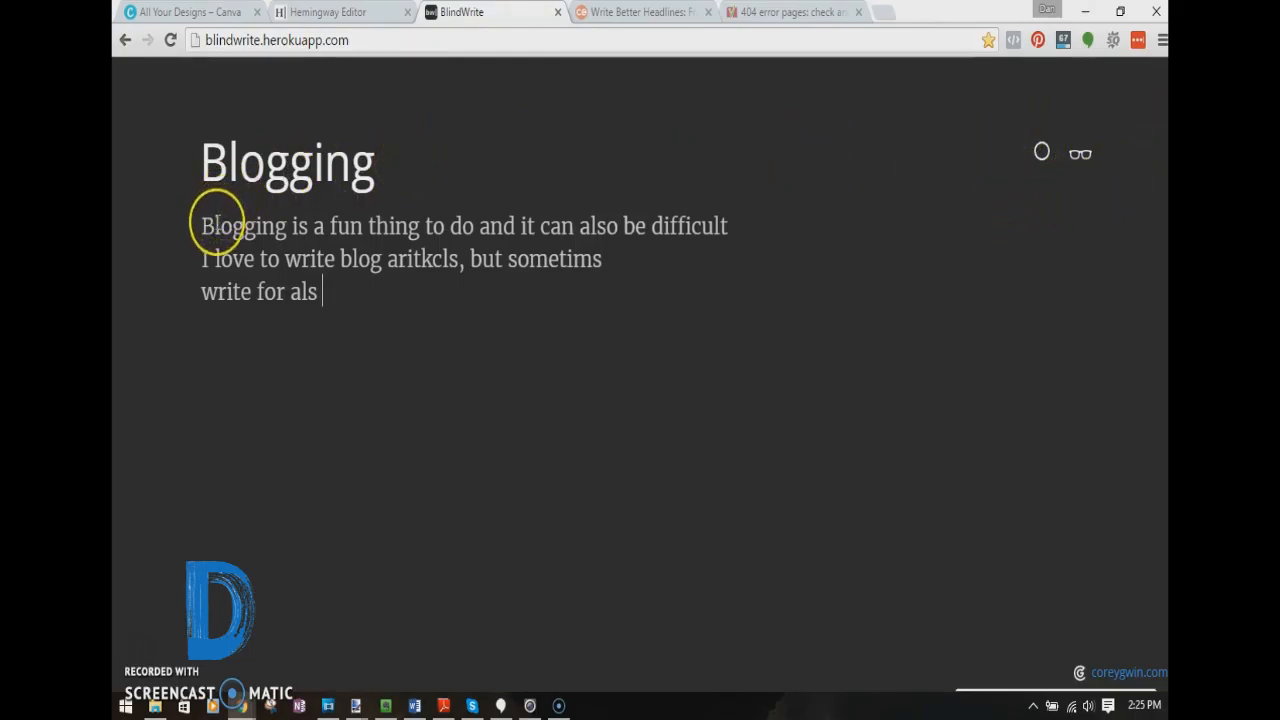
{"action": "mouse_move", "coordinate": [196, 268]}
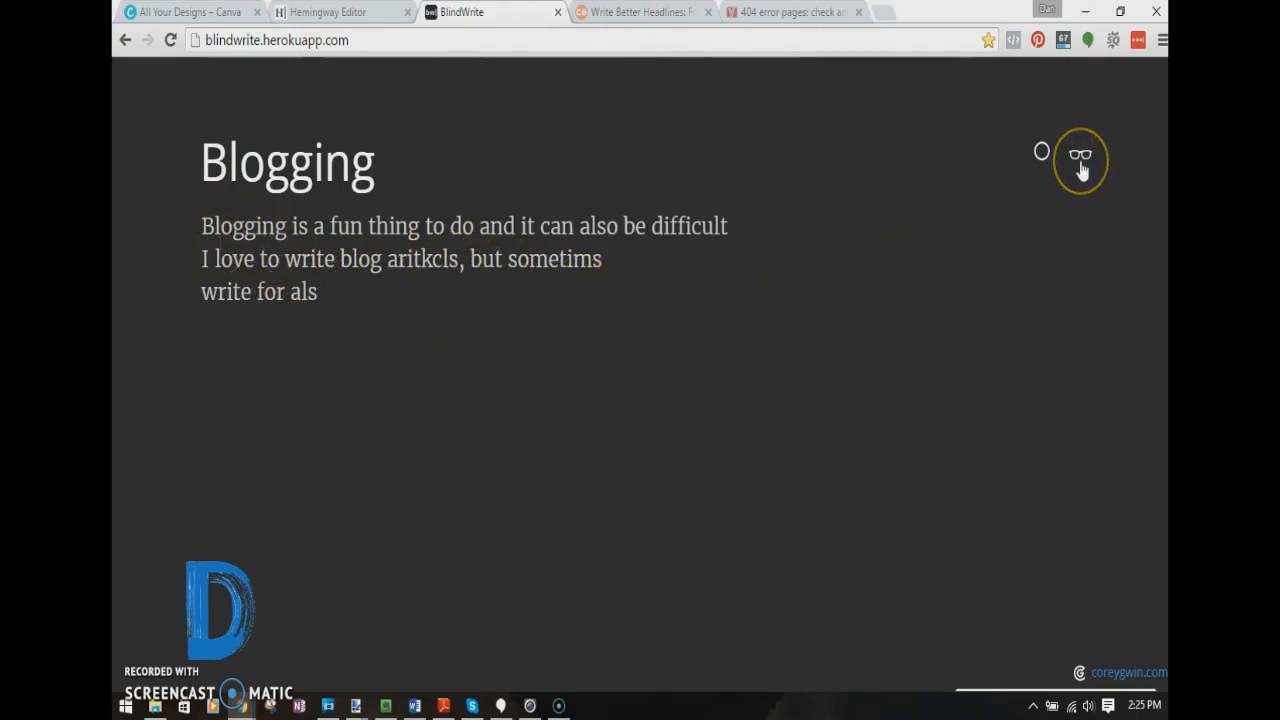
{"action": "left_click", "coordinate": [1080, 156]}
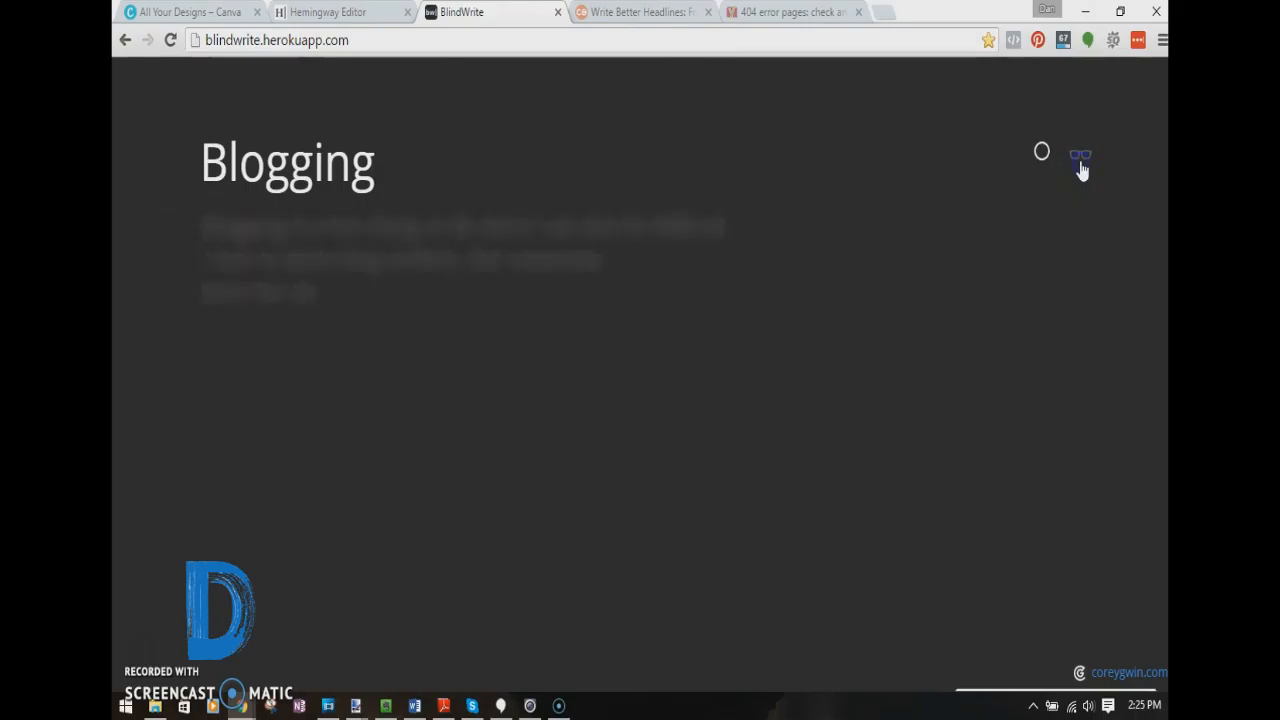
{"action": "left_click", "coordinate": [1080, 154]}
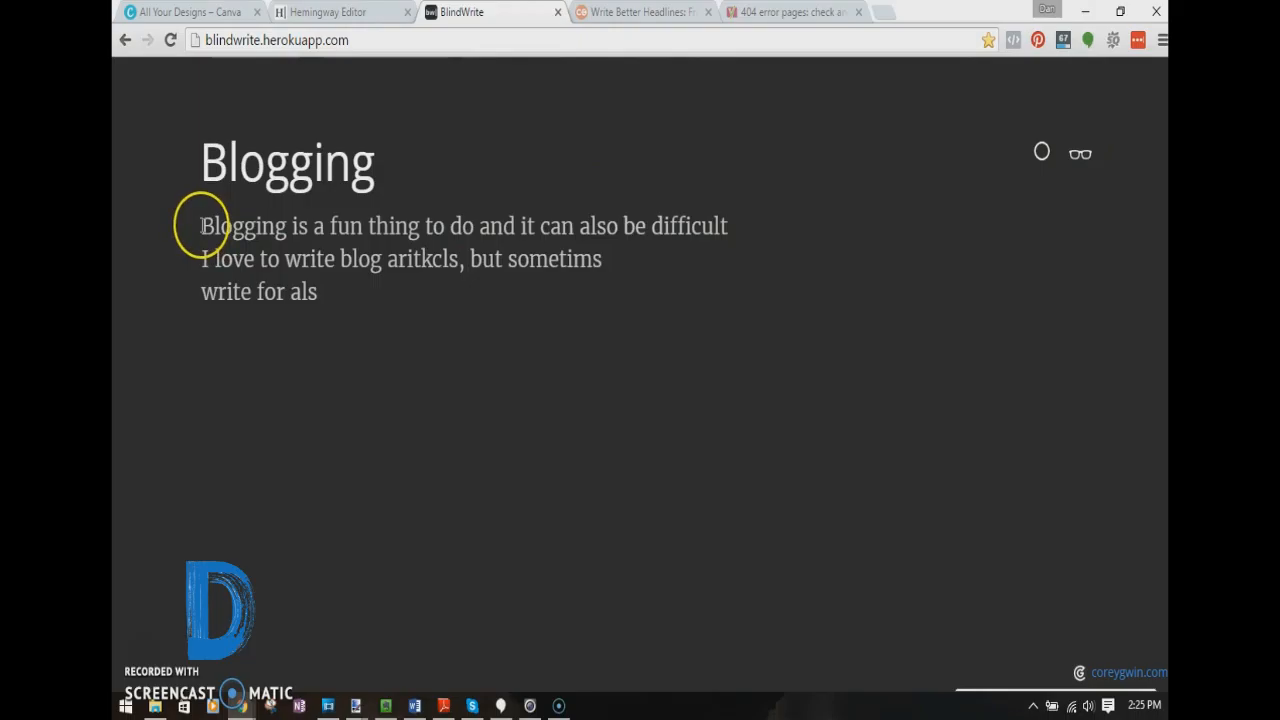
{"action": "left_click_drag", "start_coordinate": [200, 224], "coordinate": [318, 292]}
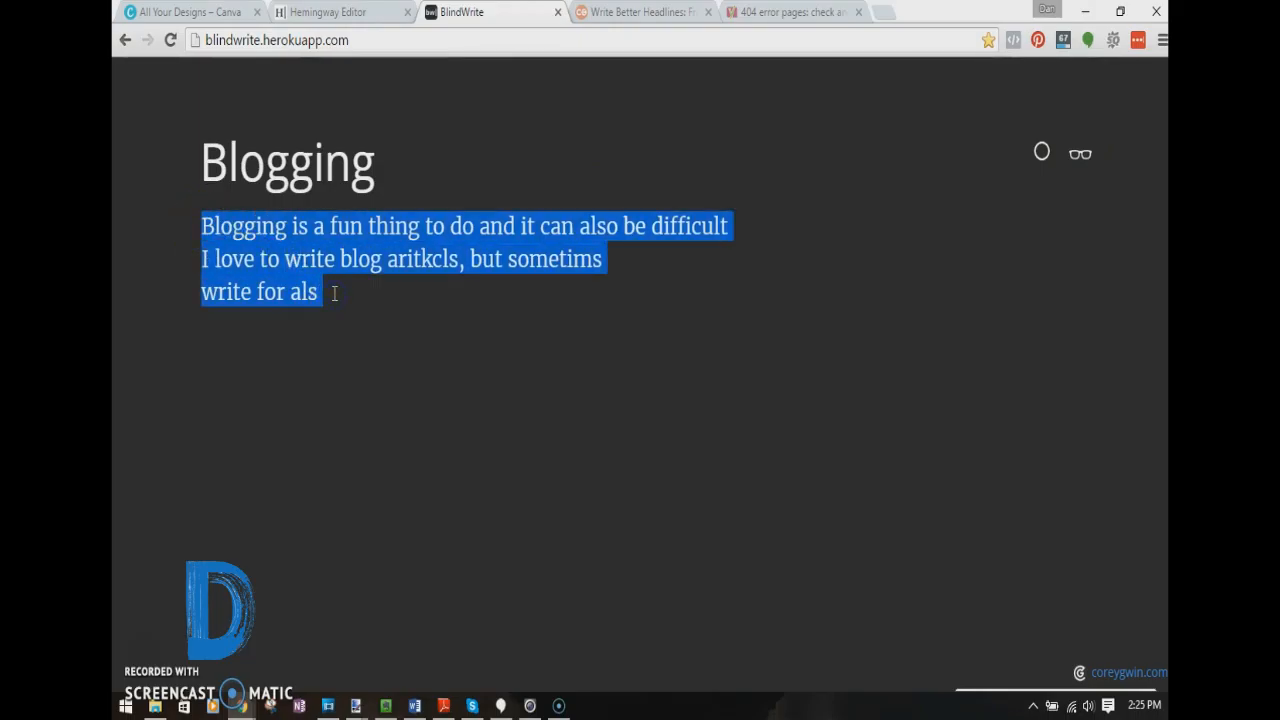
{"action": "left_click", "coordinate": [216, 258]}
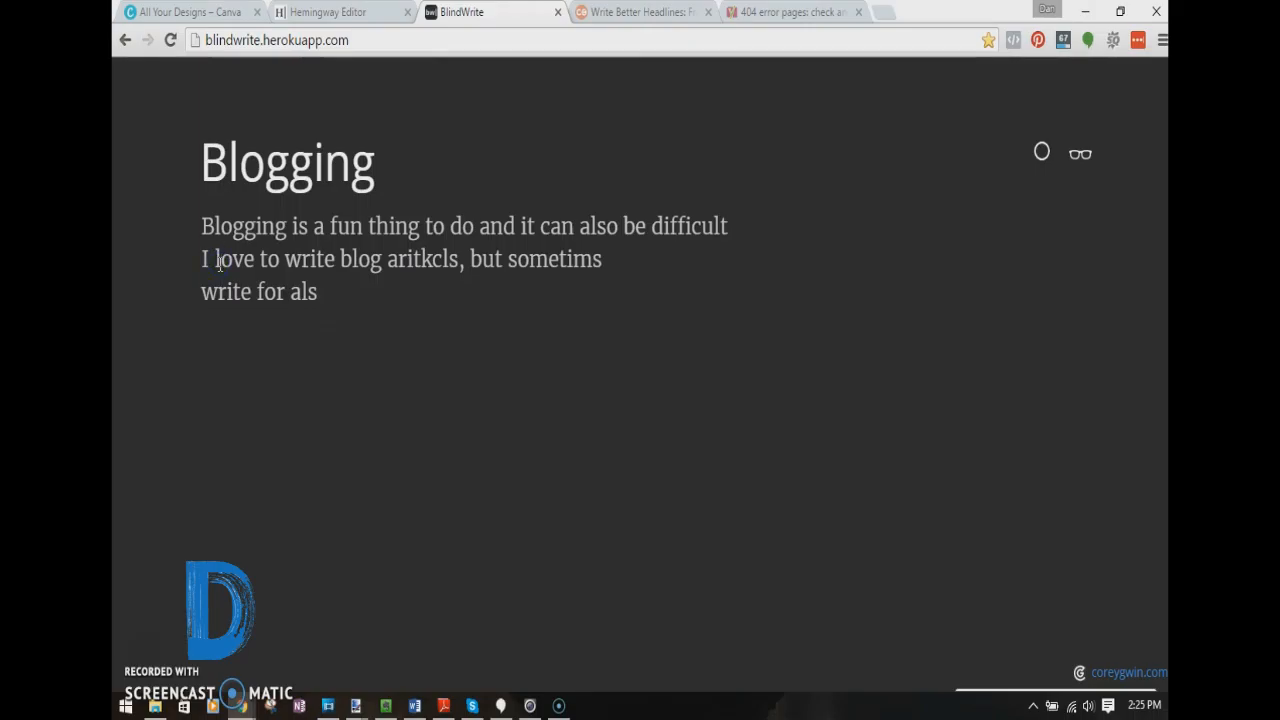
{"action": "mouse_move", "coordinate": [472, 56]}
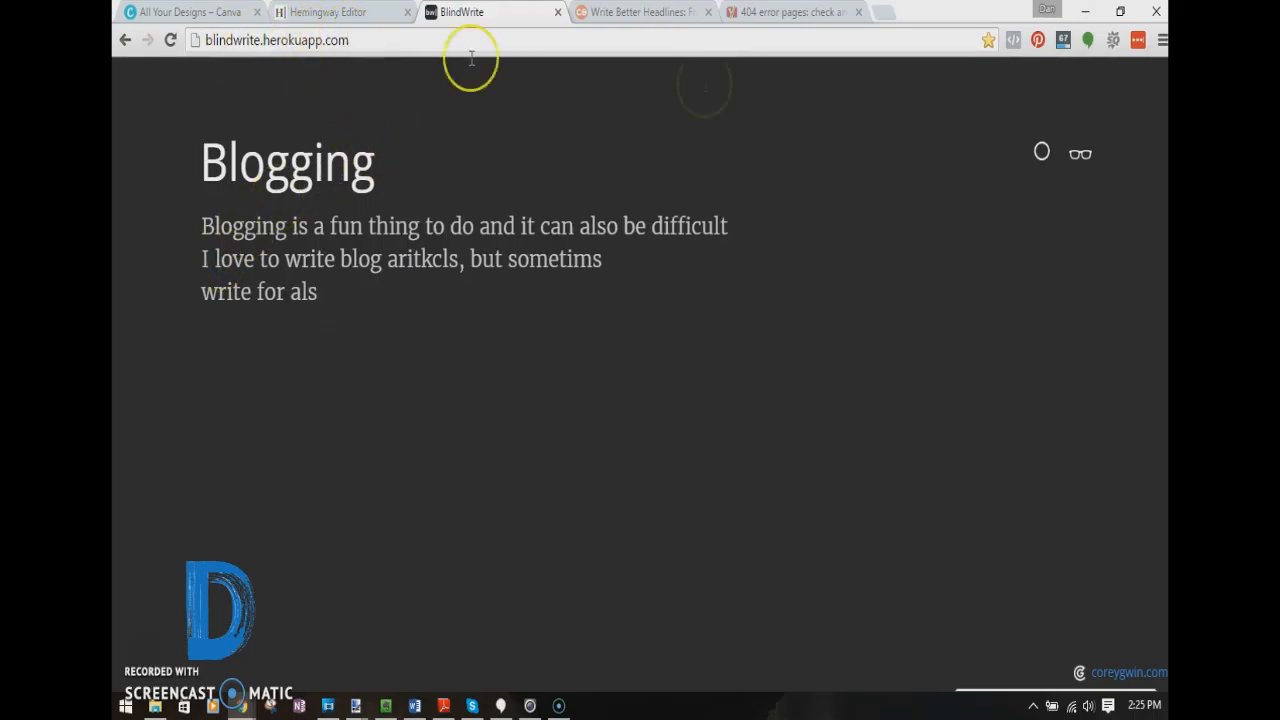
Switch back to the CoSchedule headline analyzer results
{"action": "left_click", "coordinate": [640, 12]}
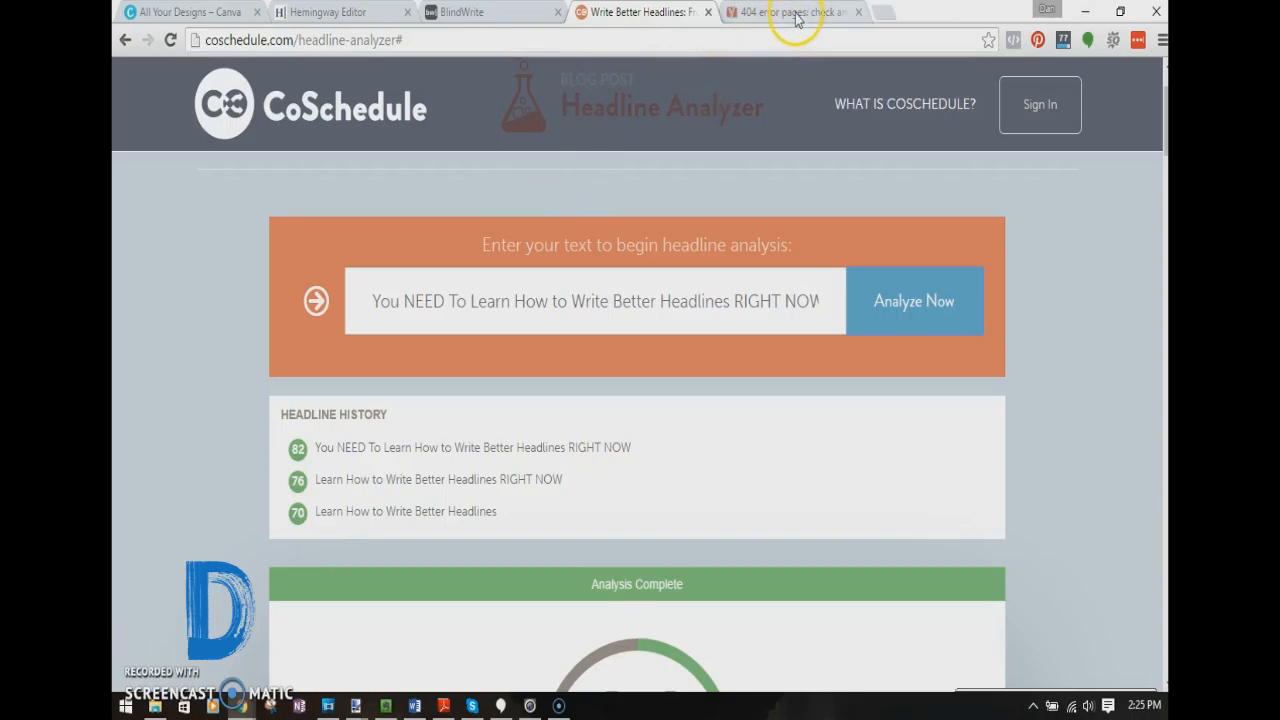
Bring up Yoast's 'Website maintenance: 404 error pages' article from its browser tab
{"action": "left_click", "coordinate": [790, 12]}
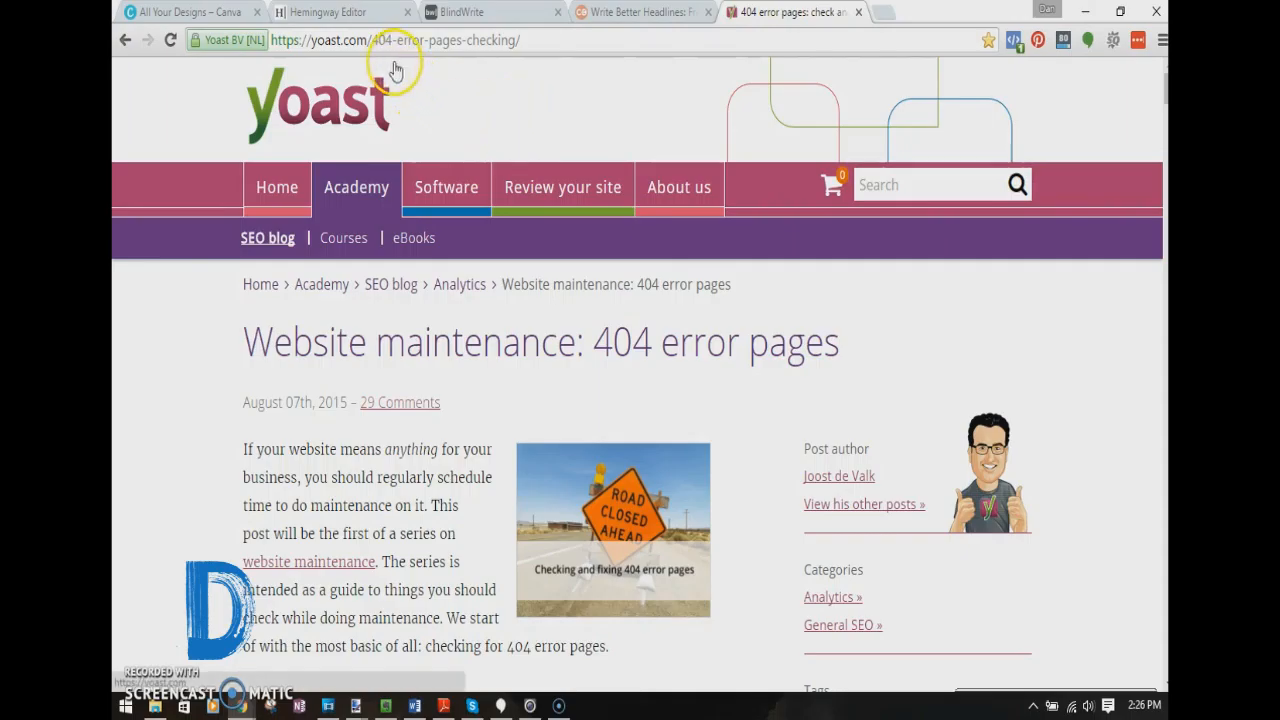
{"action": "mouse_move", "coordinate": [500, 82]}
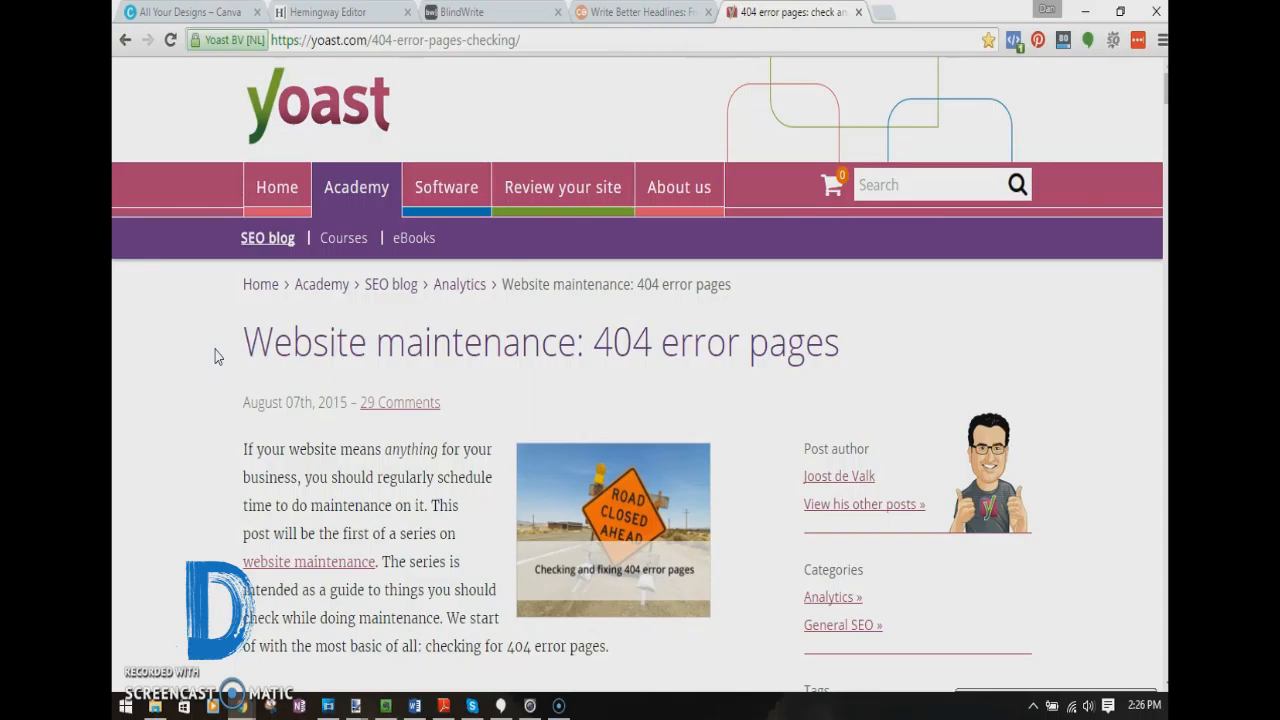
{"action": "scroll", "scroll_direction": "down", "scroll_amount": 3}
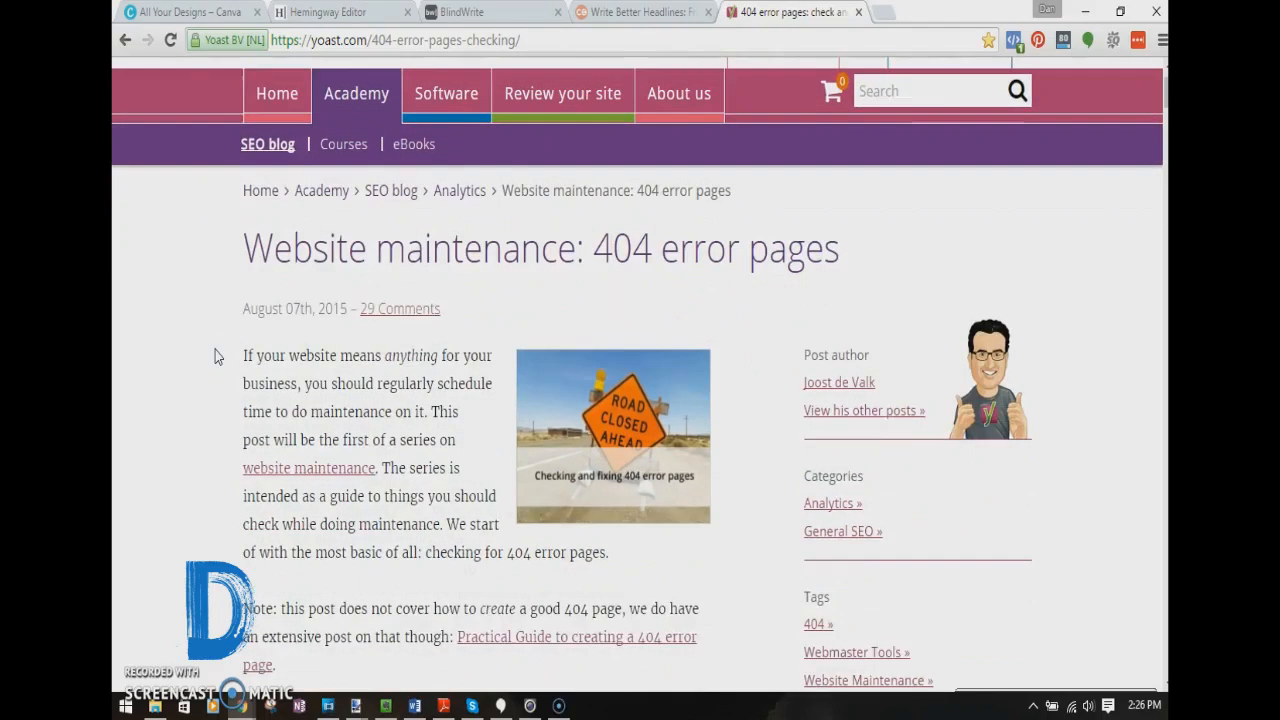
{"action": "scroll", "scroll_direction": "down", "scroll_amount": 3}
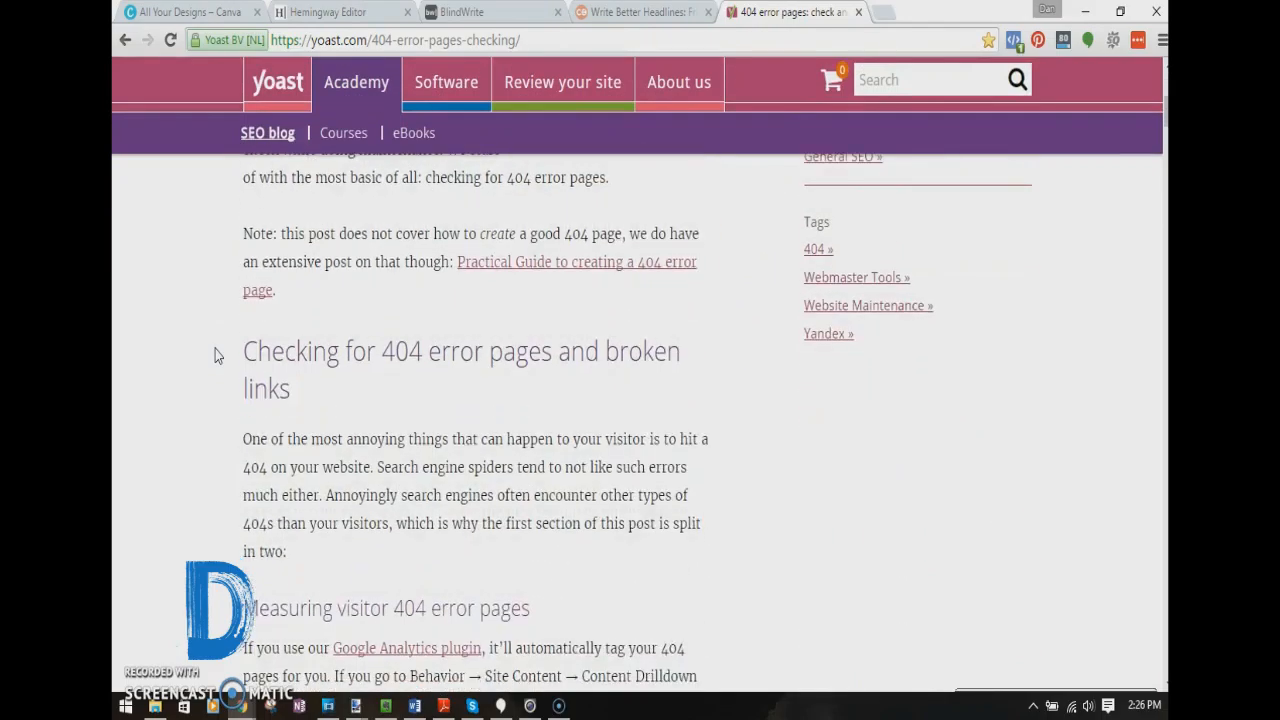
{"action": "scroll", "scroll_direction": "down", "scroll_amount": 3}
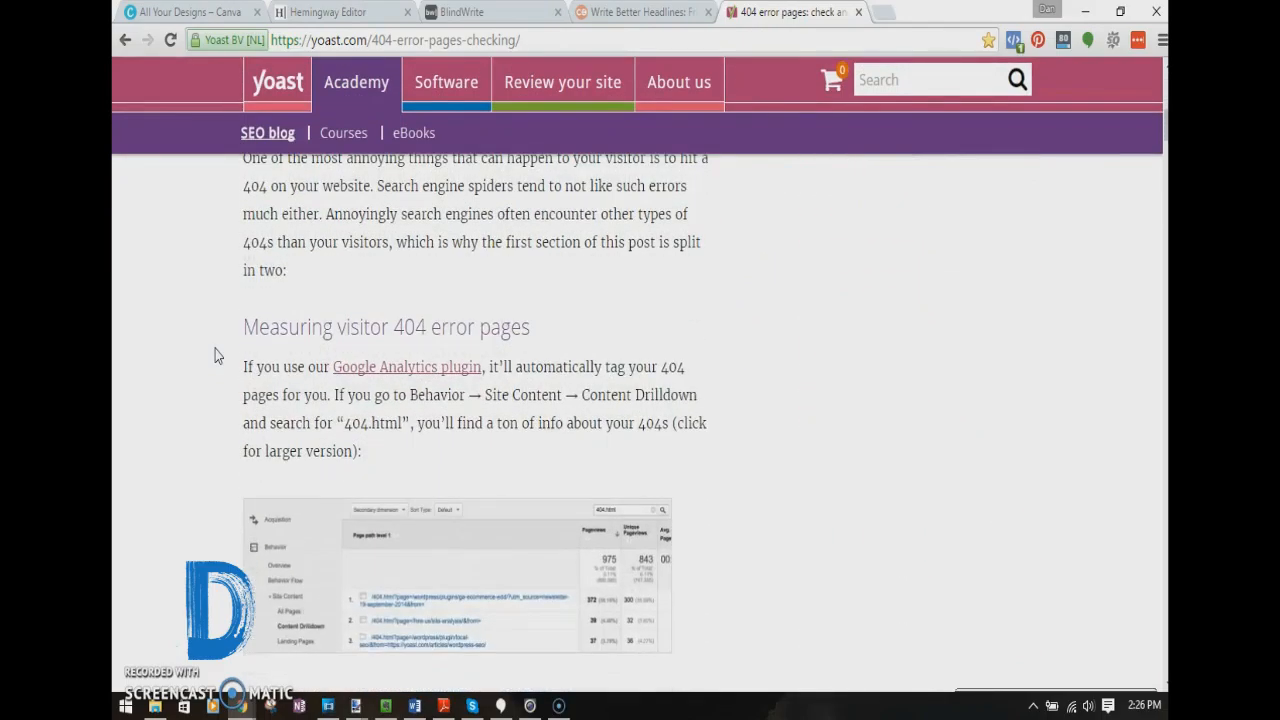
{"action": "scroll", "scroll_direction": "down", "scroll_amount": 3}
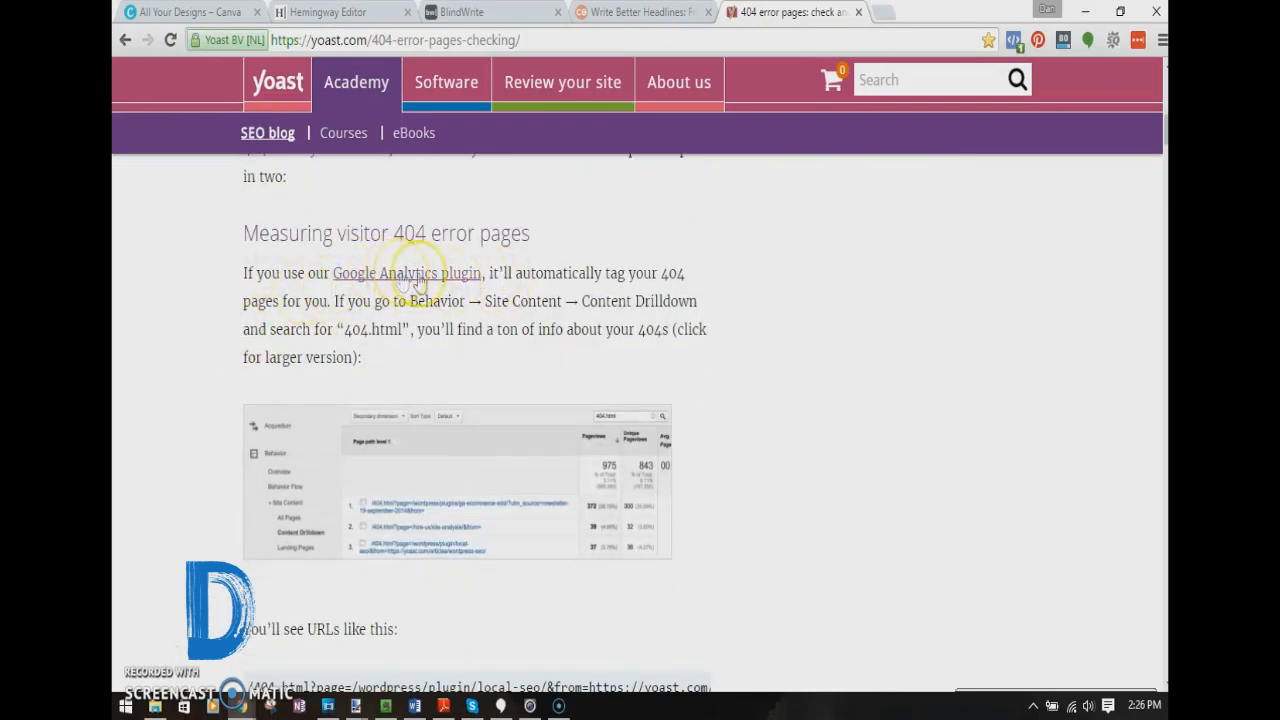
{"action": "scroll", "scroll_direction": "down", "scroll_amount": 3}
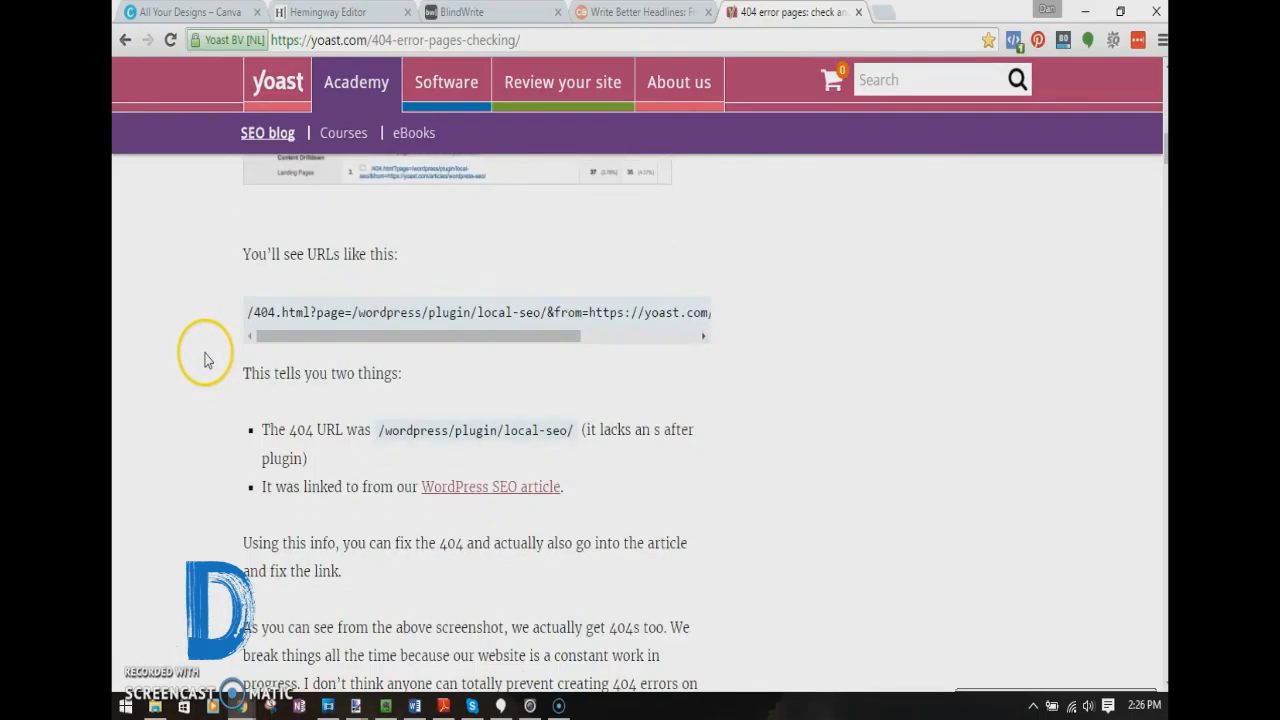
{"action": "scroll", "scroll_direction": "down", "scroll_amount": 3}
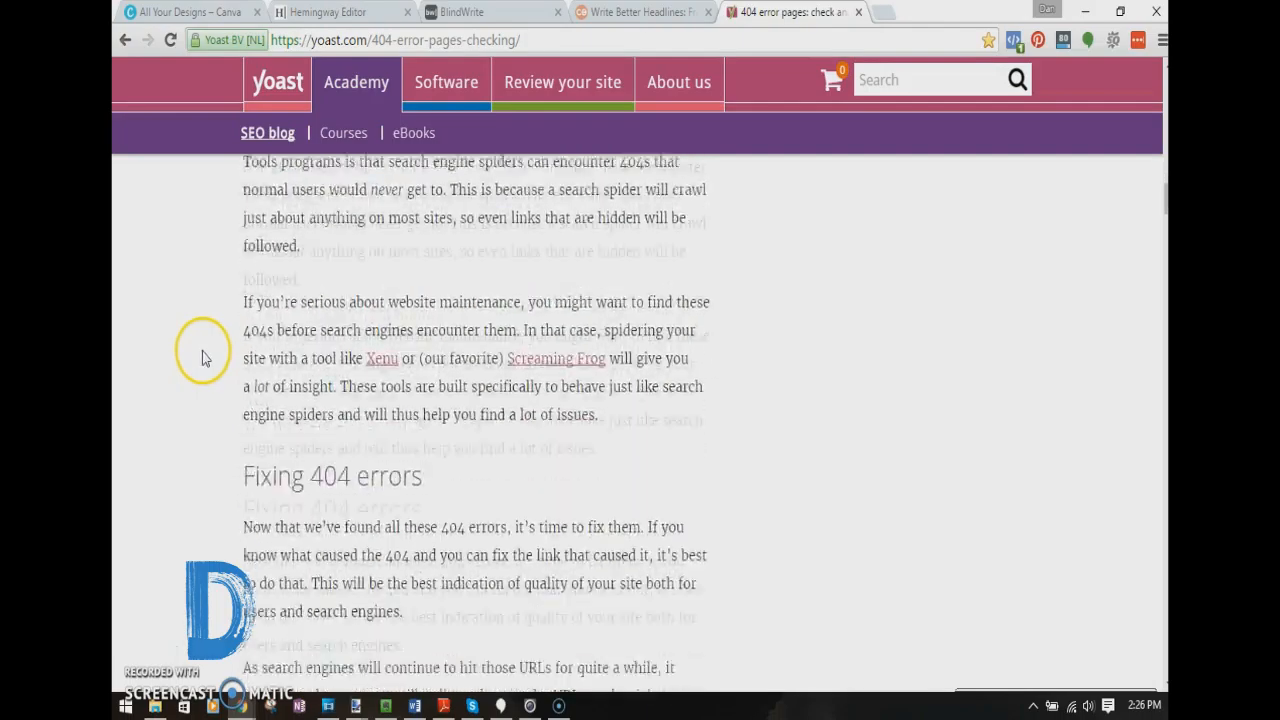
{"action": "scroll", "scroll_direction": "down", "scroll_amount": 3}
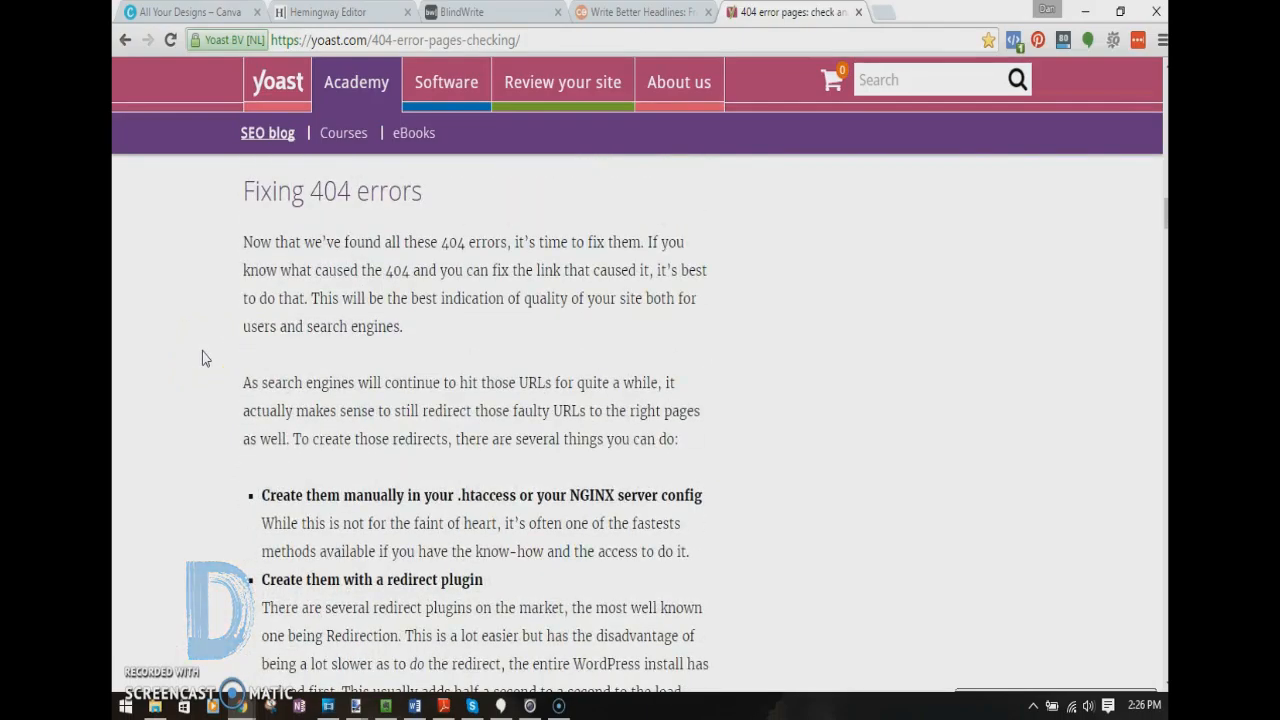
{"action": "scroll", "scroll_direction": "down", "scroll_amount": 3}
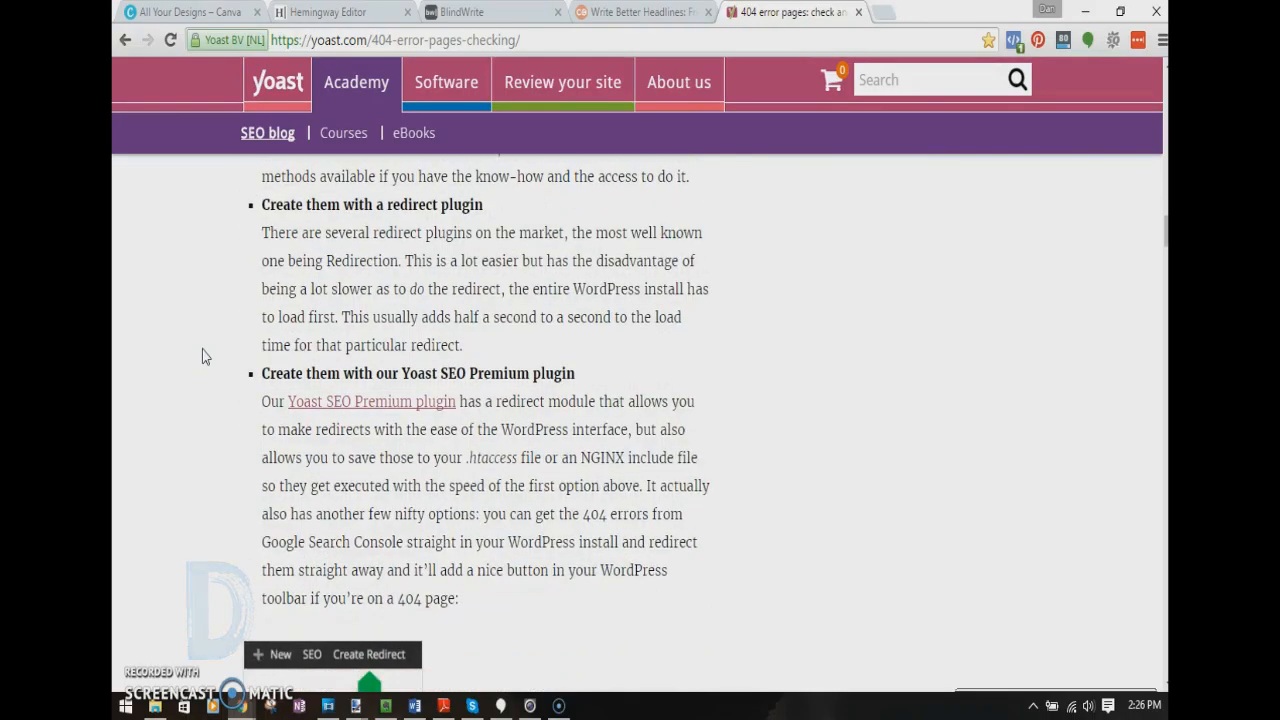
{"action": "scroll", "scroll_direction": "down", "scroll_amount": 3}
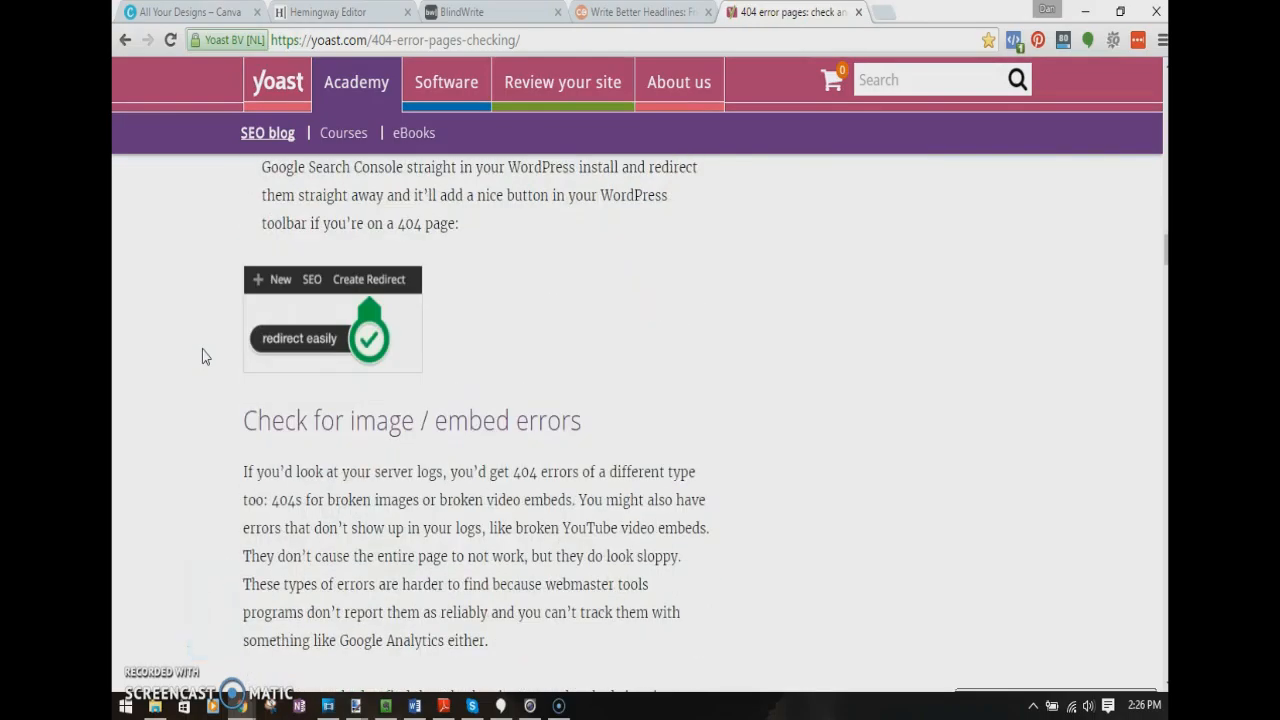
{"action": "scroll", "scroll_direction": "down", "scroll_amount": 3}
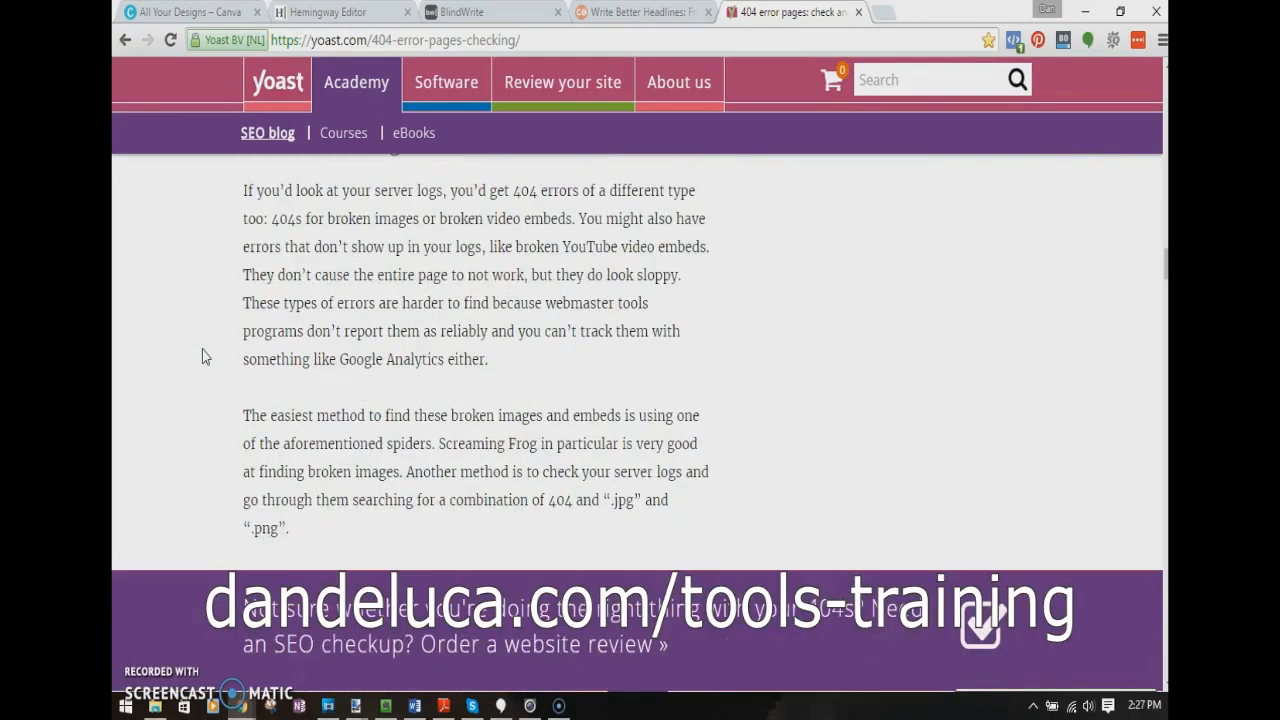
{"action": "scroll", "scroll_direction": "down", "scroll_amount": 3}
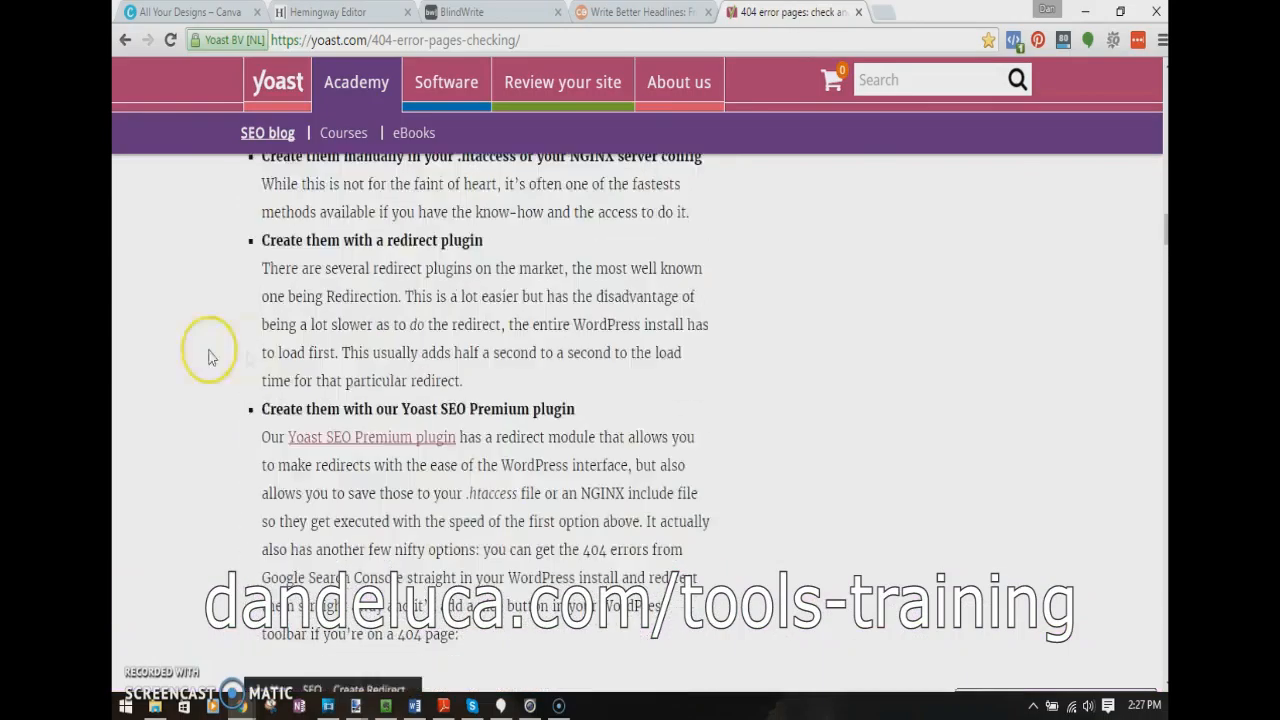
{"action": "scroll", "scroll_direction": "down", "scroll_amount": 3}
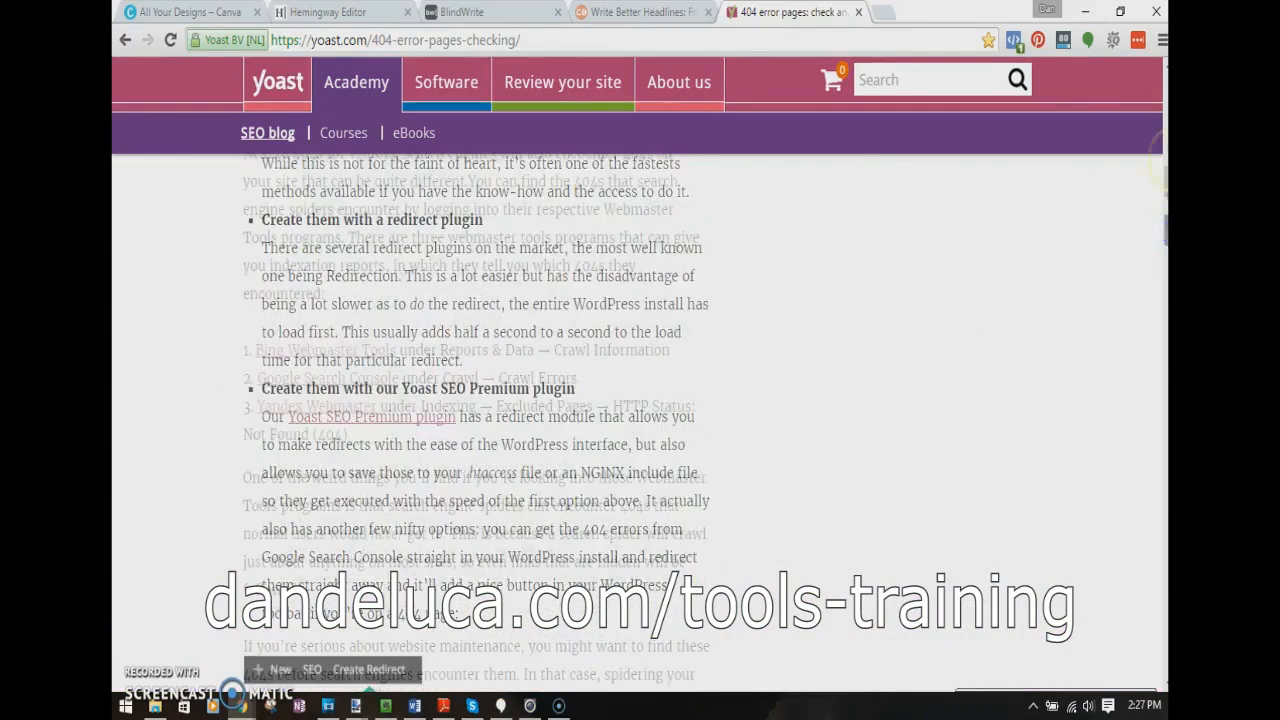
{"action": "scroll", "scroll_direction": "up", "scroll_amount": 3}
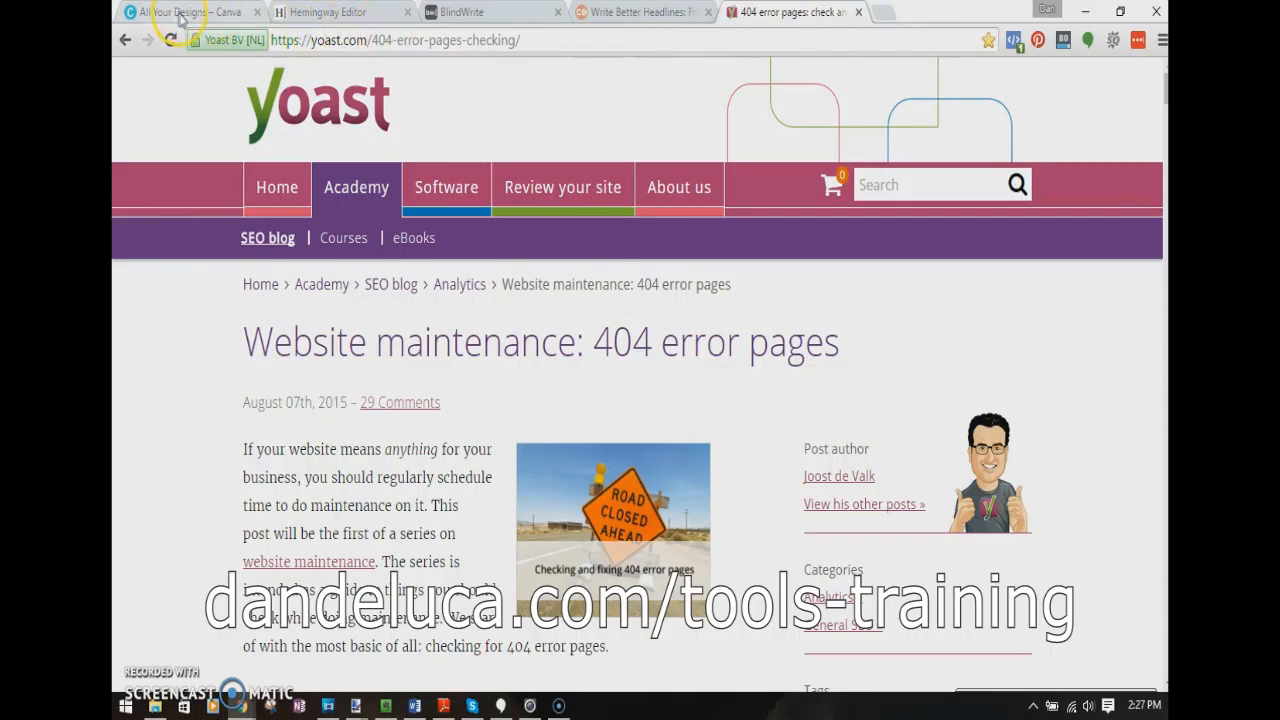
{"action": "left_click", "coordinate": [180, 12]}
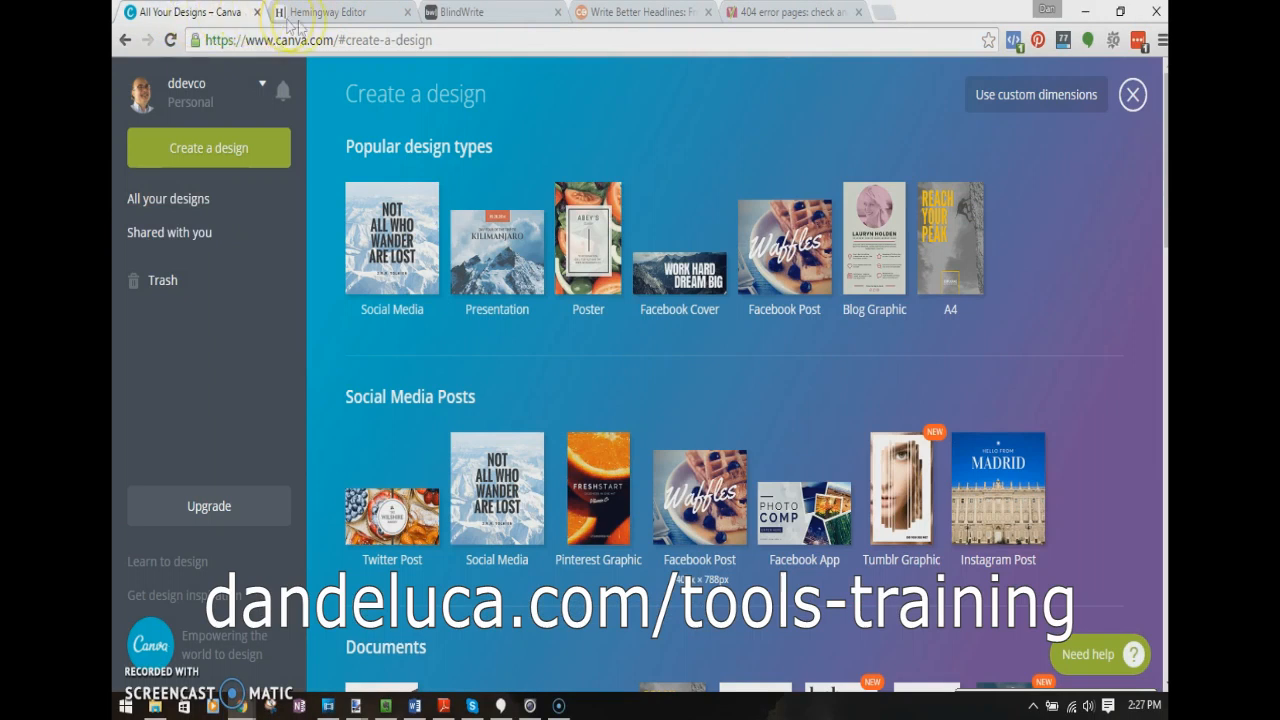
{"action": "left_click", "coordinate": [336, 12]}
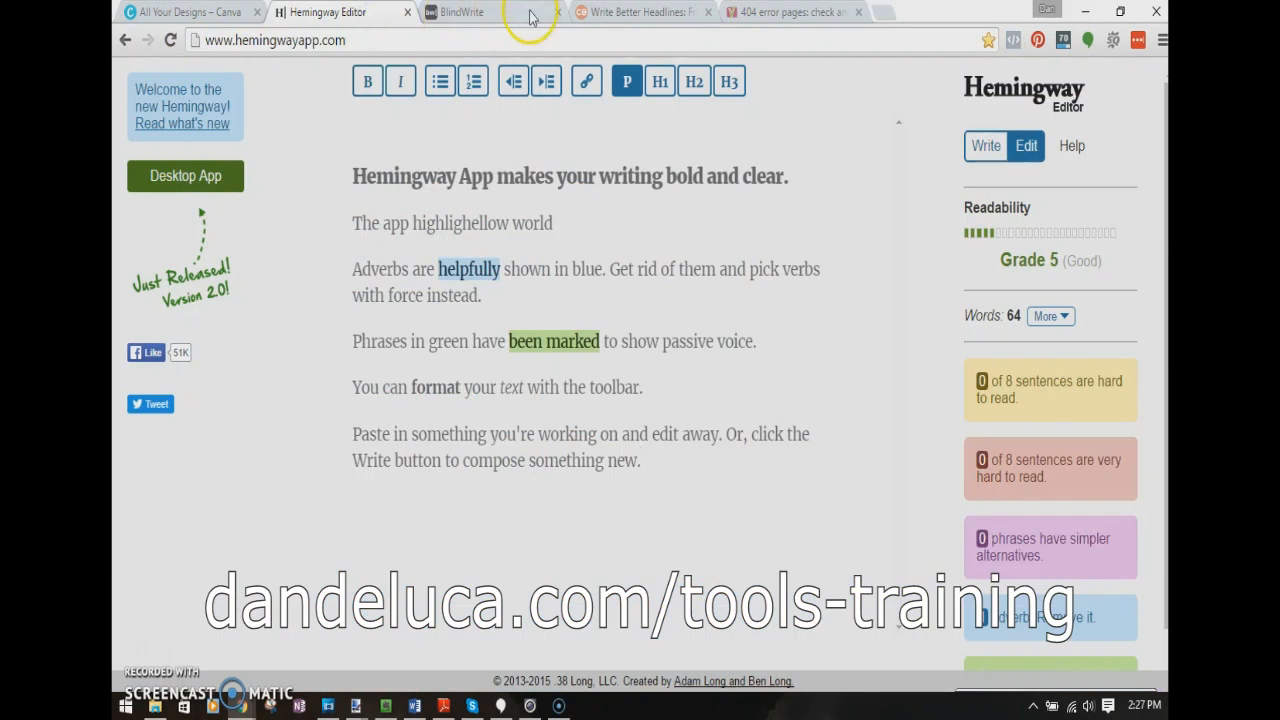
{"action": "left_click", "coordinate": [462, 12]}
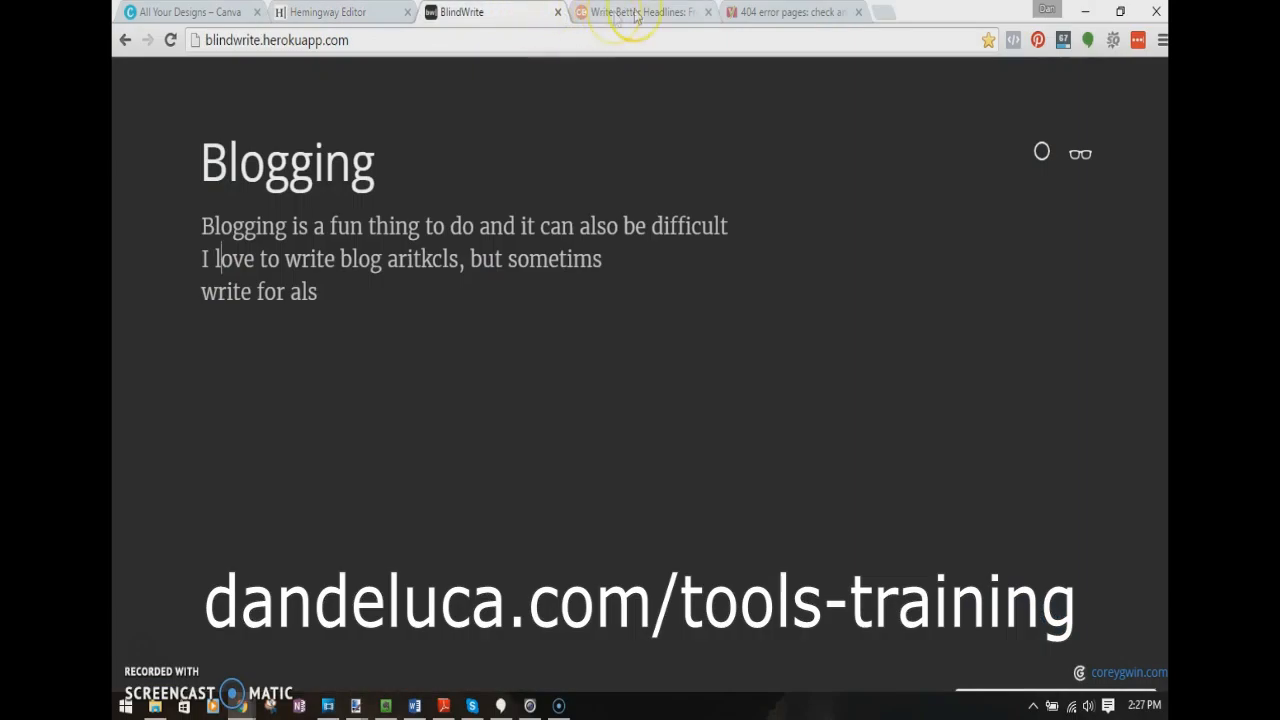
{"action": "left_click", "coordinate": [640, 12]}
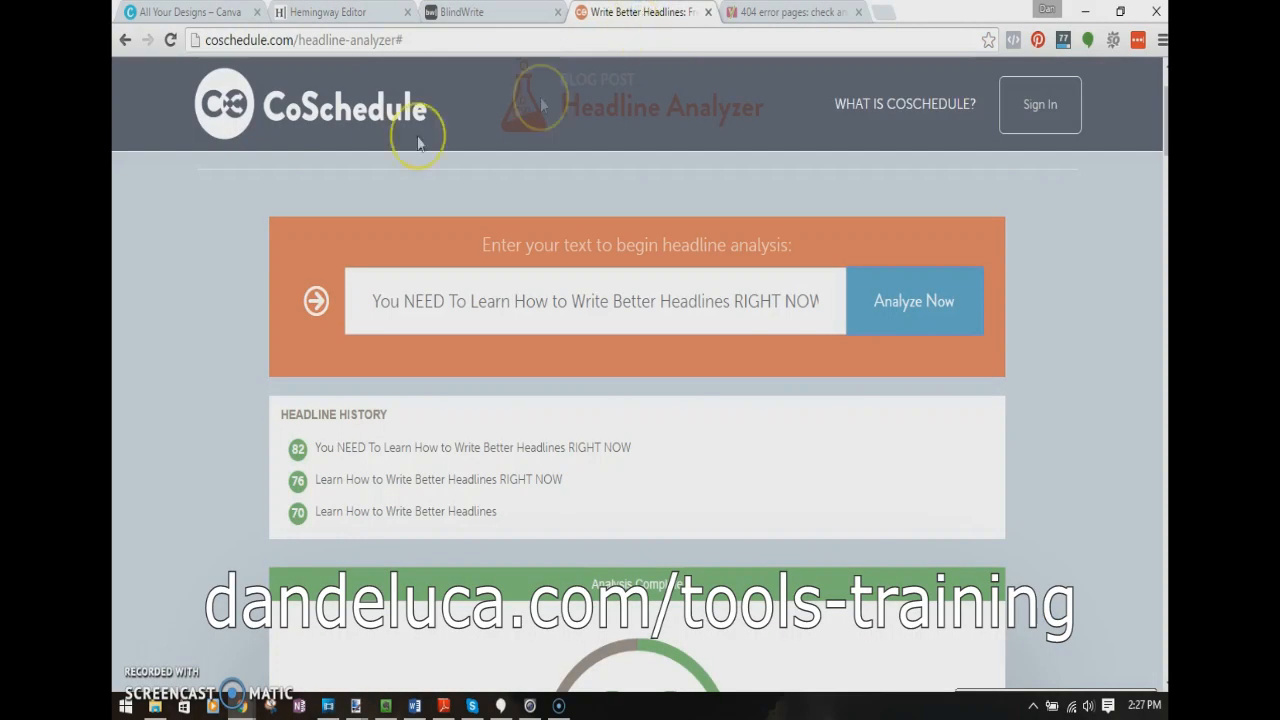
{"action": "mouse_move", "coordinate": [420, 144]}
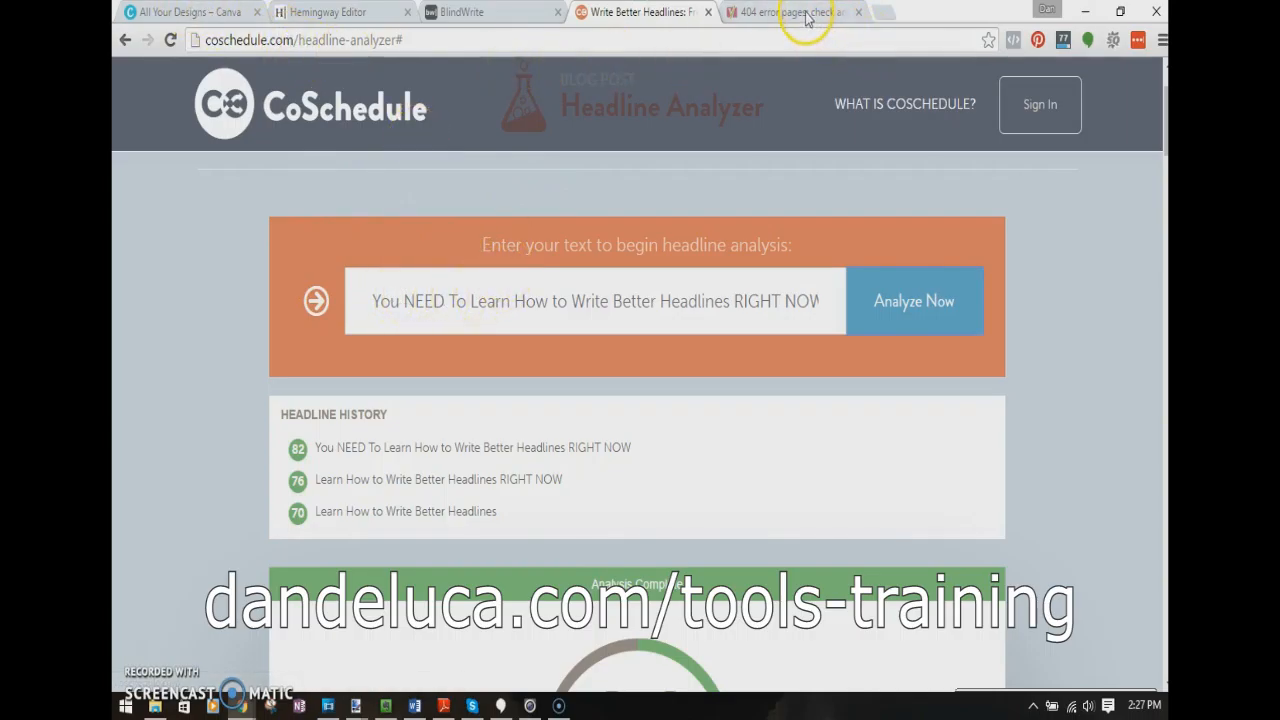
{"action": "left_click", "coordinate": [790, 12]}
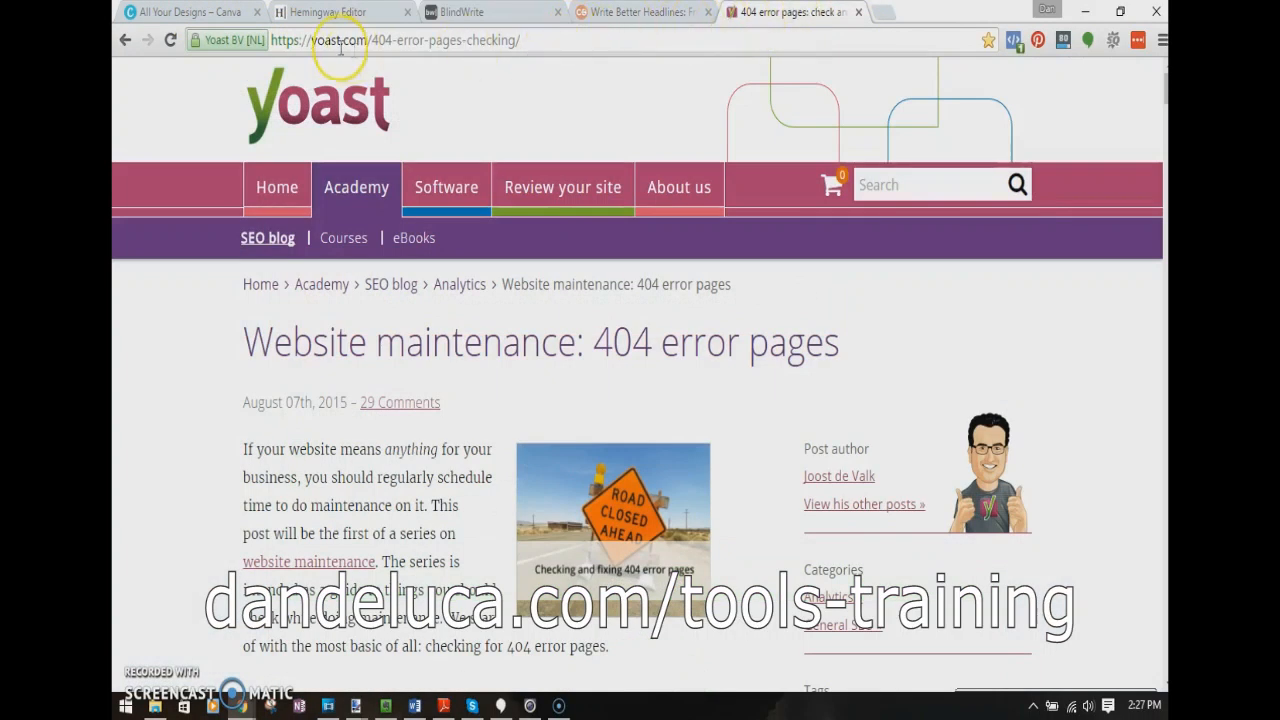
{"action": "mouse_move", "coordinate": [504, 78]}
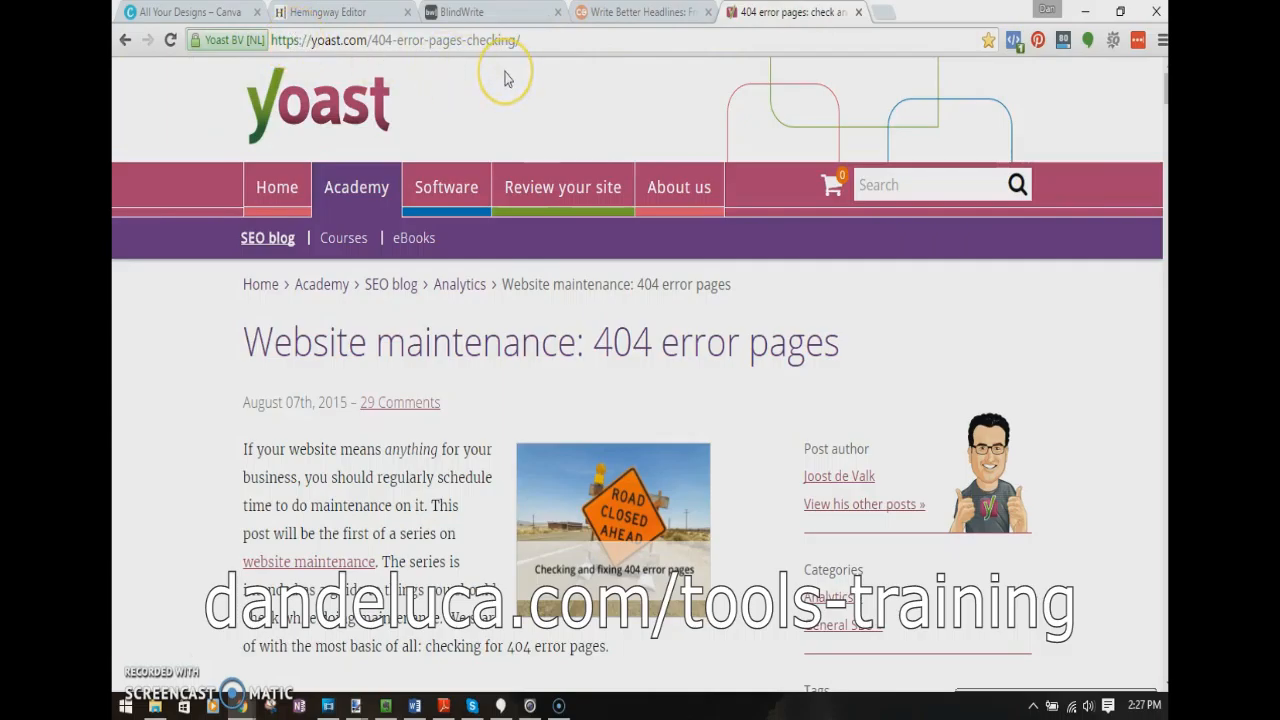
{"action": "mouse_move", "coordinate": [736, 150]}
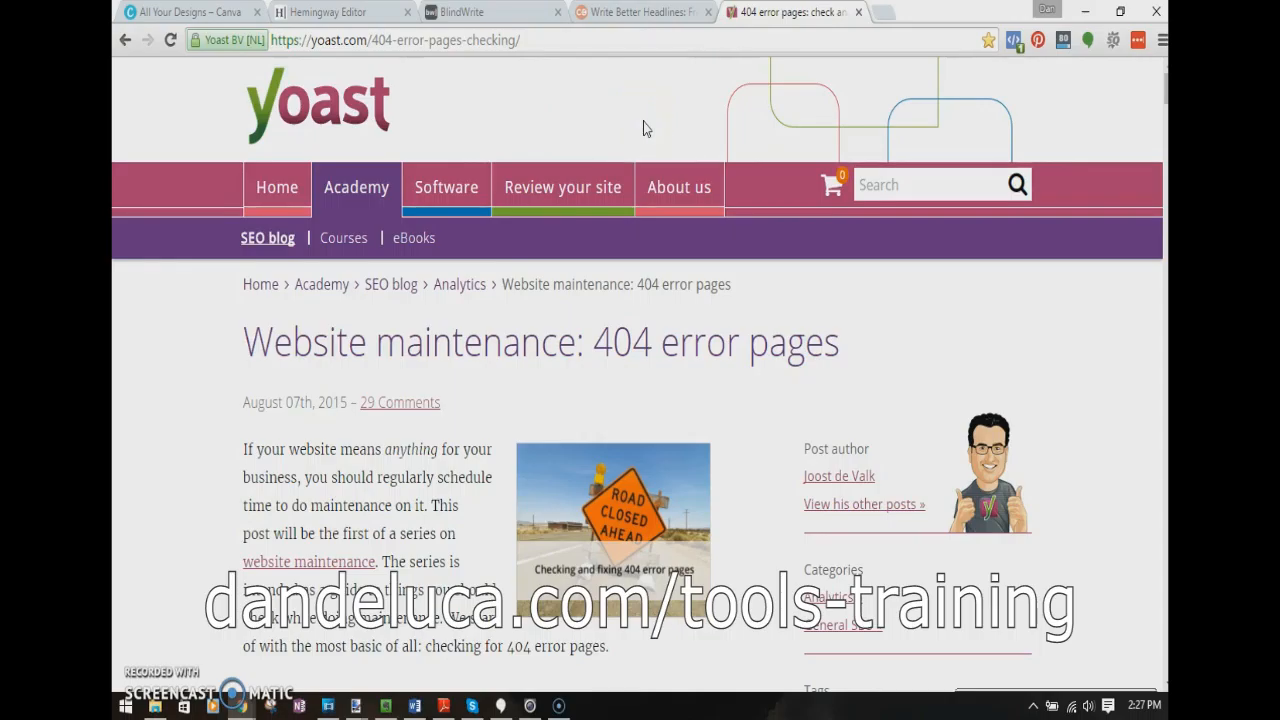
{"action": "mouse_move", "coordinate": [168, 520]}
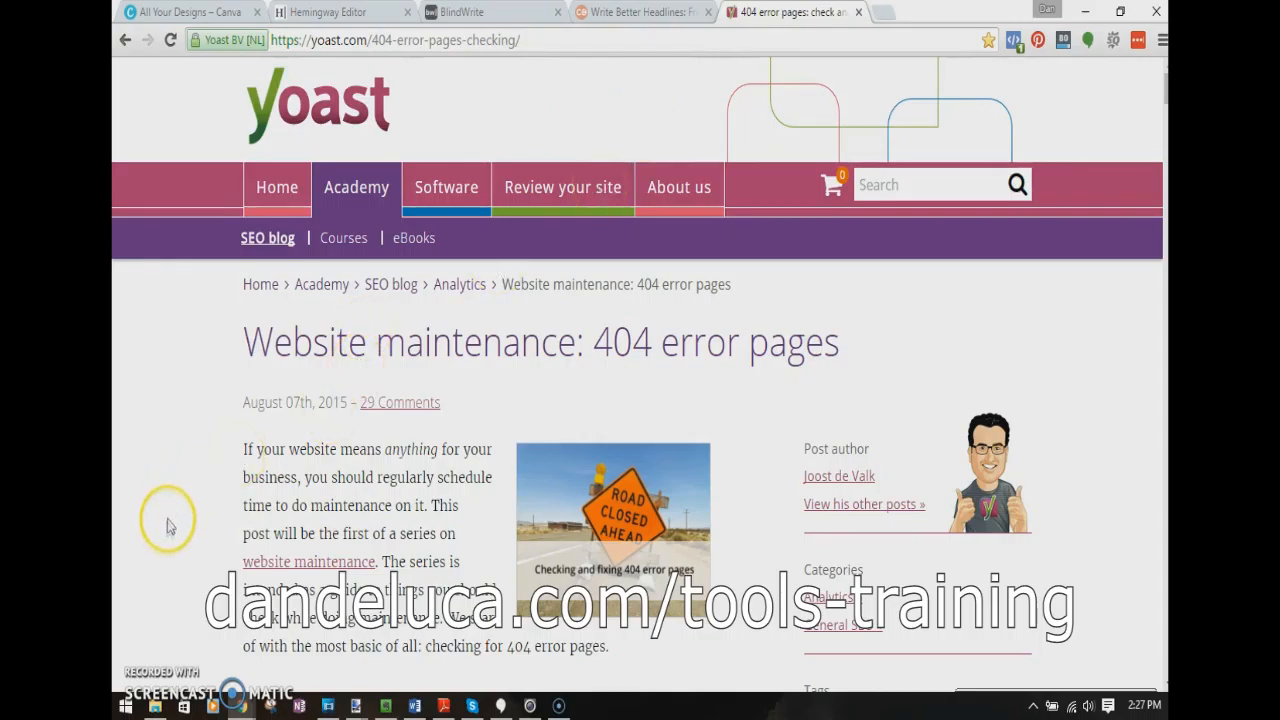
{"action": "mouse_move", "coordinate": [148, 544]}
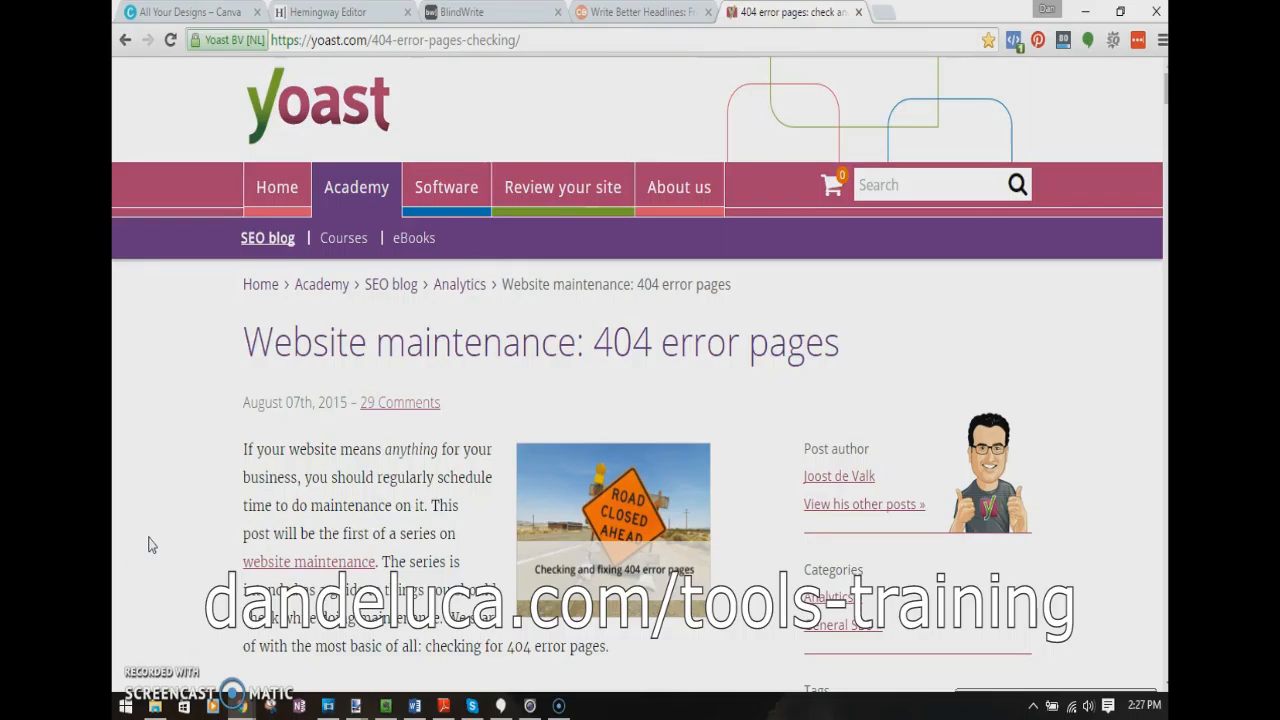
{"action": "mouse_move", "coordinate": [150, 550]}
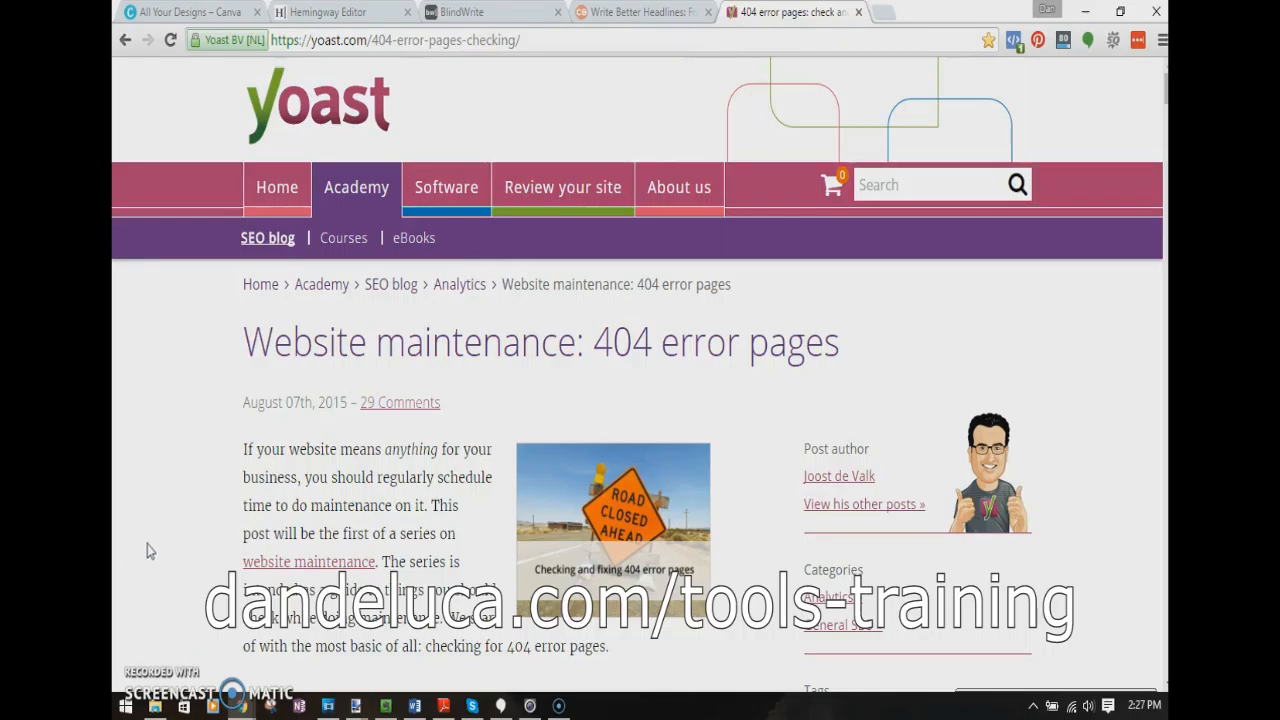